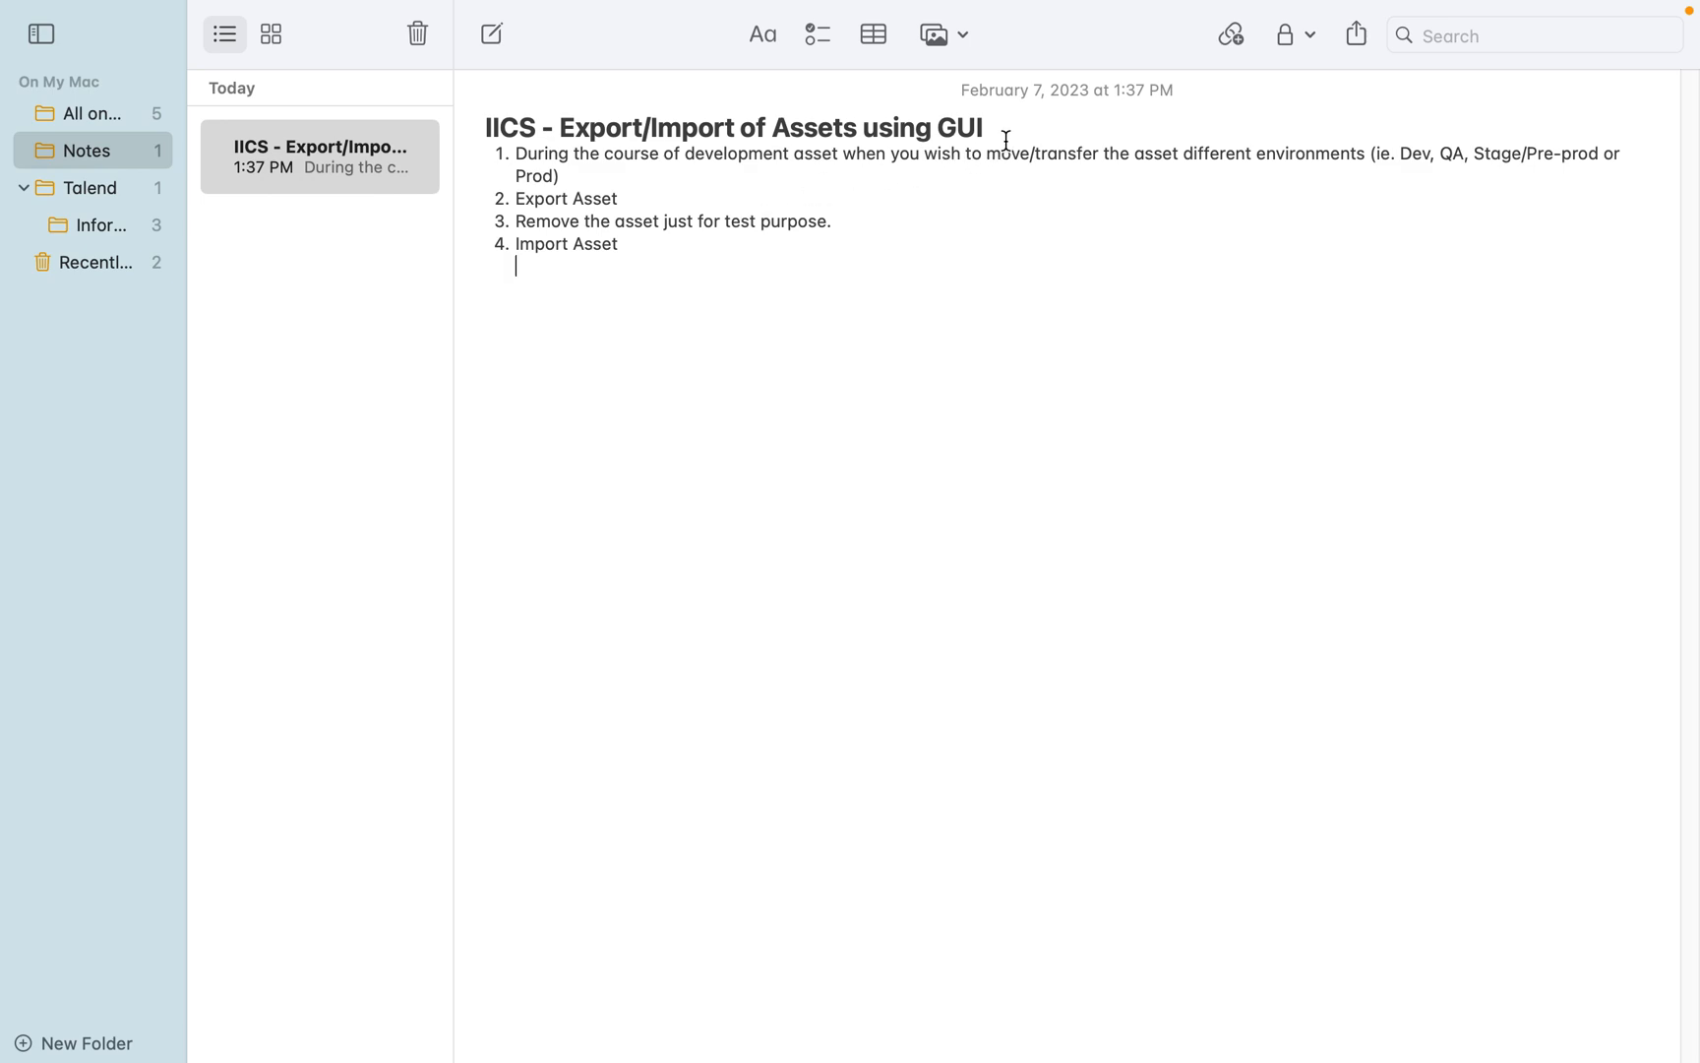
Review the IICS export/import note and select its remove and import steps.
{"action": "double_click", "coordinate": [960, 126]}
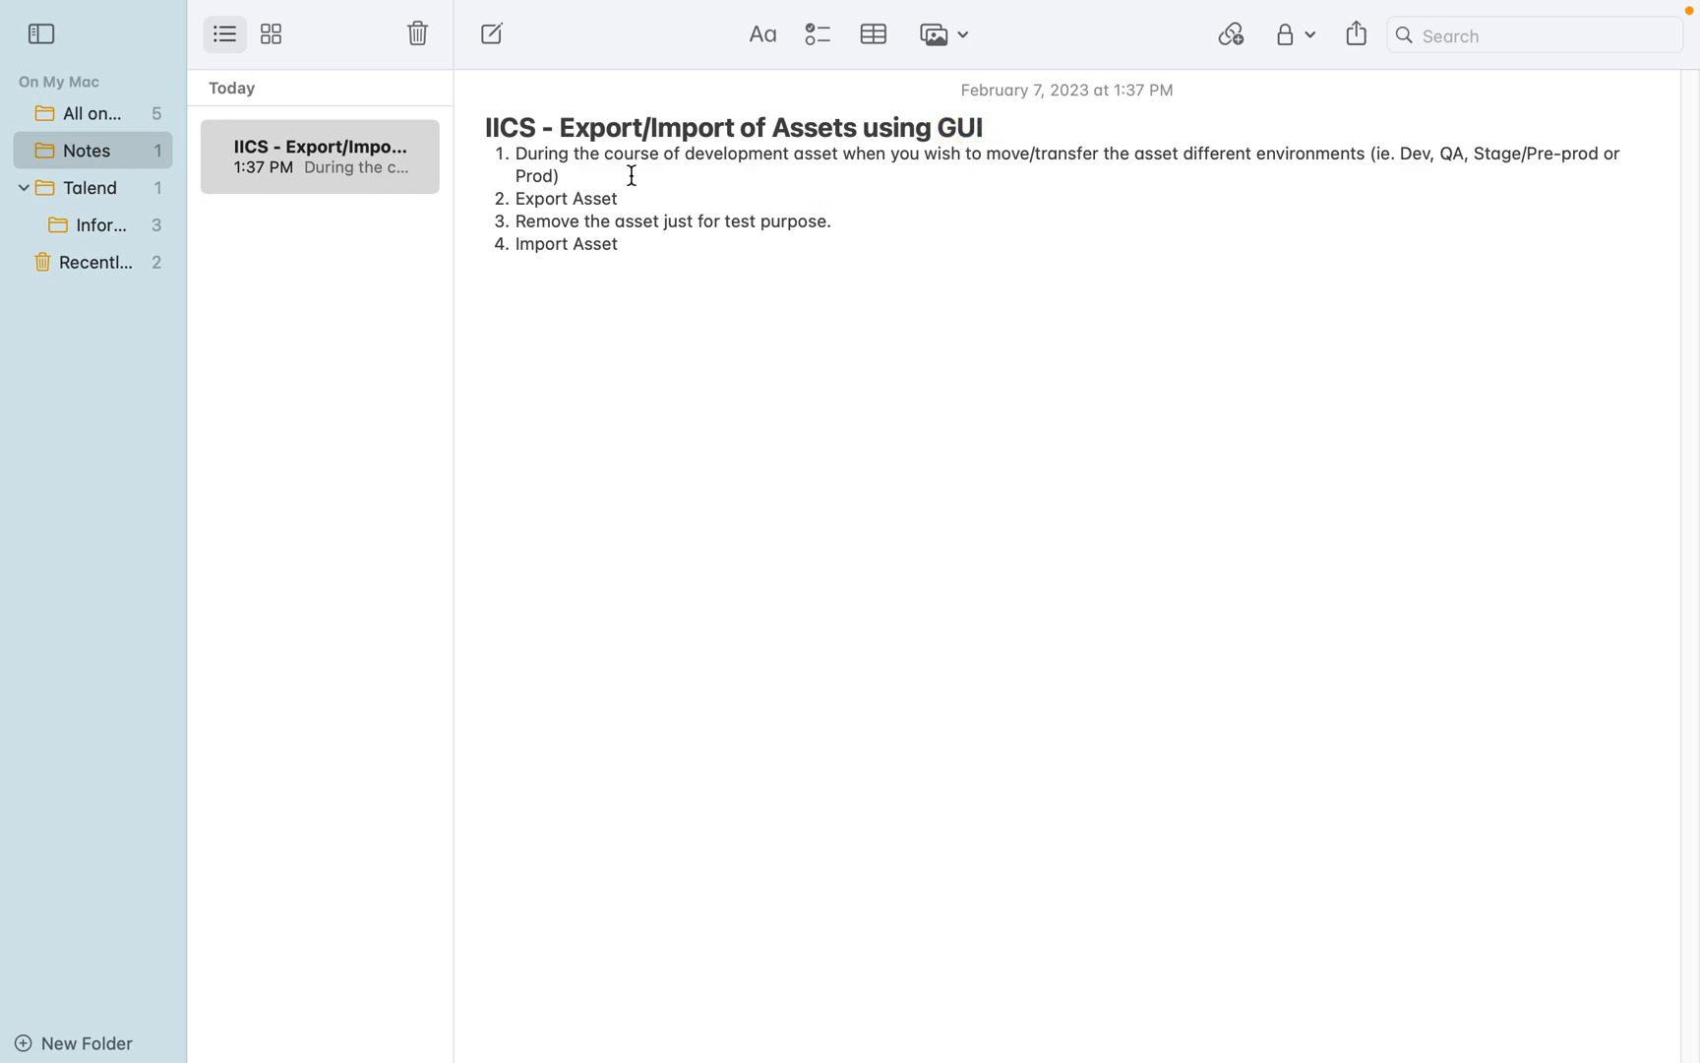
{"action": "left_click", "coordinate": [561, 175]}
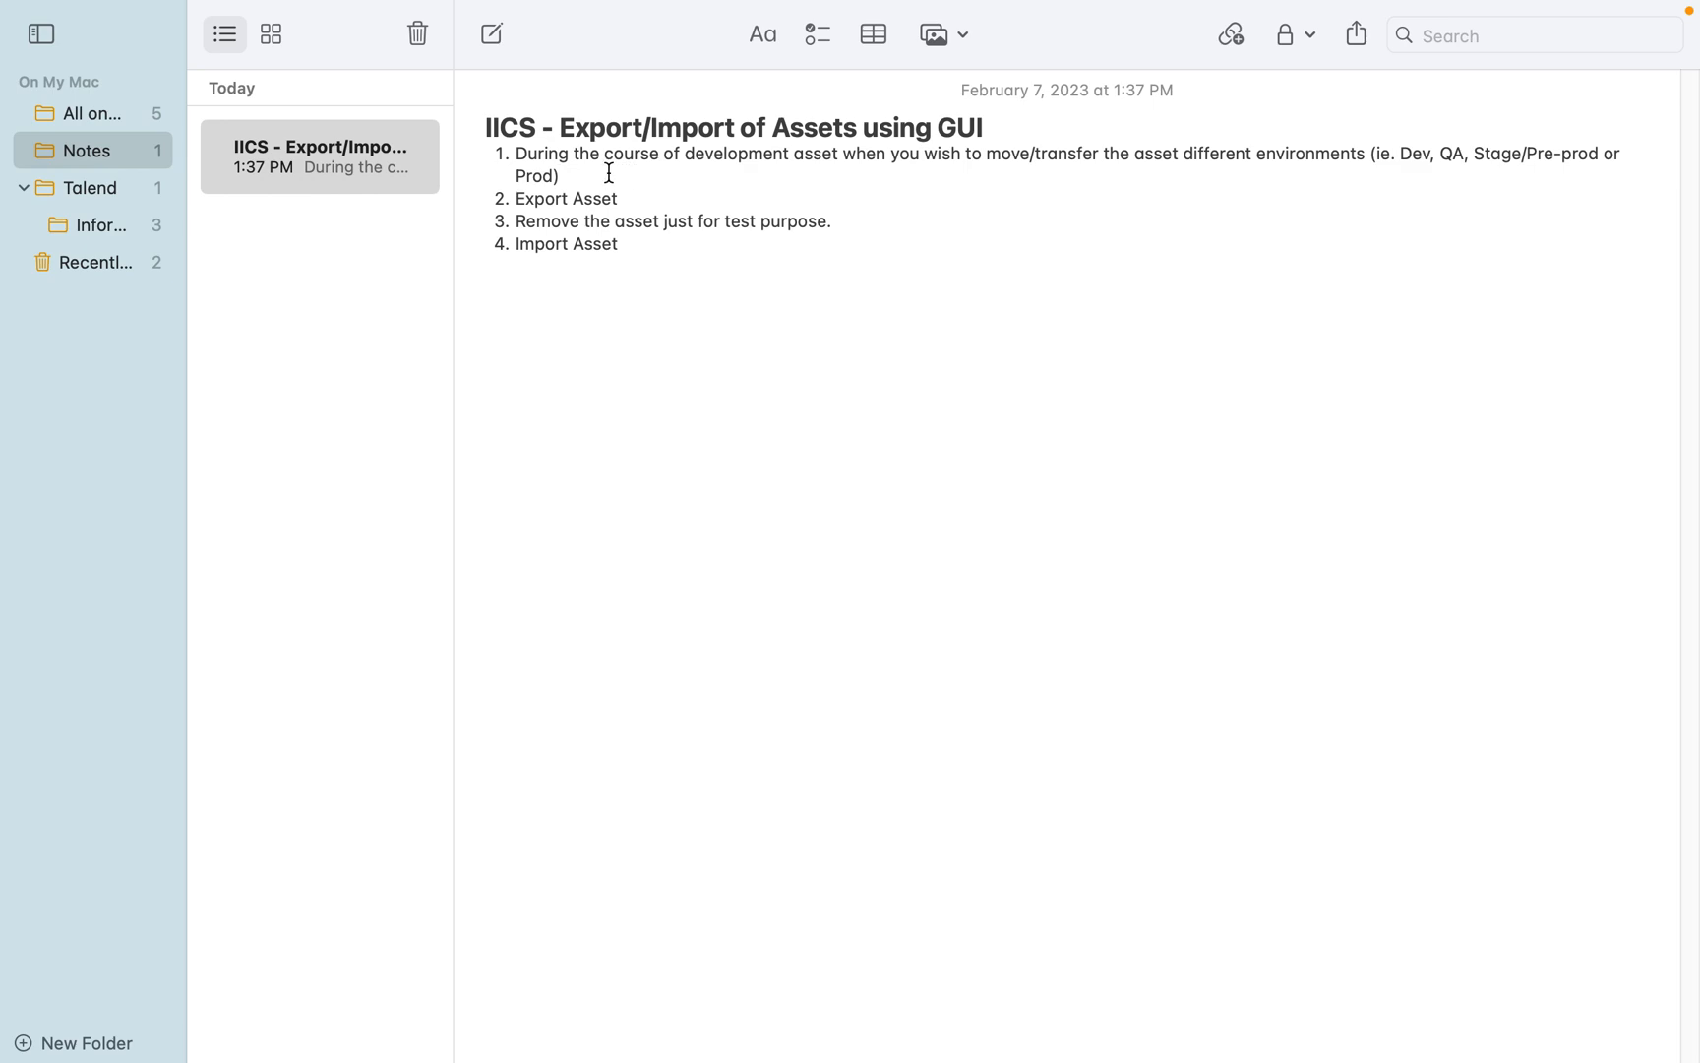
{"action": "left_click", "coordinate": [563, 175]}
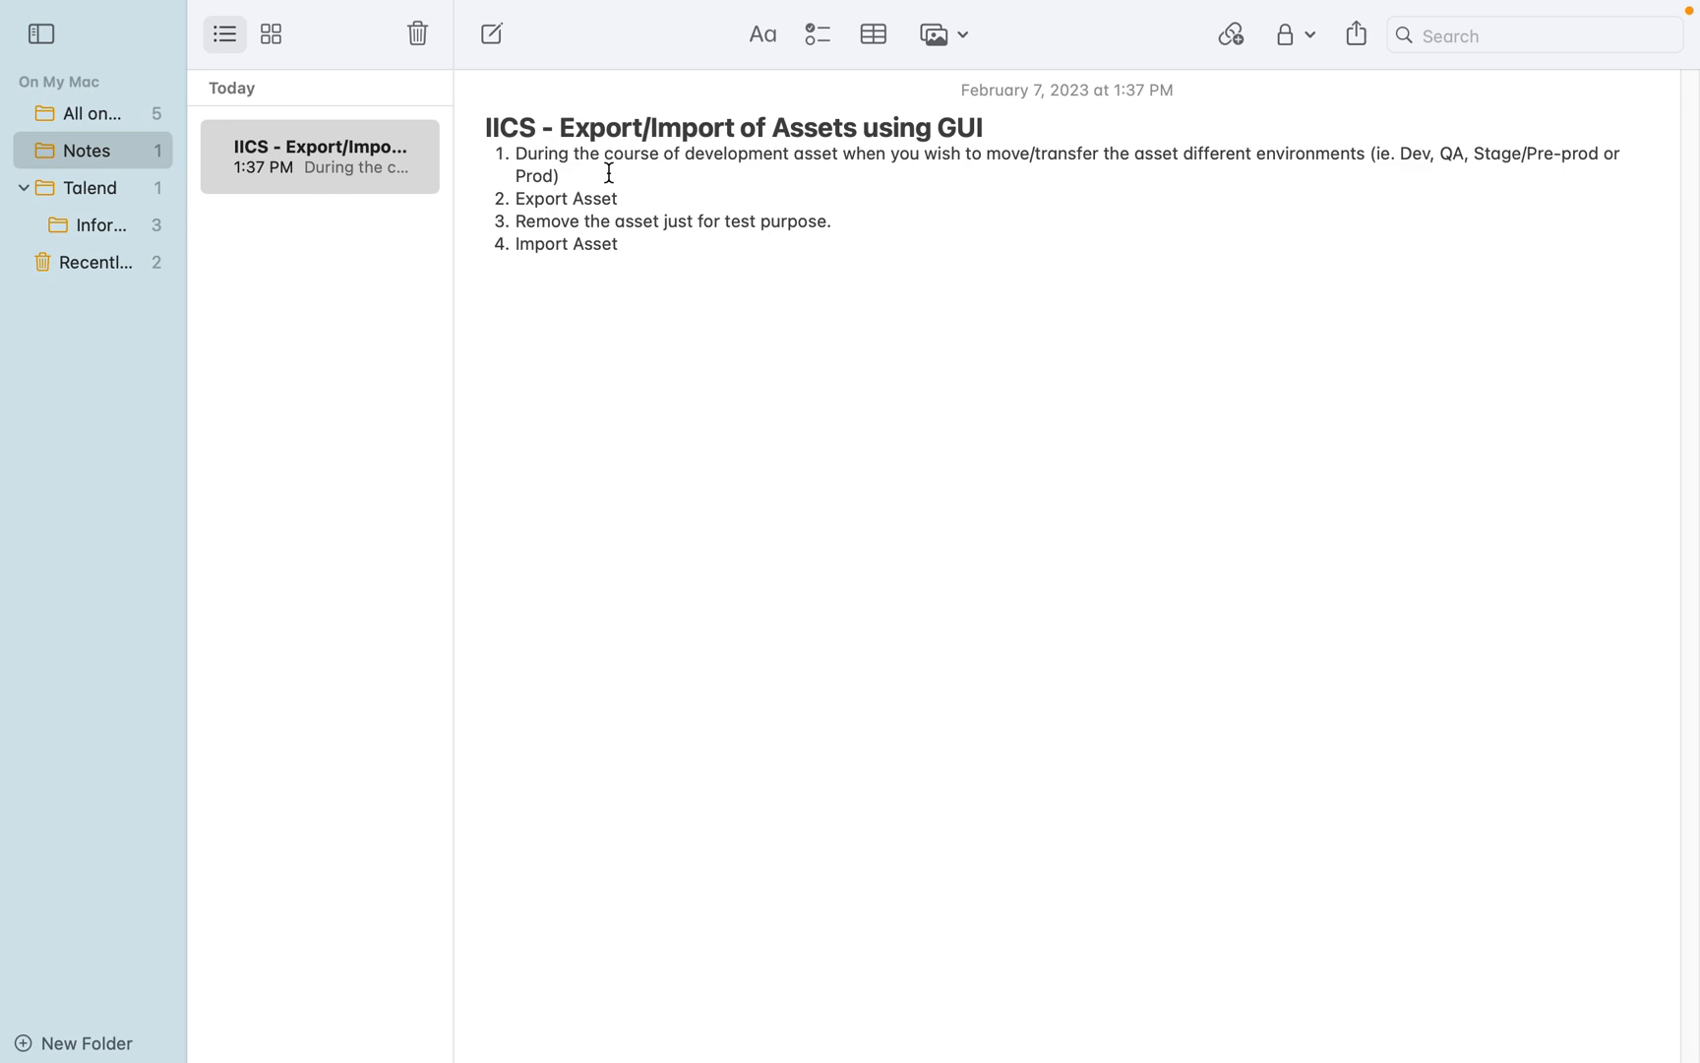
{"action": "mouse_move", "coordinate": [653, 258]}
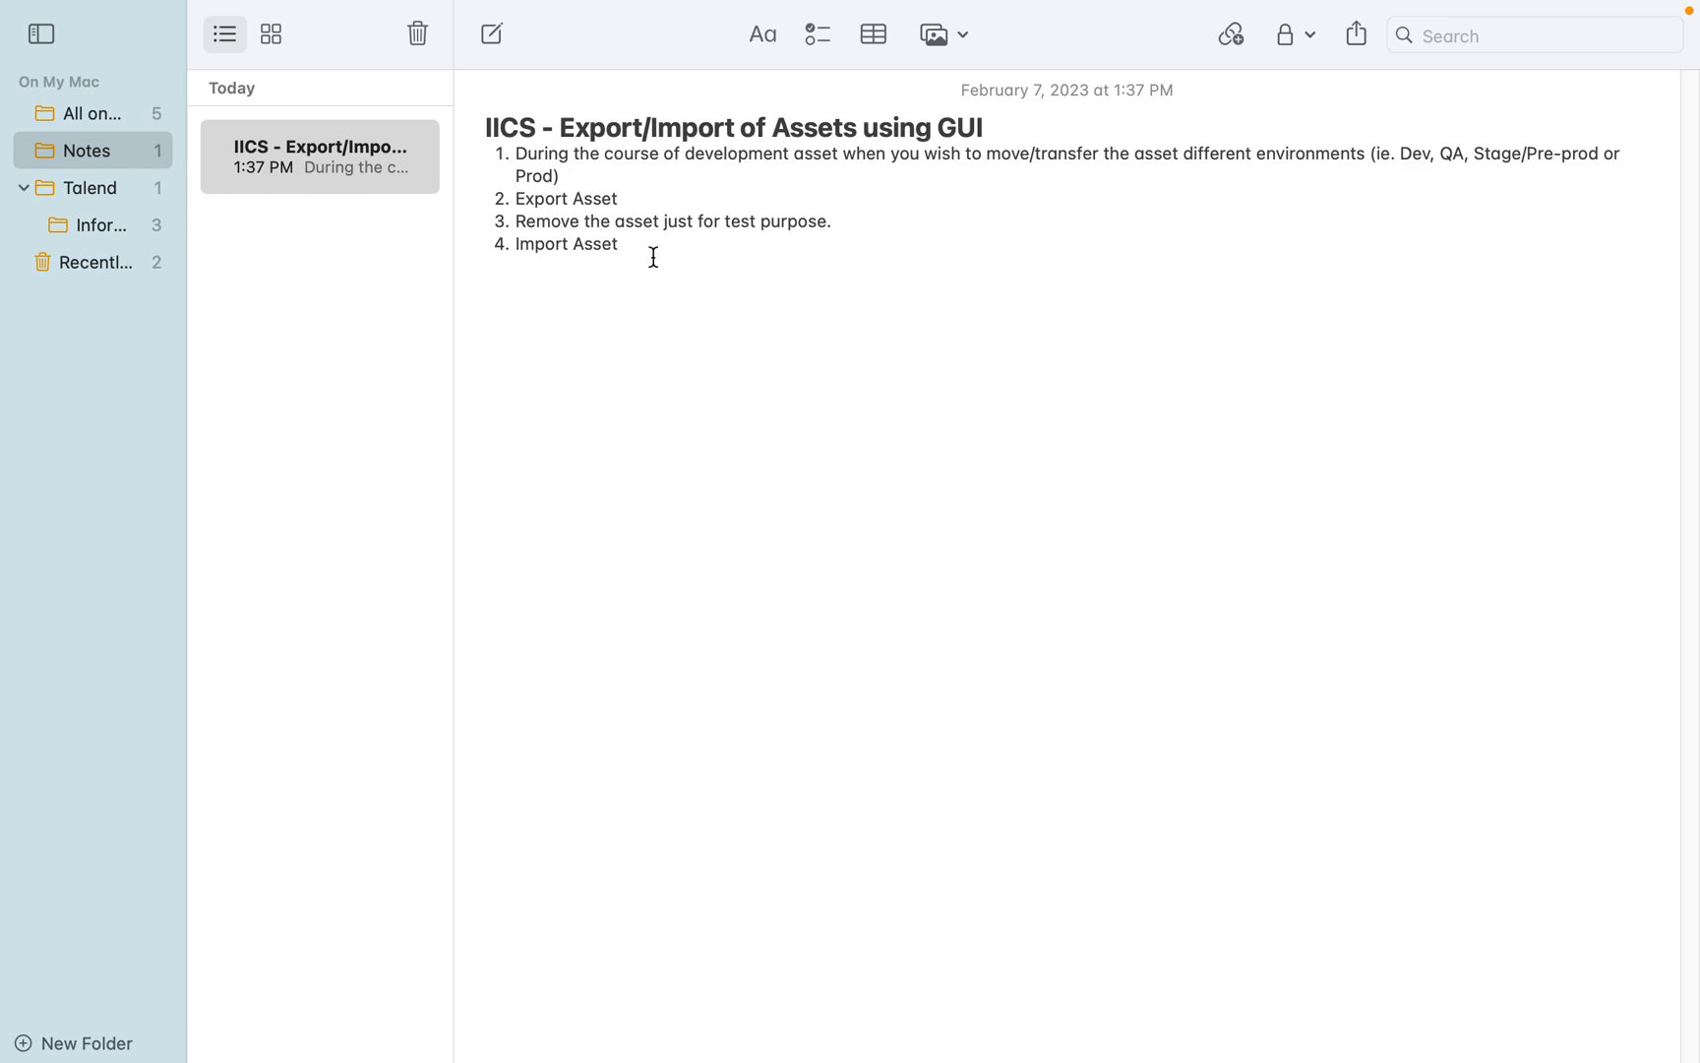
{"action": "left_click_drag", "start_coordinate": [513, 199], "coordinate": [618, 242]}
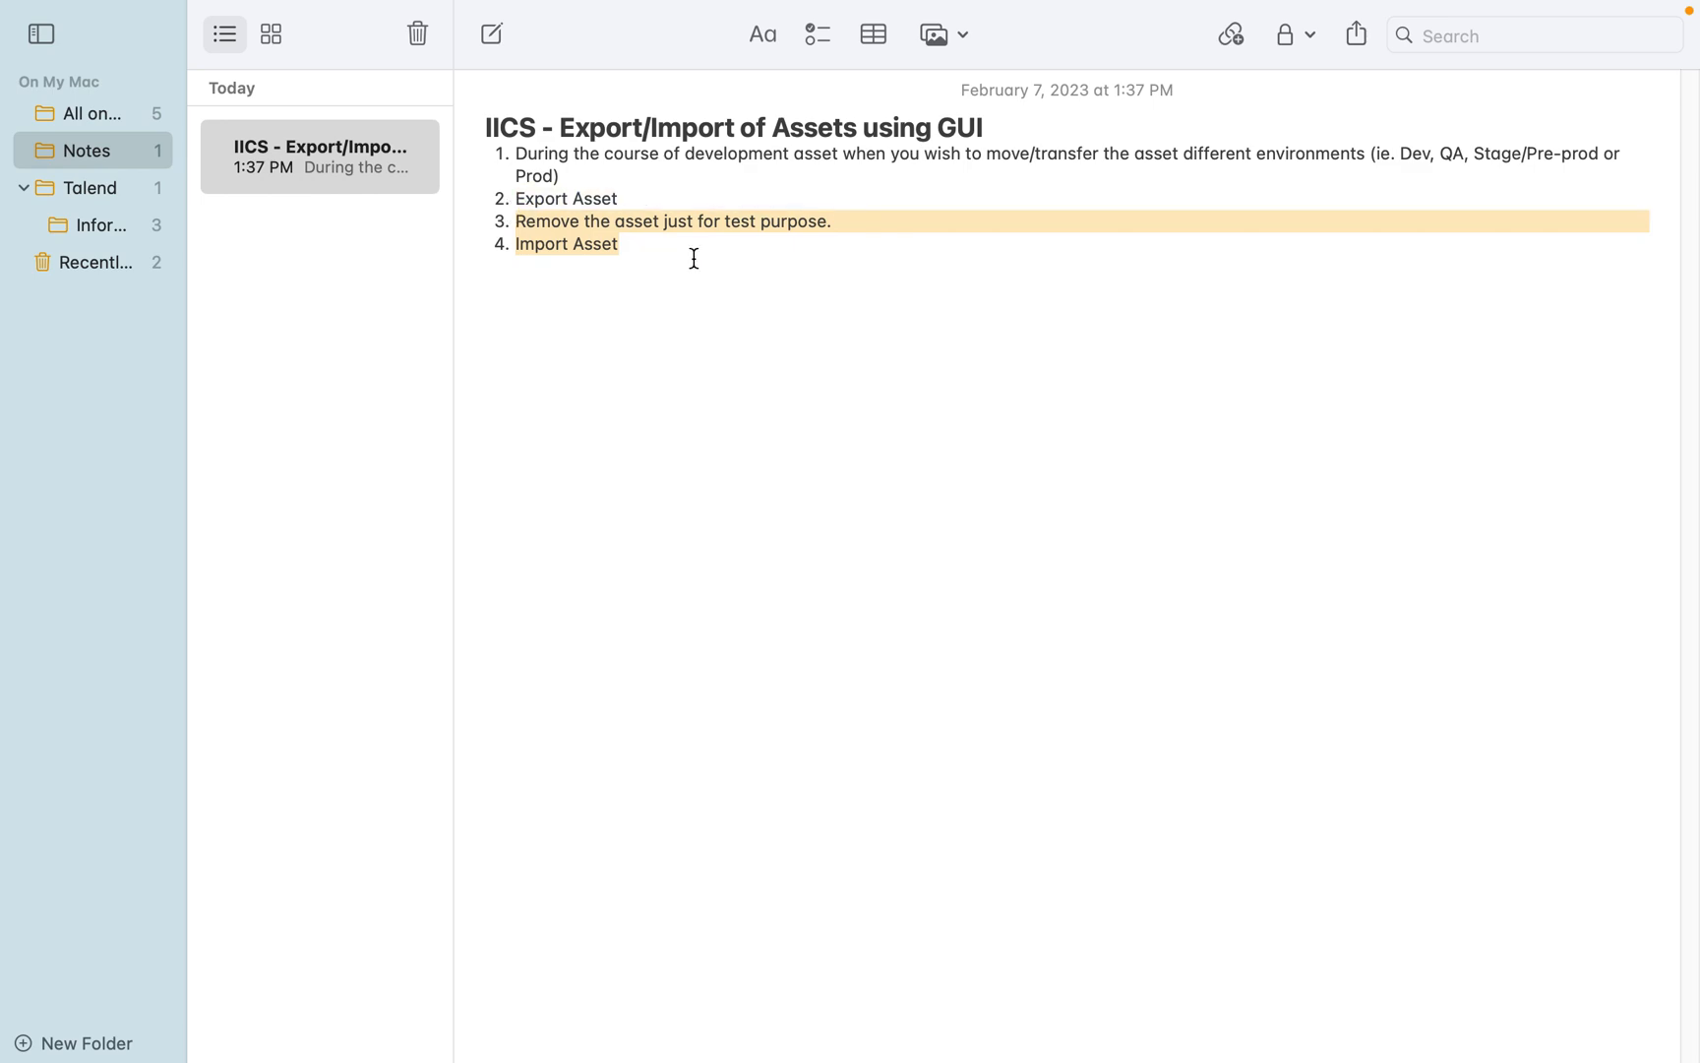
{"action": "mouse_move", "coordinate": [783, 301]}
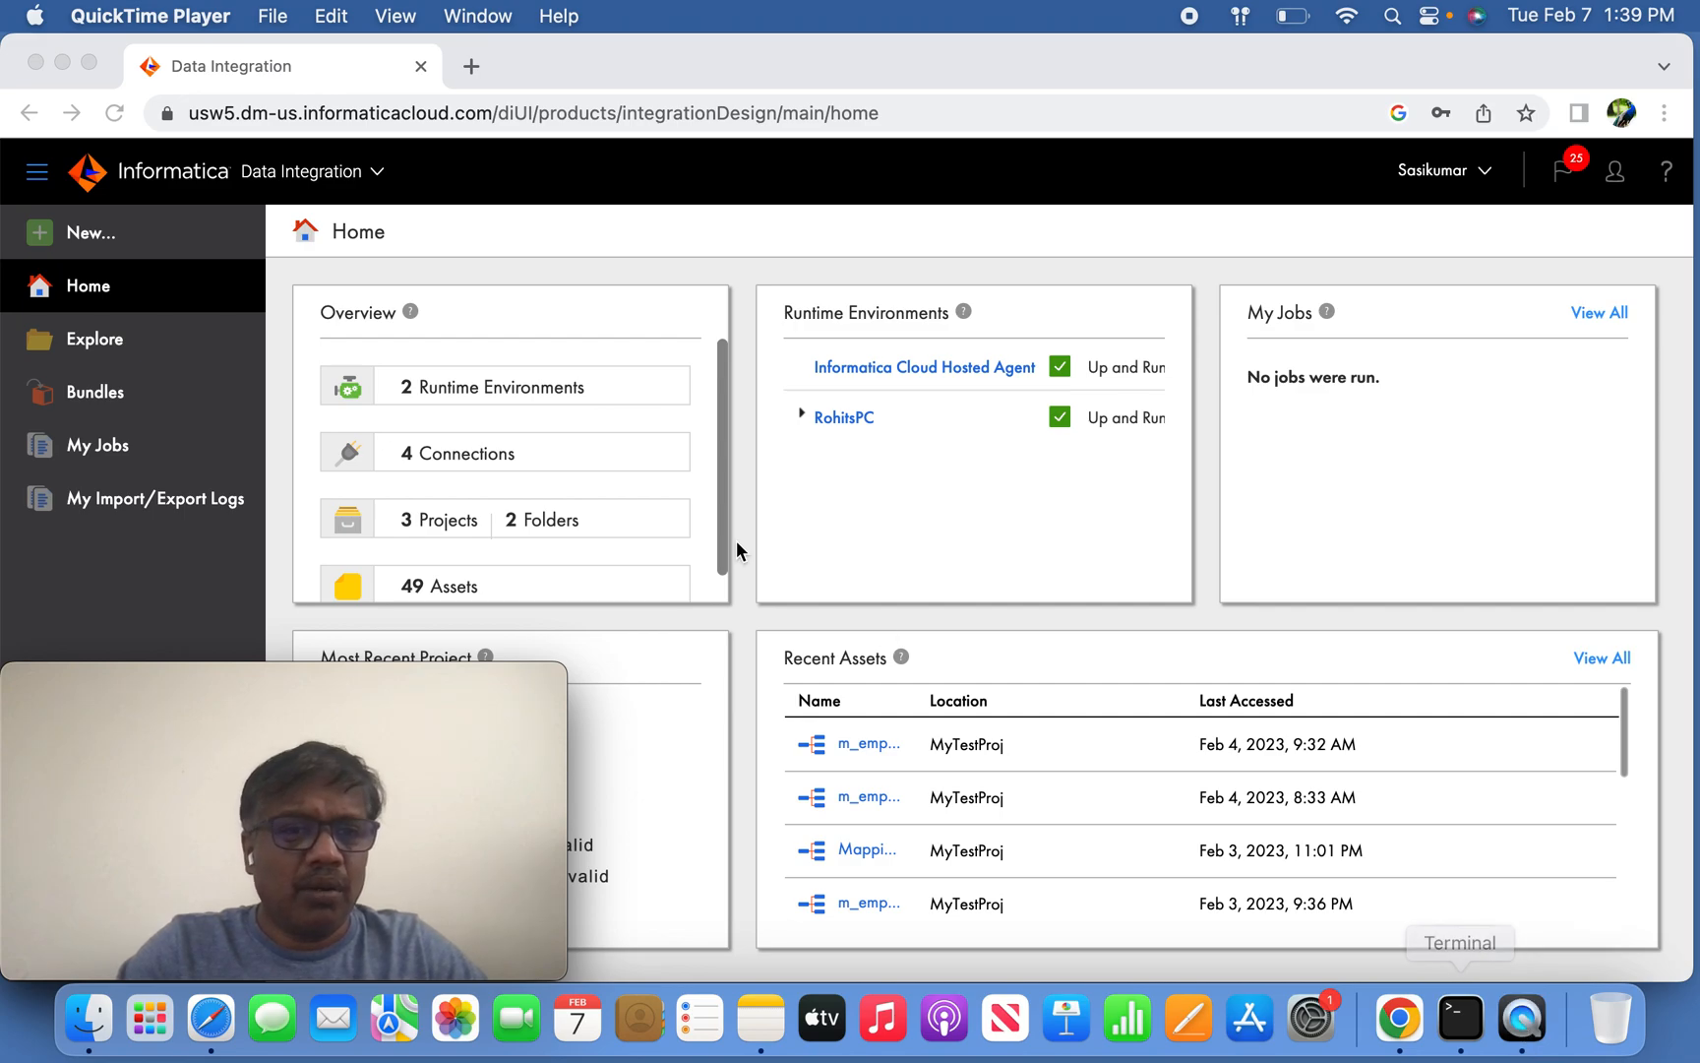
Select the m_hdr_ftr_ff mapping in MyTestProj's Explore asset list.
{"action": "left_click", "coordinate": [394, 16]}
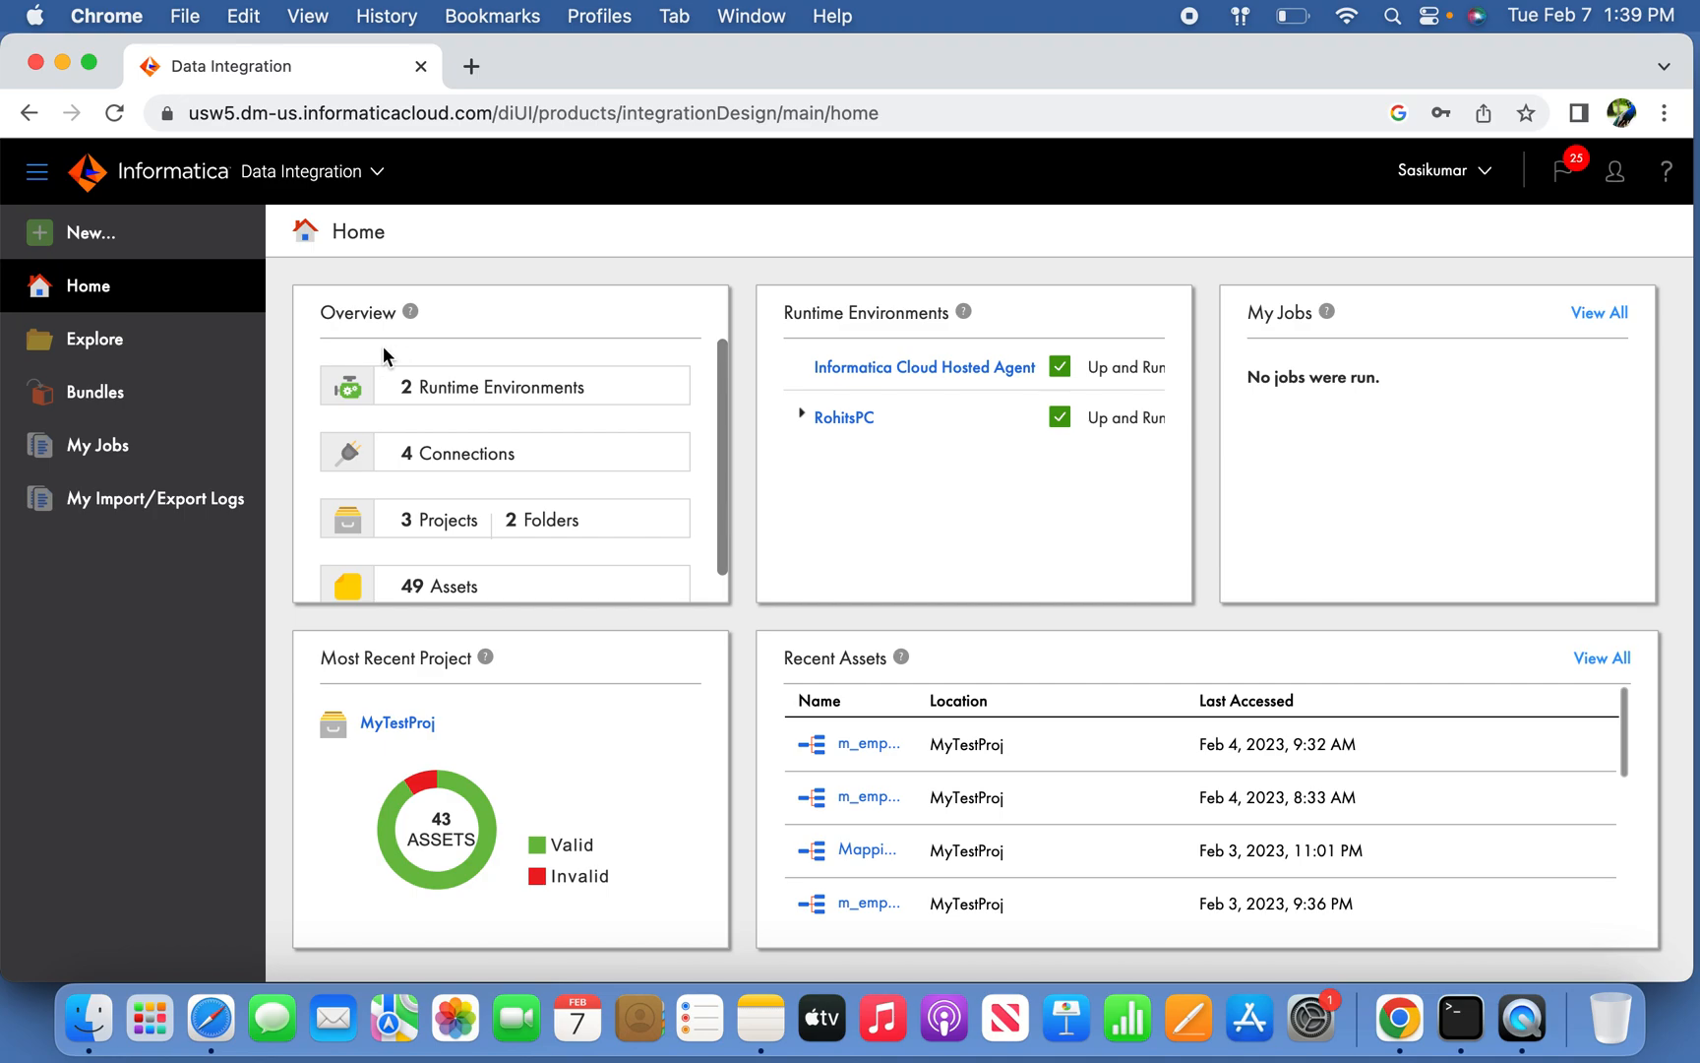
{"action": "mouse_move", "coordinate": [94, 339]}
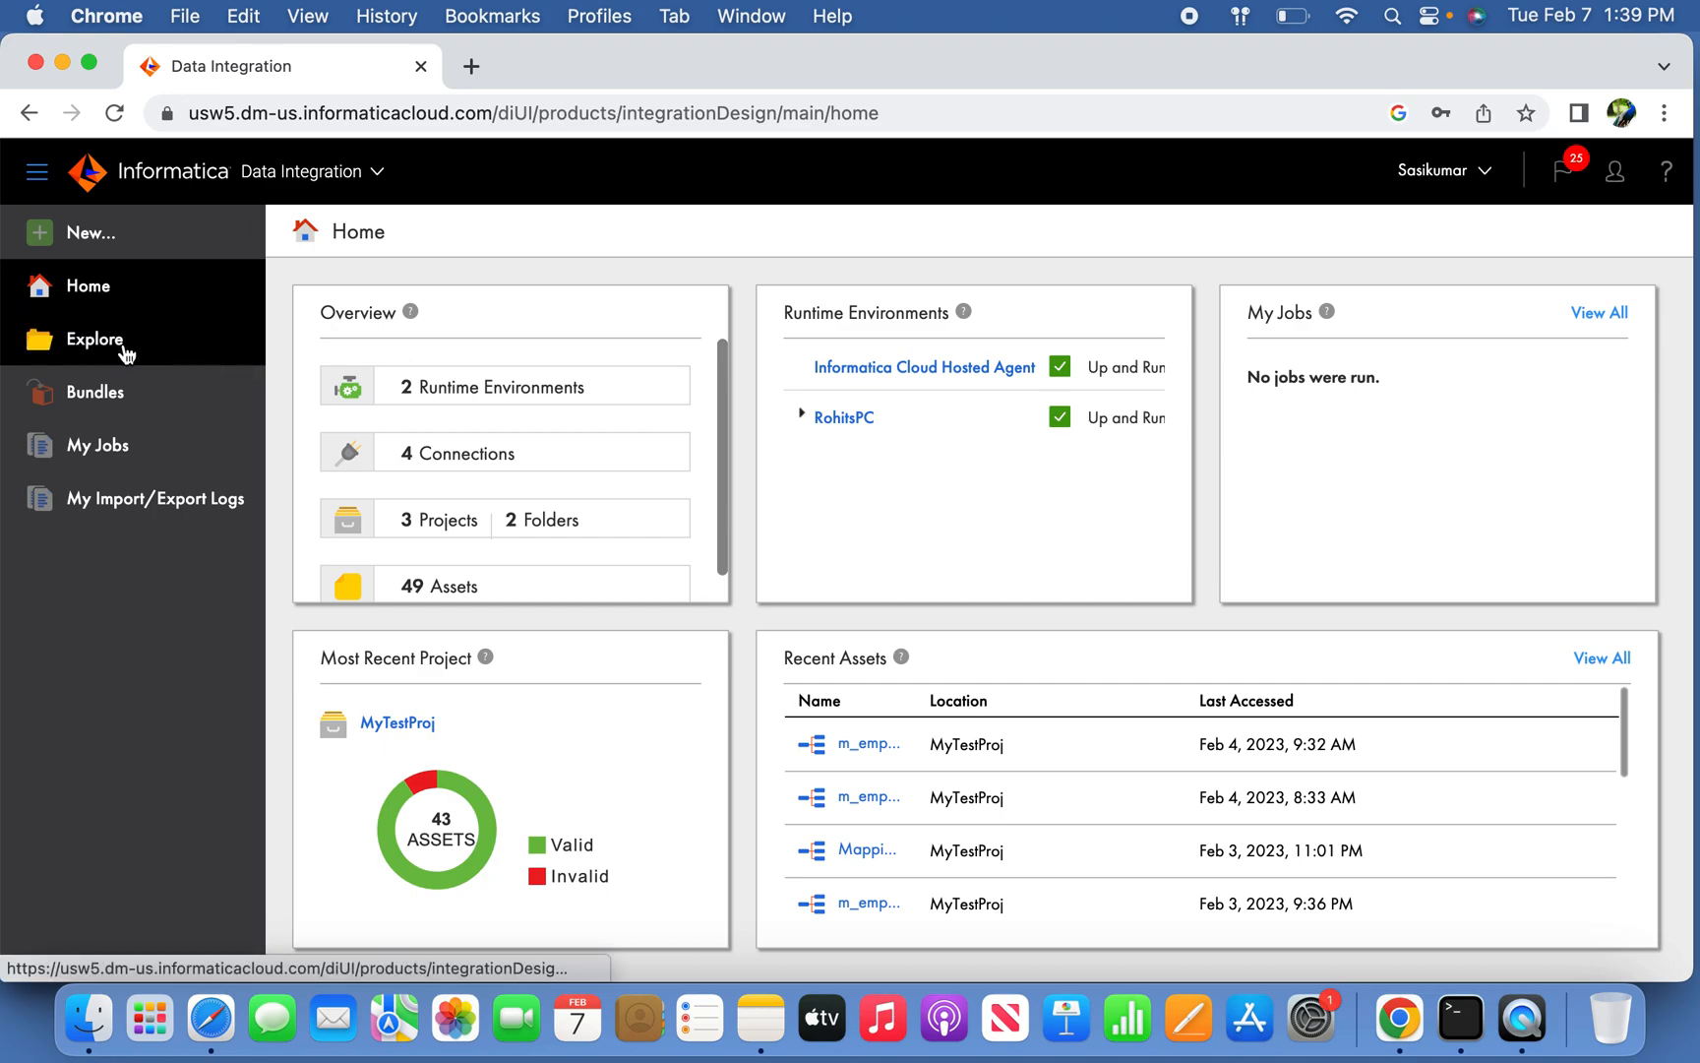
{"action": "left_click", "coordinate": [95, 338]}
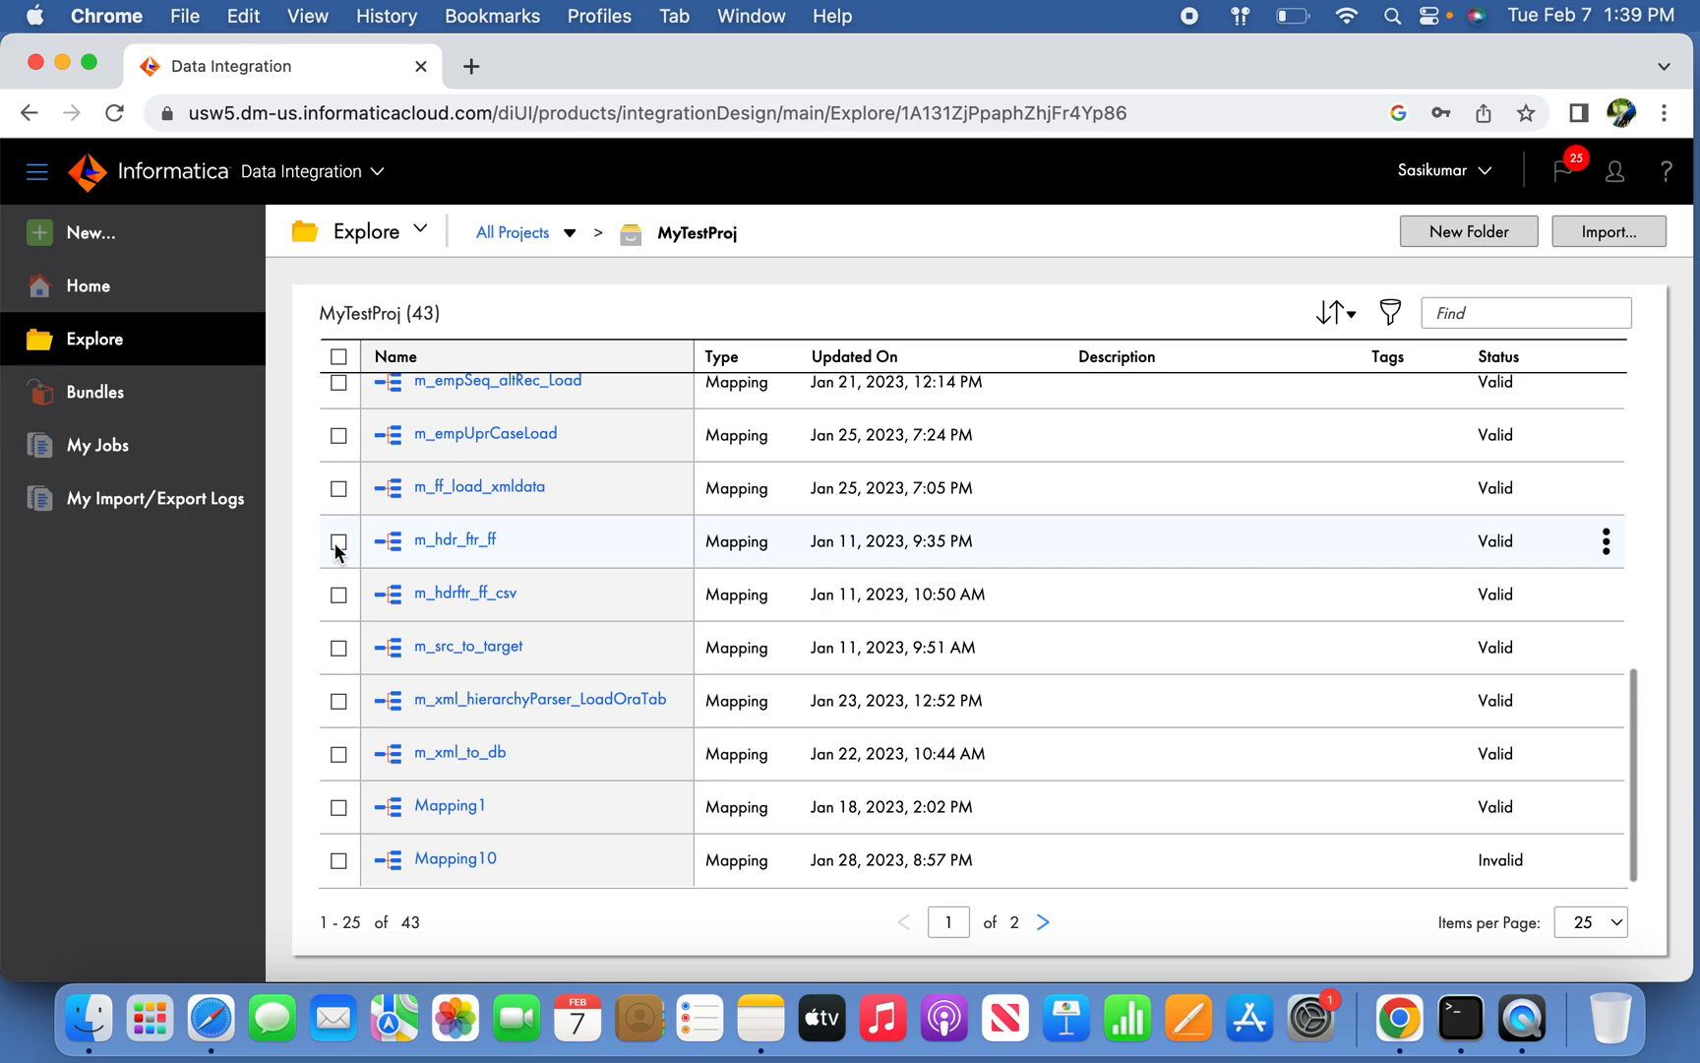
{"action": "mouse_move", "coordinate": [380, 519]}
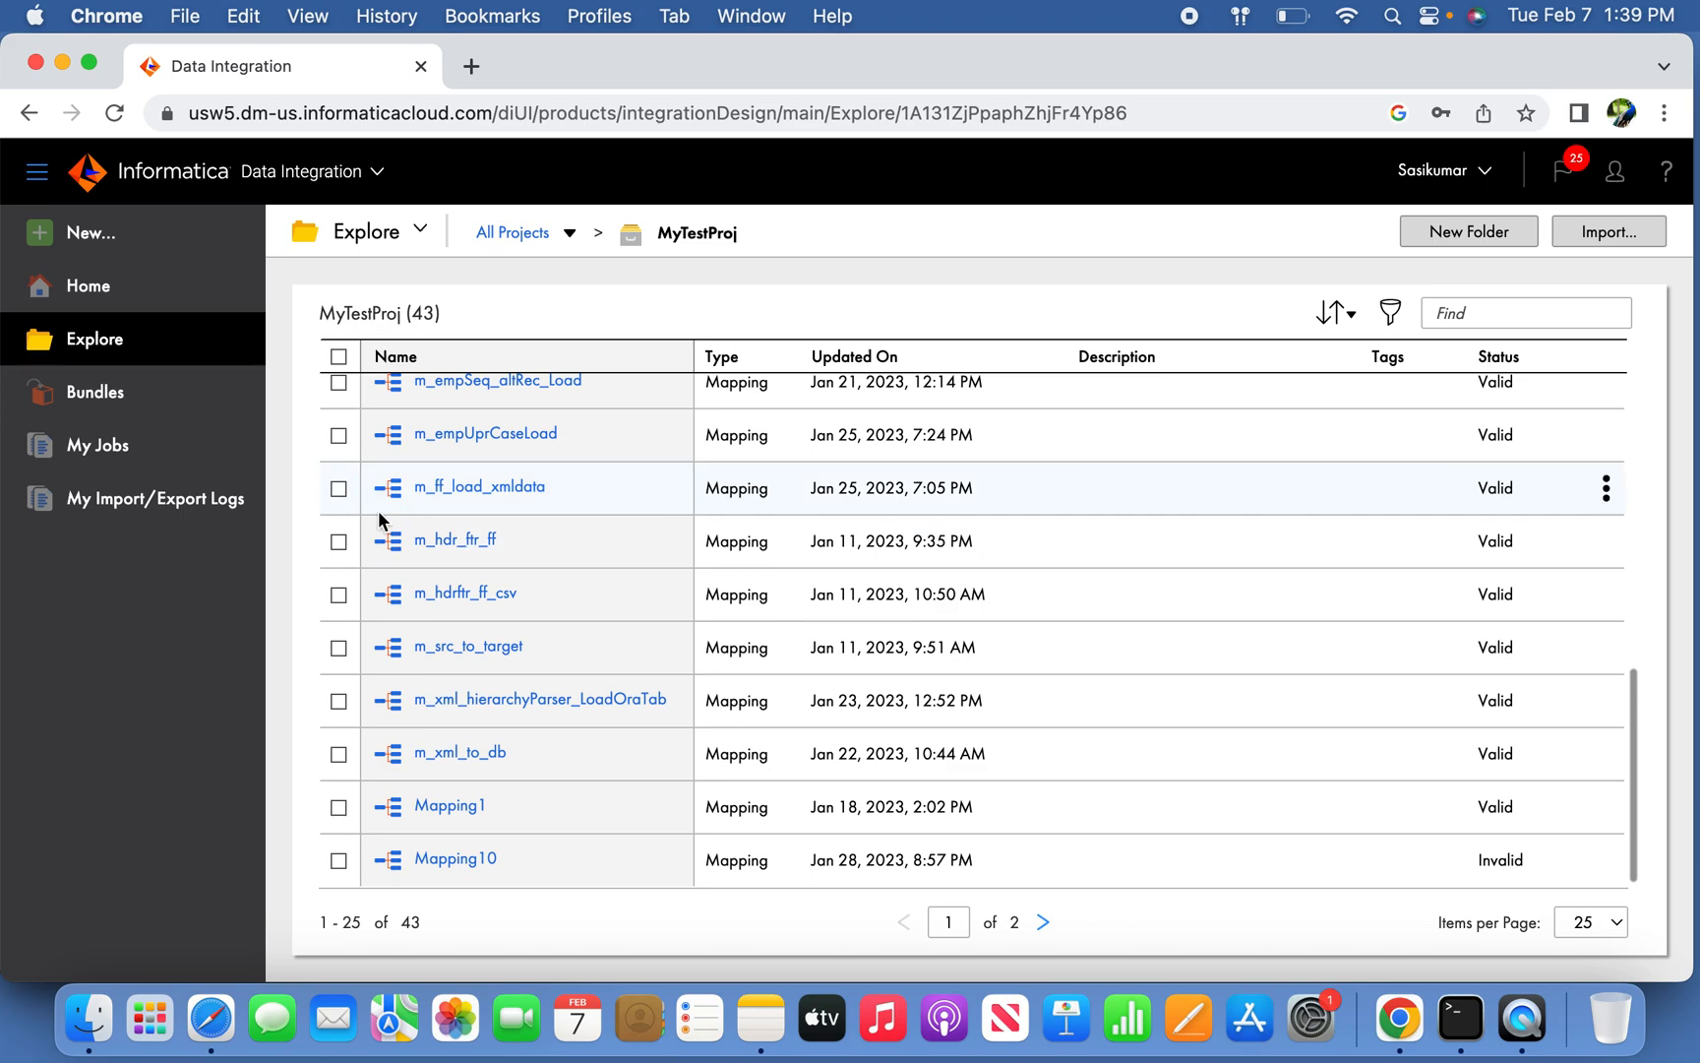
{"action": "mouse_move", "coordinate": [316, 527]}
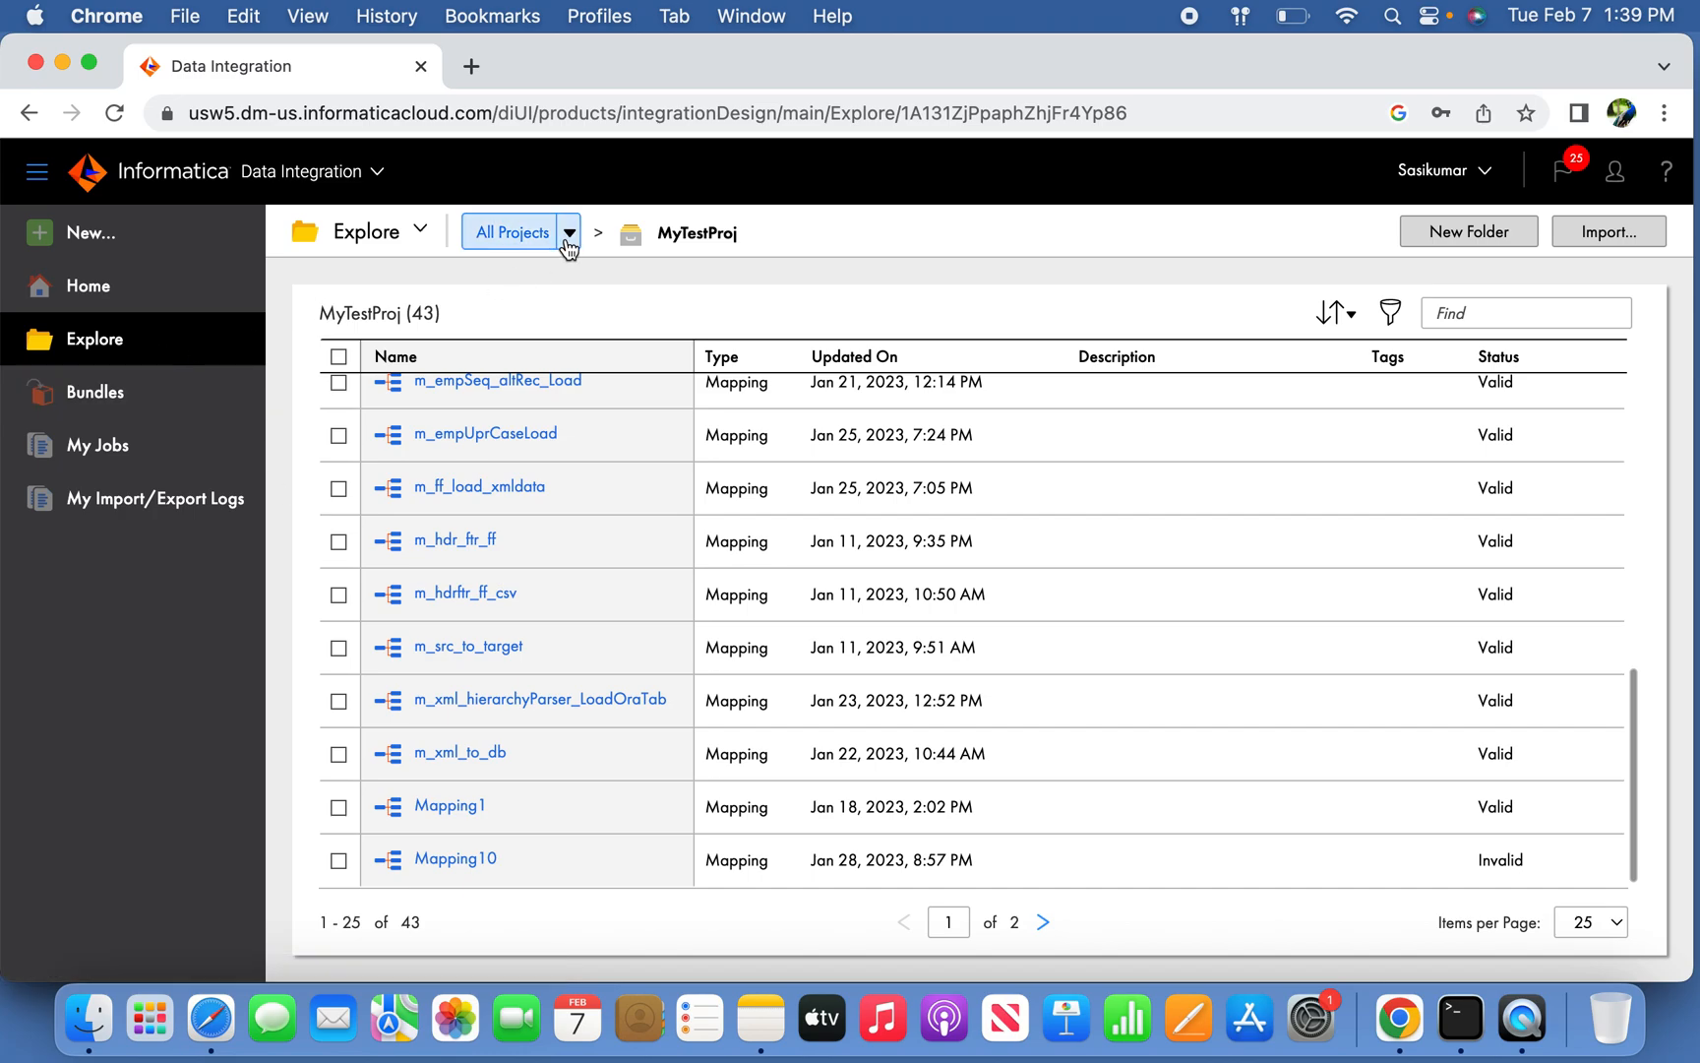
{"action": "mouse_move", "coordinate": [703, 241]}
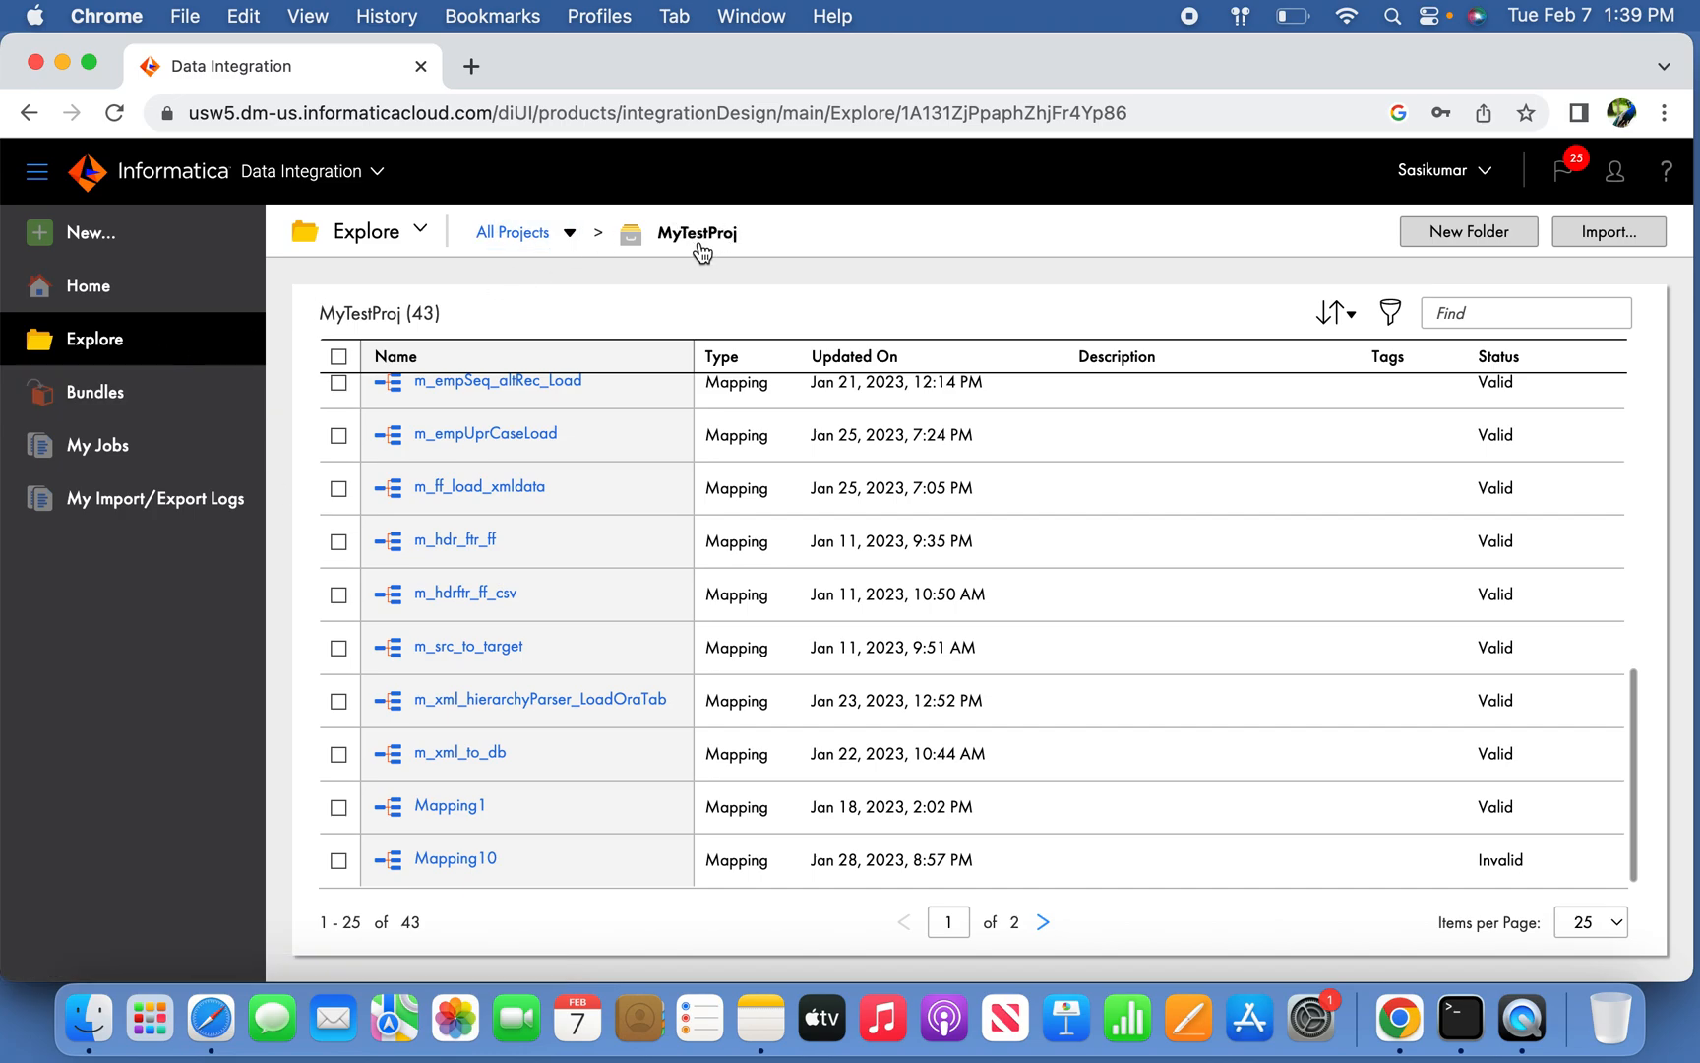
{"action": "mouse_move", "coordinate": [703, 252]}
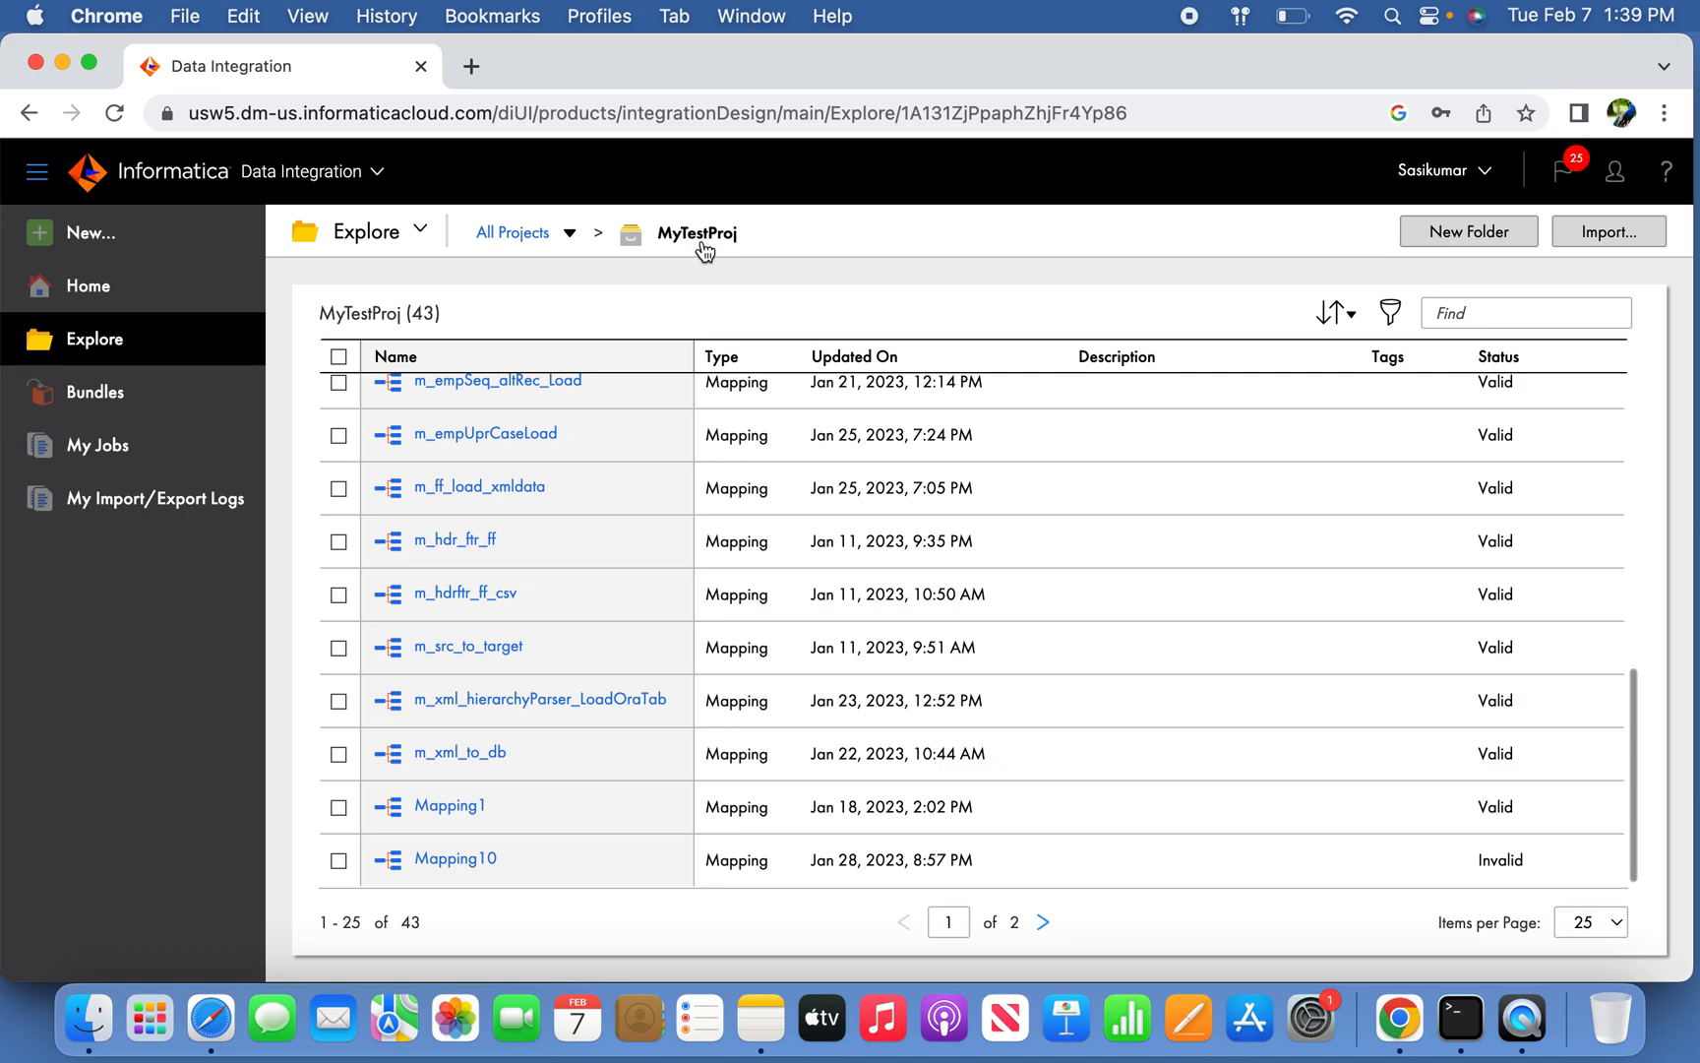
{"action": "left_click", "coordinate": [338, 539]}
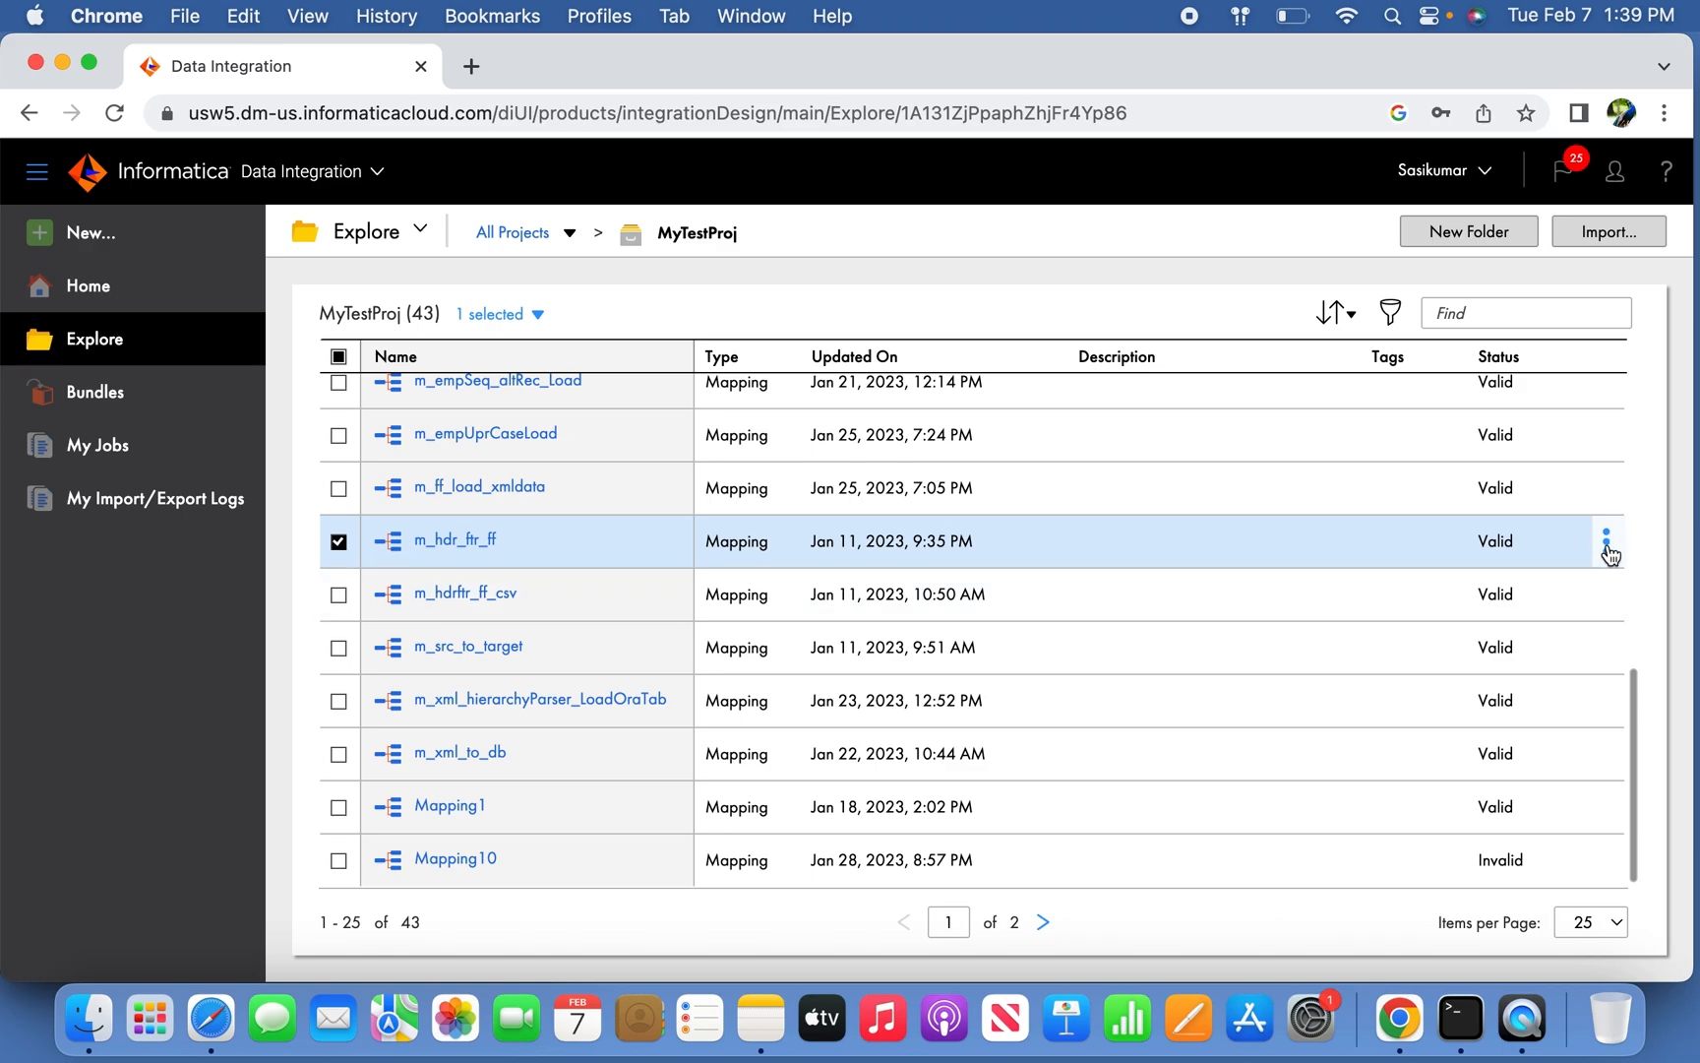
Export m_hdr_ftr_ff from its row actions with Include all dependencies kept on.
{"action": "left_click", "coordinate": [1607, 541]}
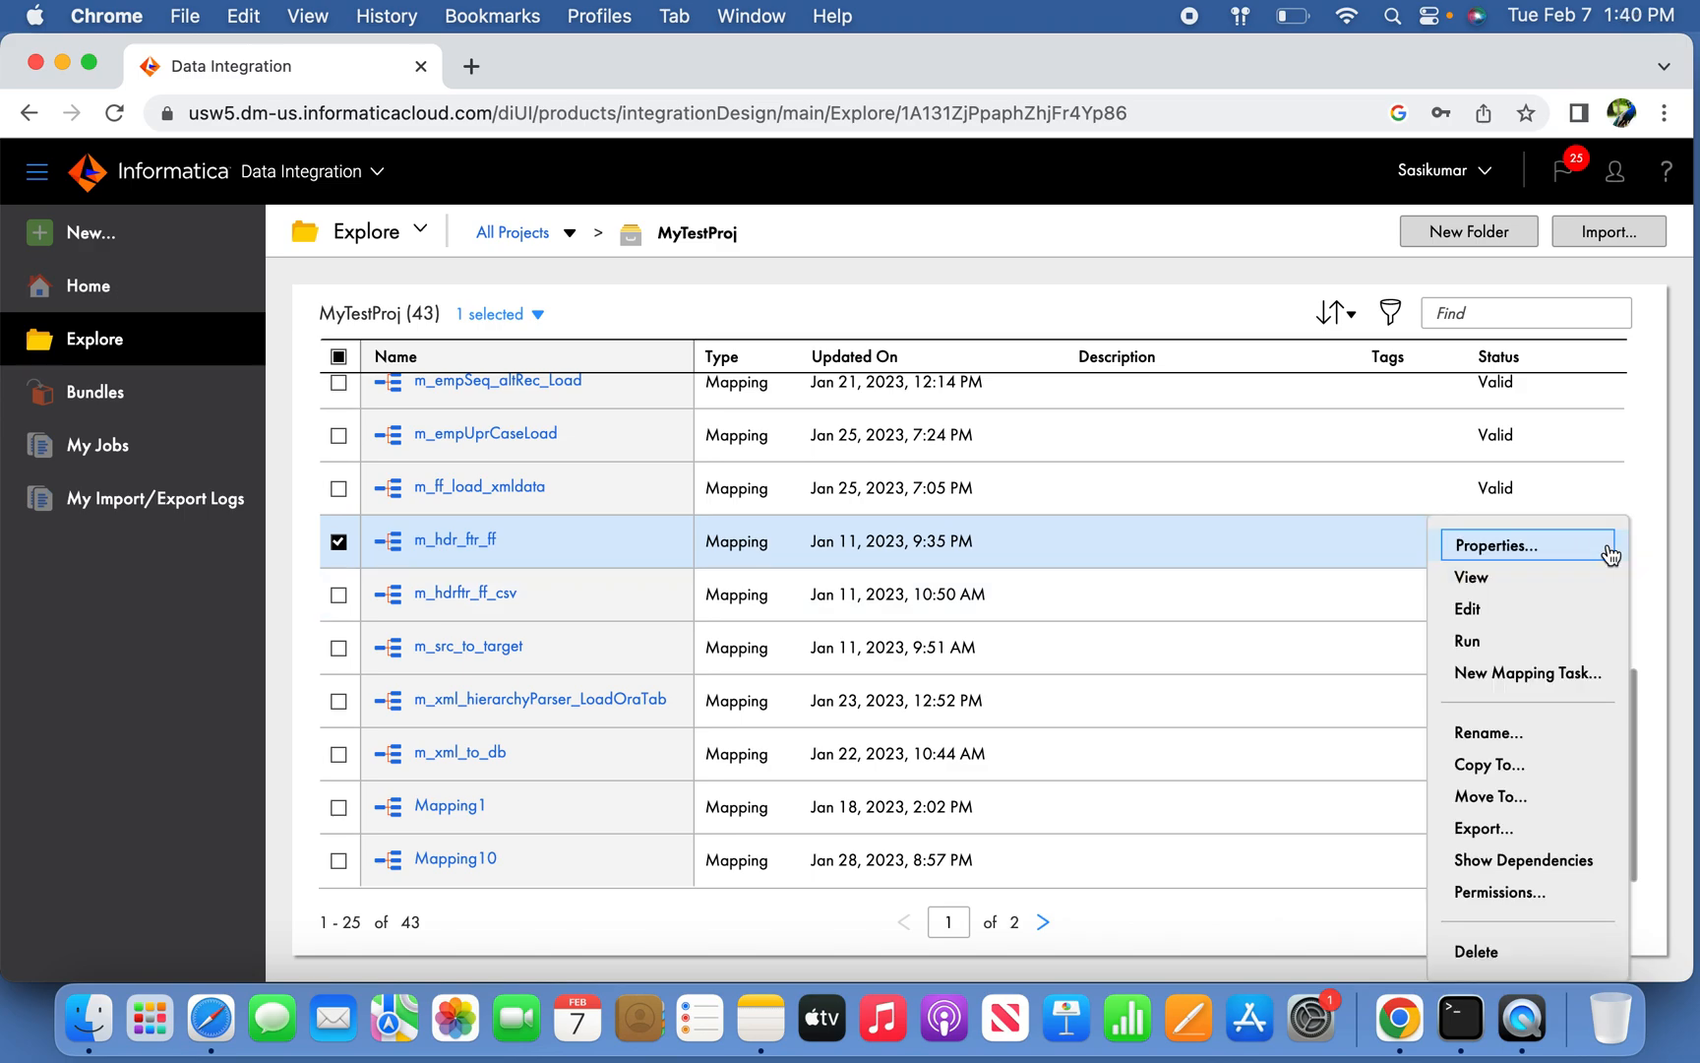
{"action": "mouse_move", "coordinate": [1527, 858]}
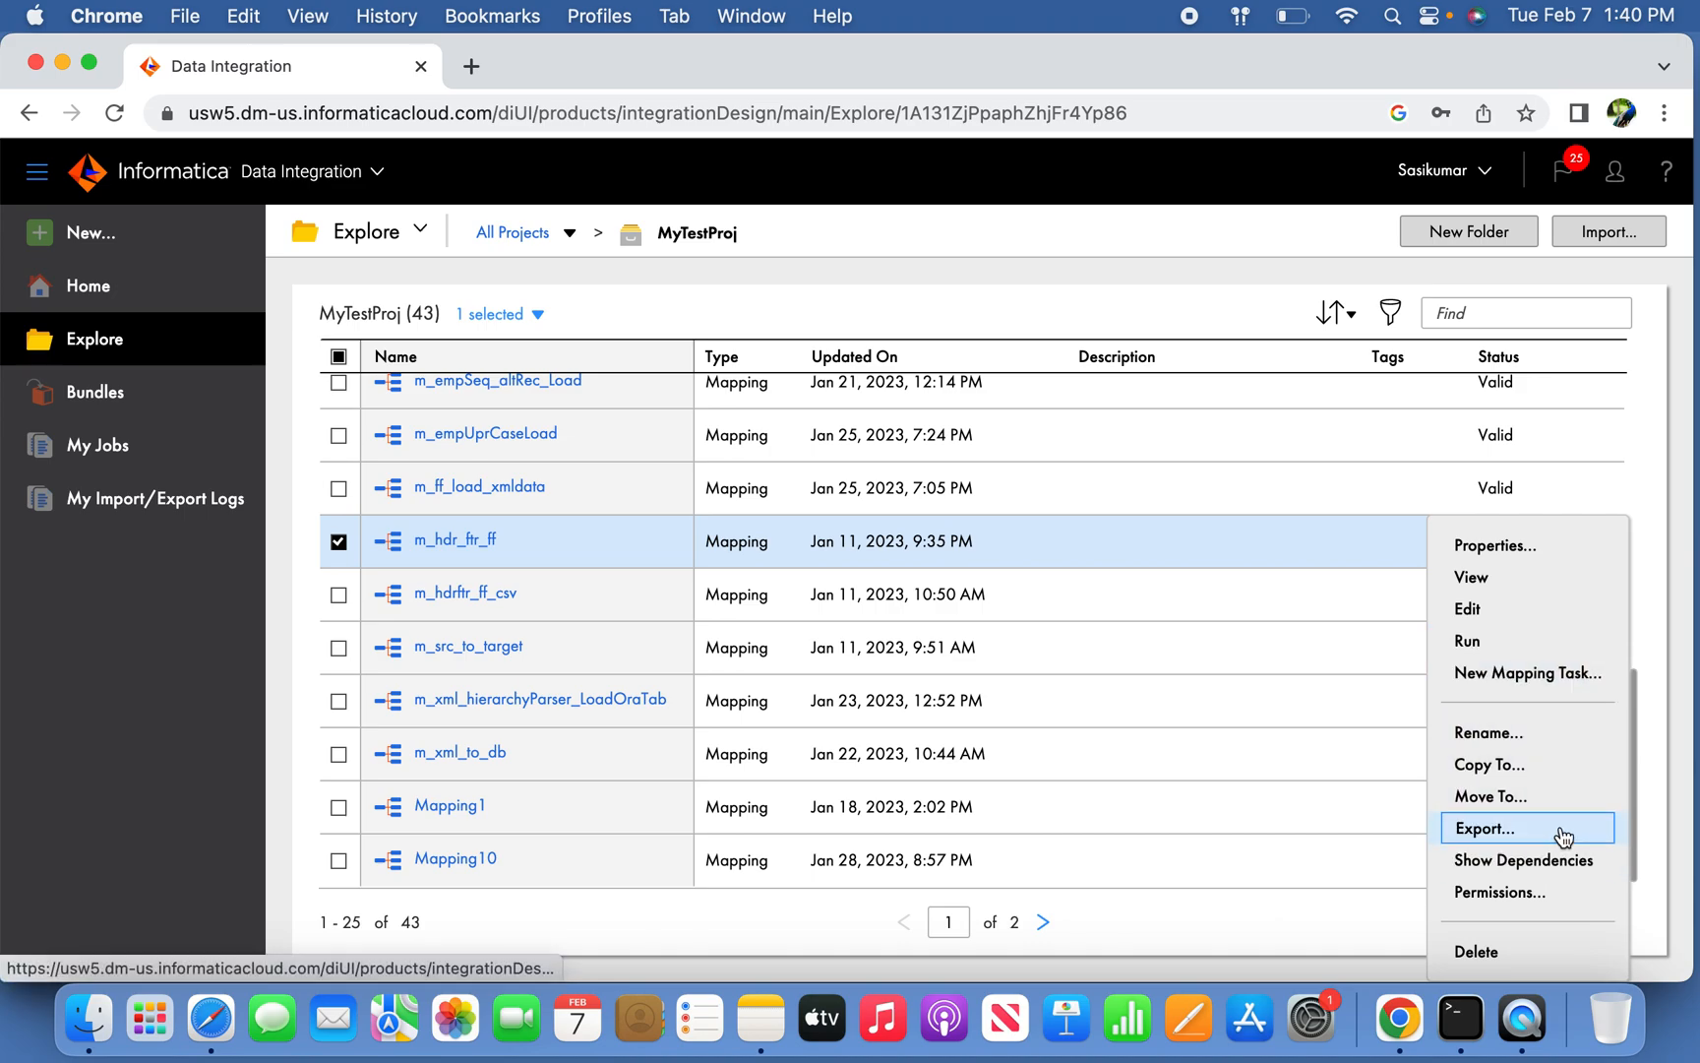
{"action": "left_click", "coordinate": [1485, 829]}
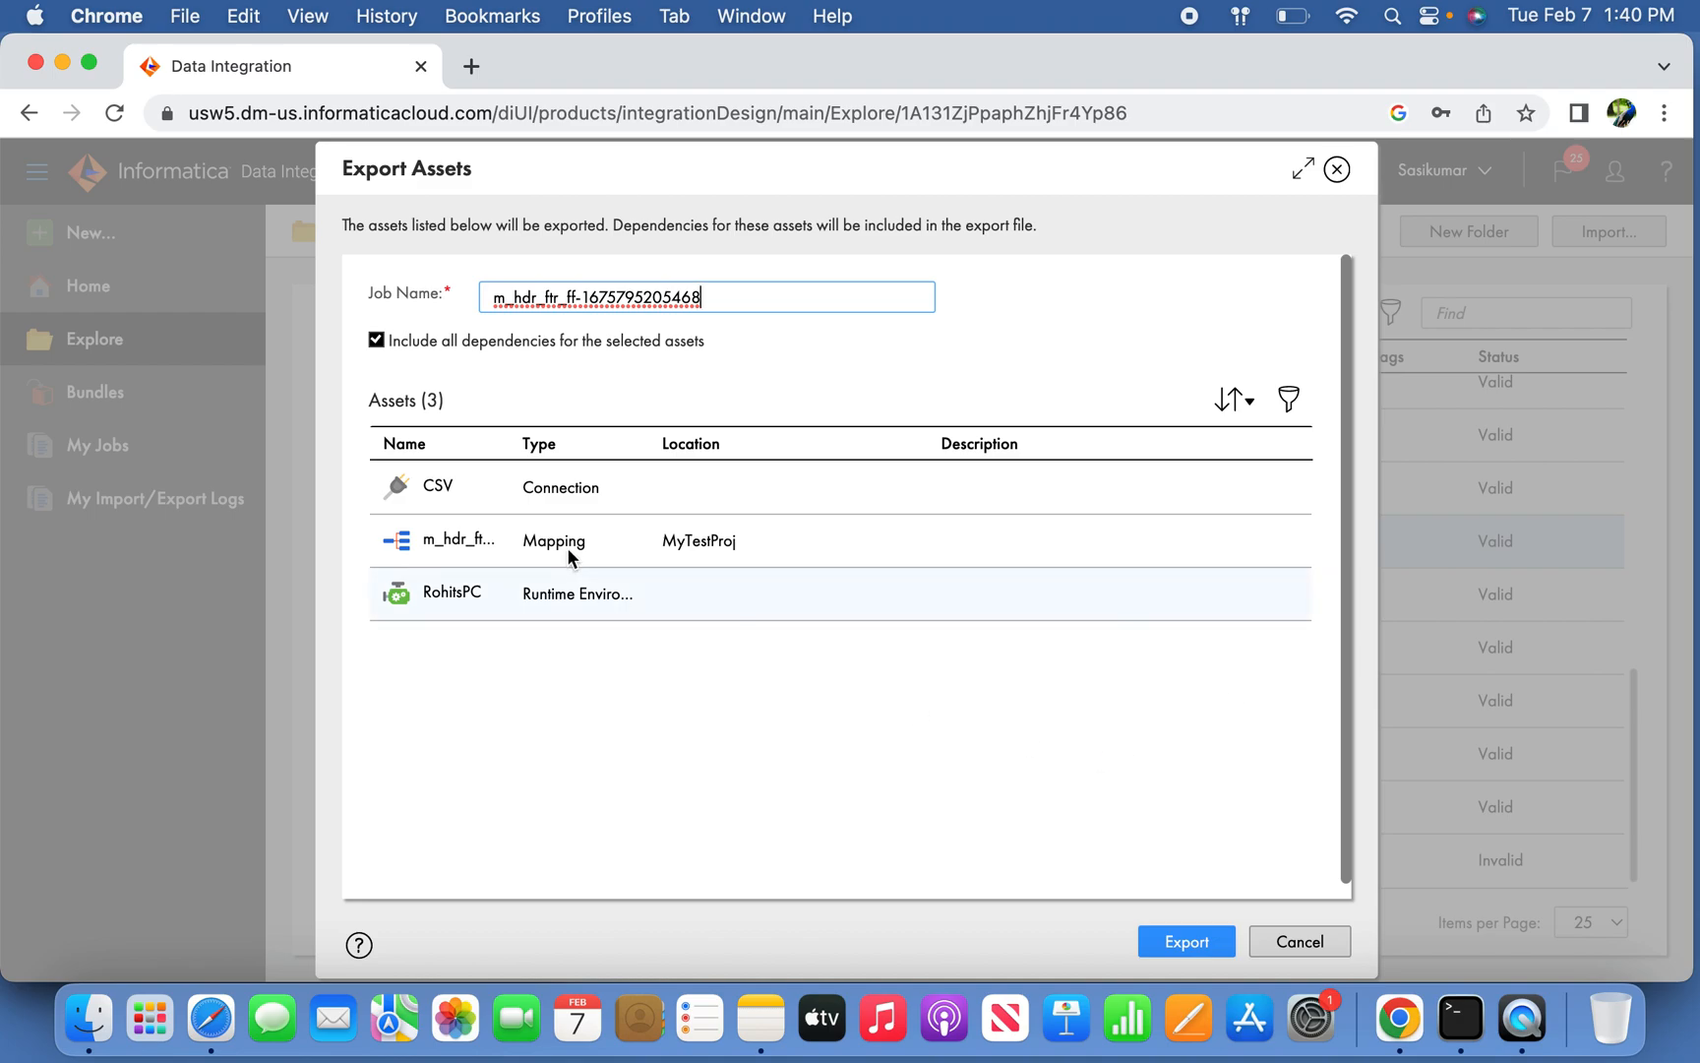
{"action": "mouse_move", "coordinate": [505, 443]}
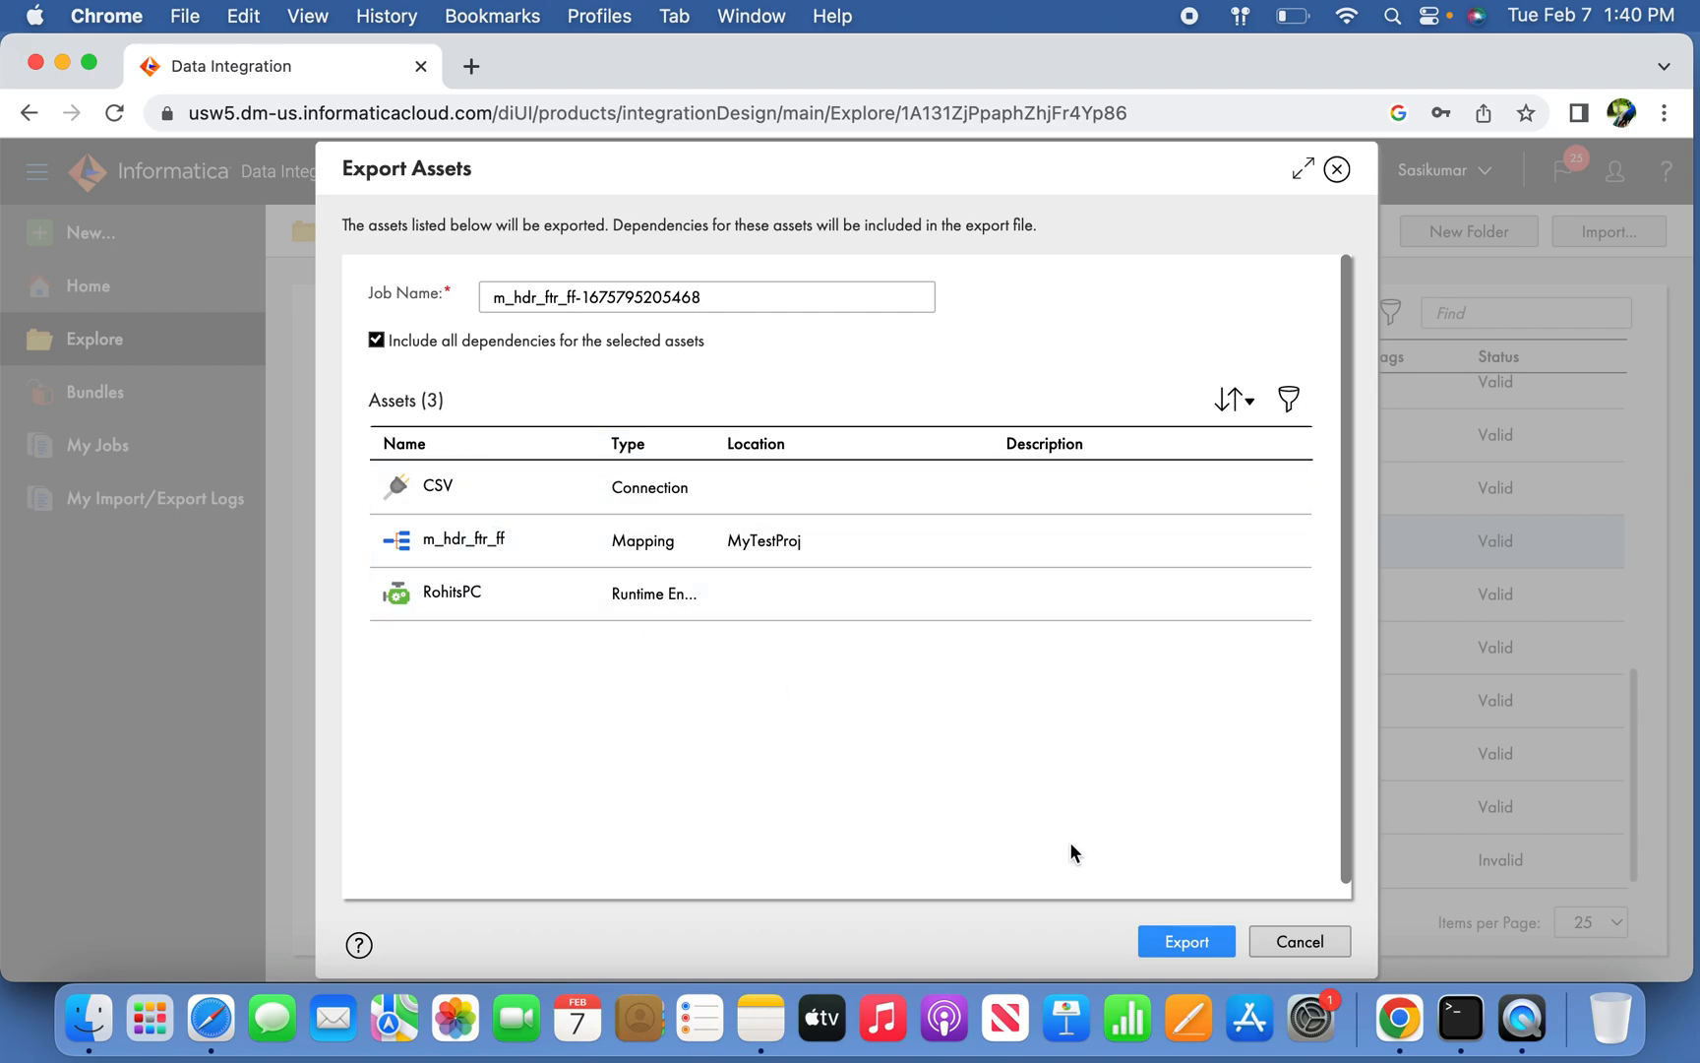
{"action": "left_click", "coordinate": [1184, 941]}
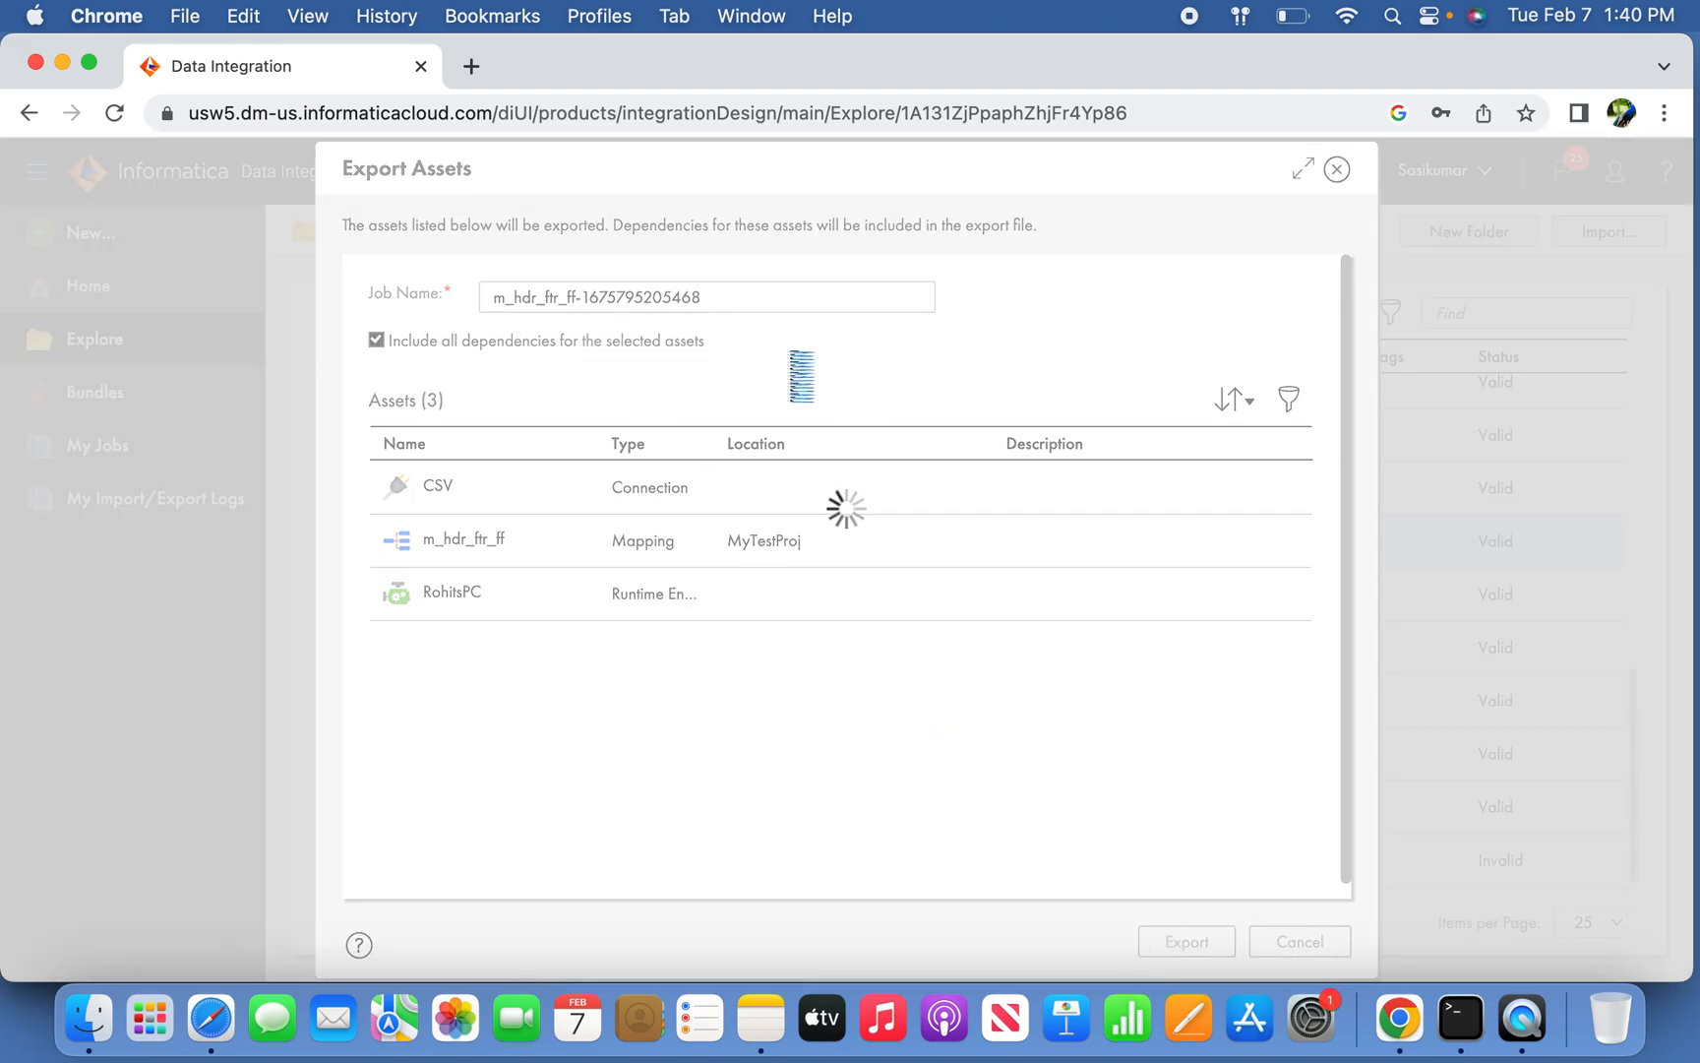
{"action": "left_click", "coordinate": [1185, 940]}
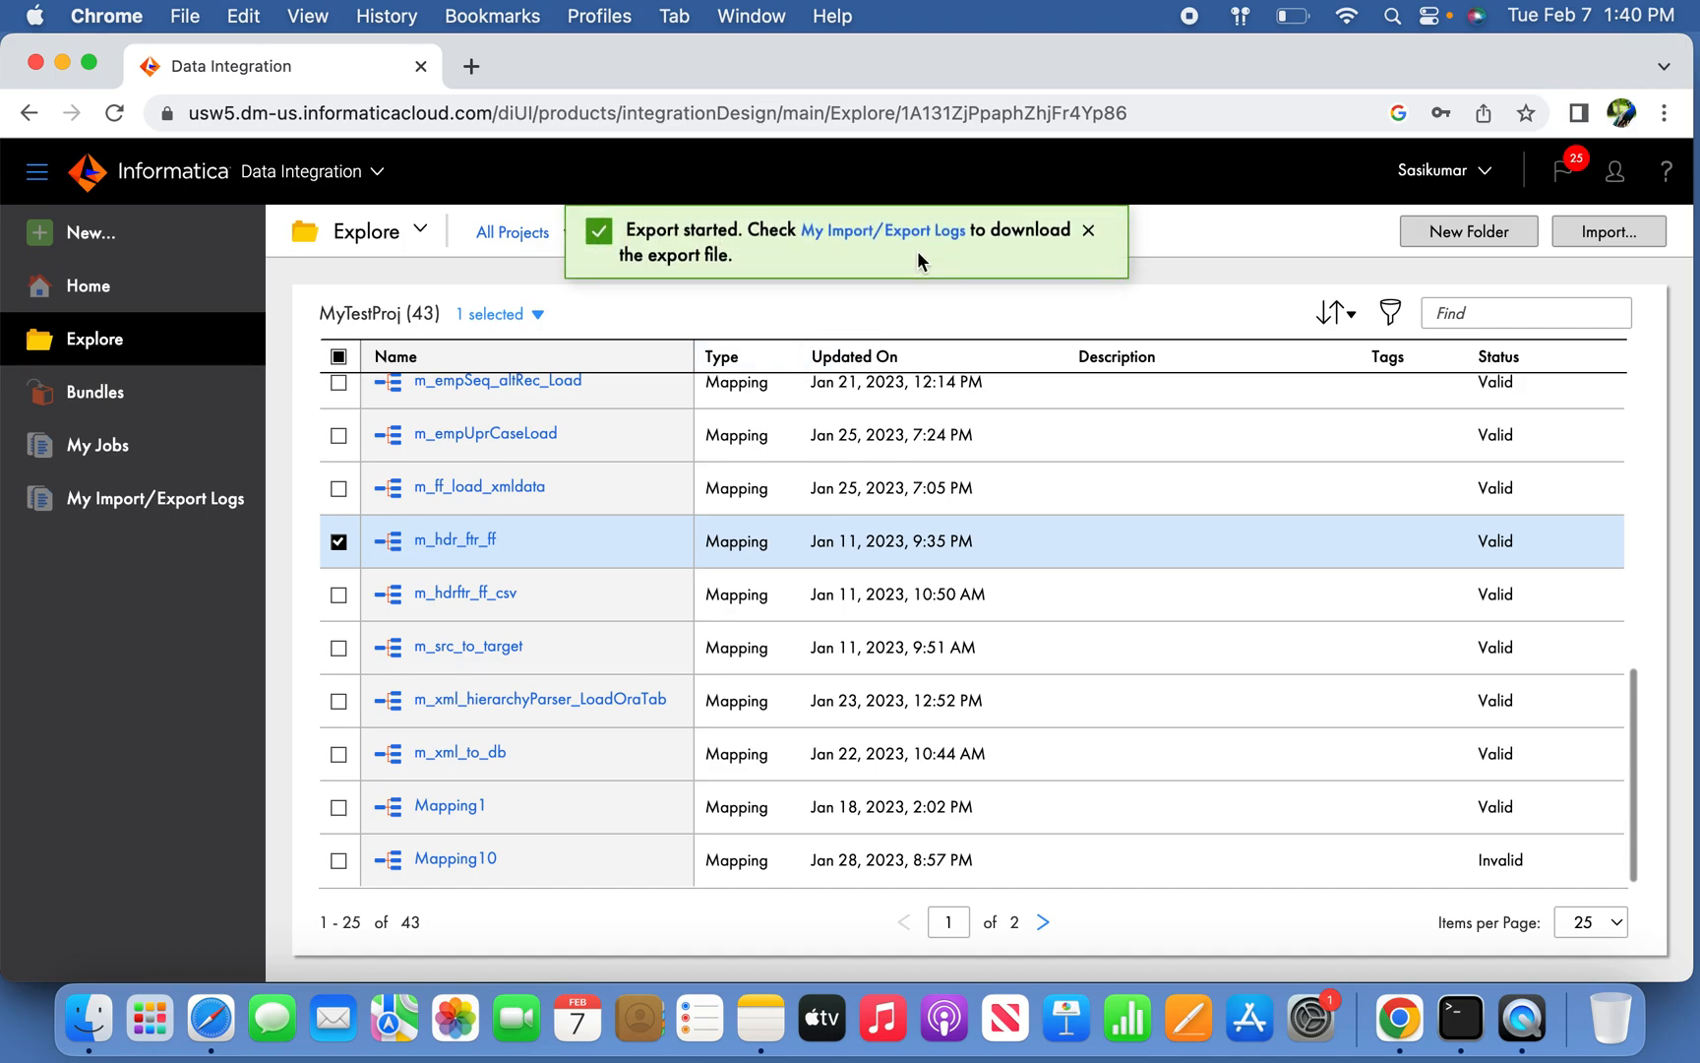
View the Import/Export Logs showing the m_hdr_ftr_ff export job completed.
{"action": "left_click", "coordinate": [883, 230]}
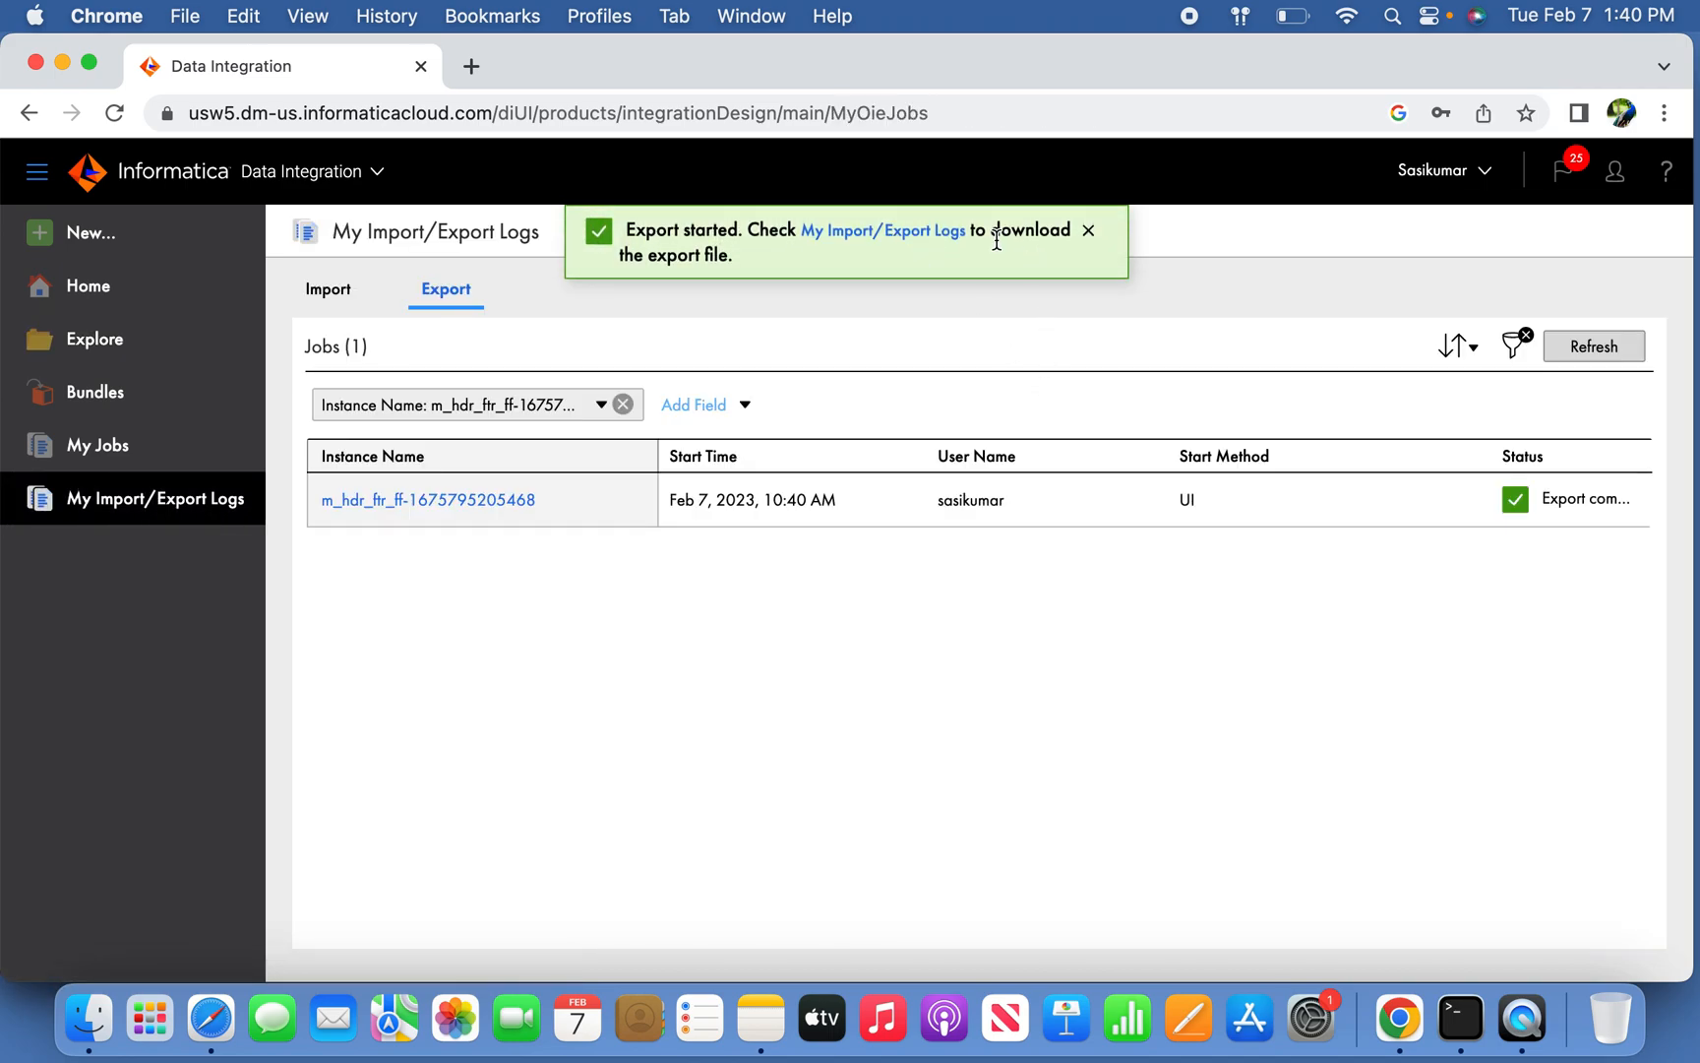
{"action": "mouse_move", "coordinate": [950, 455]}
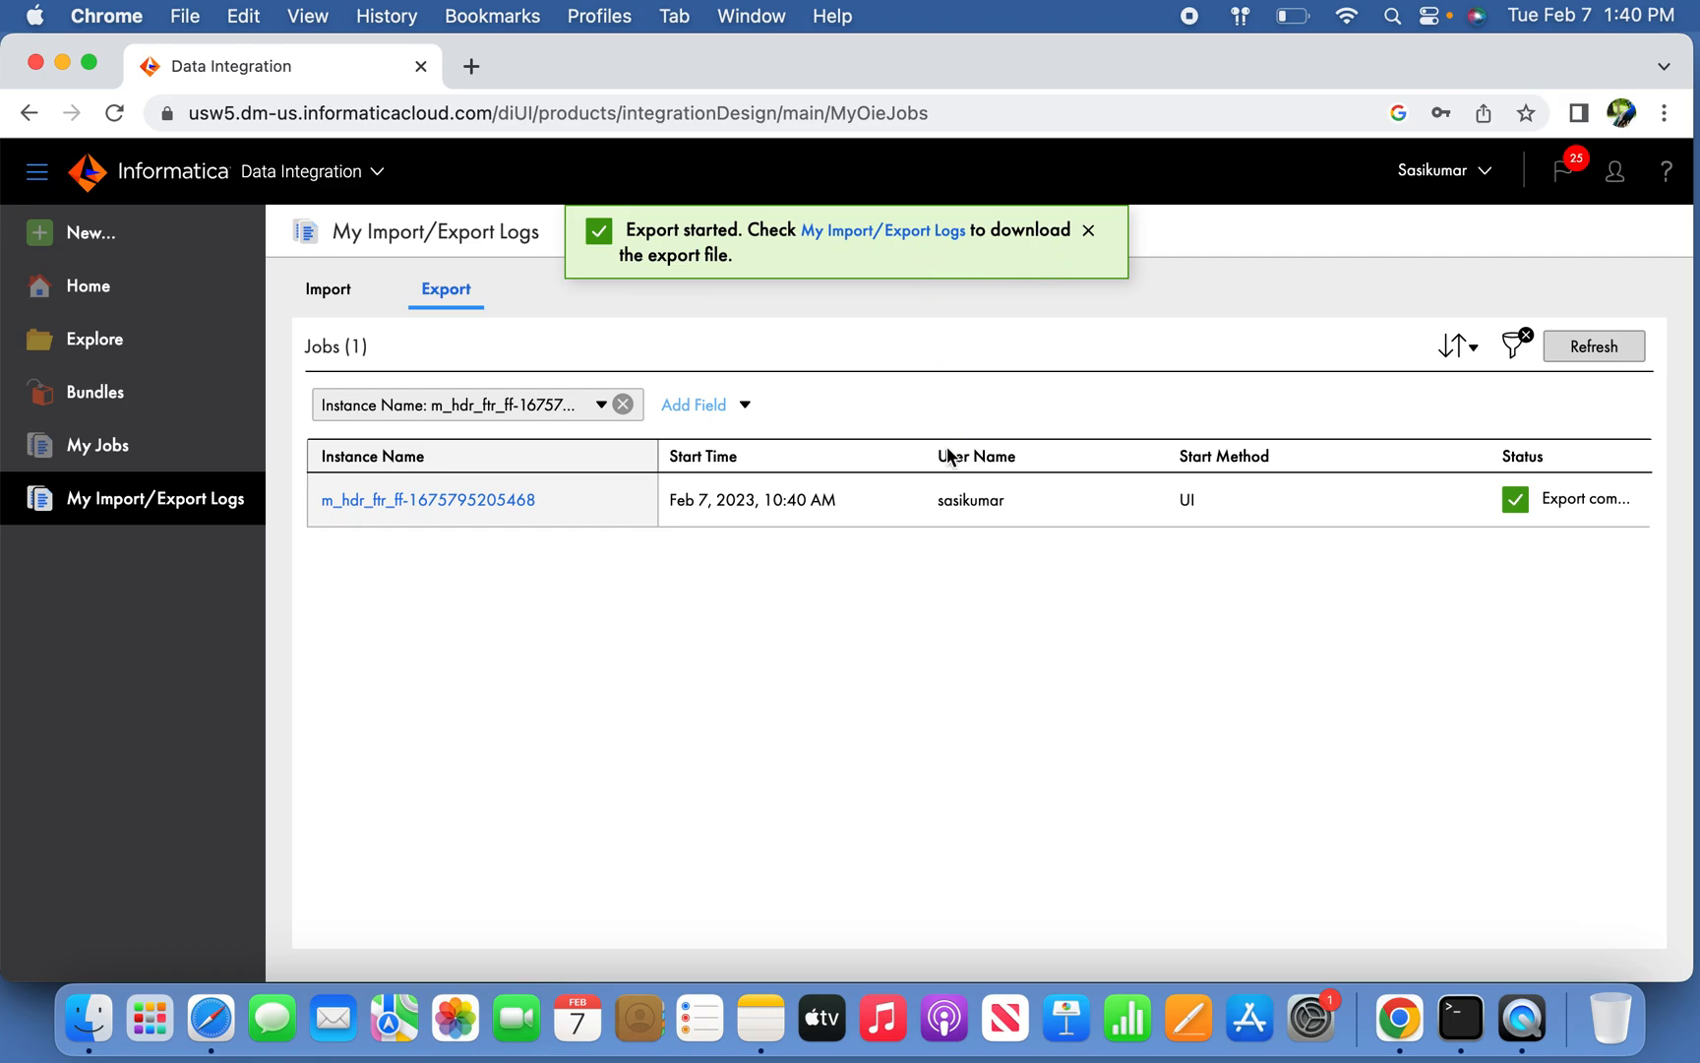
{"action": "mouse_move", "coordinate": [1458, 1017]}
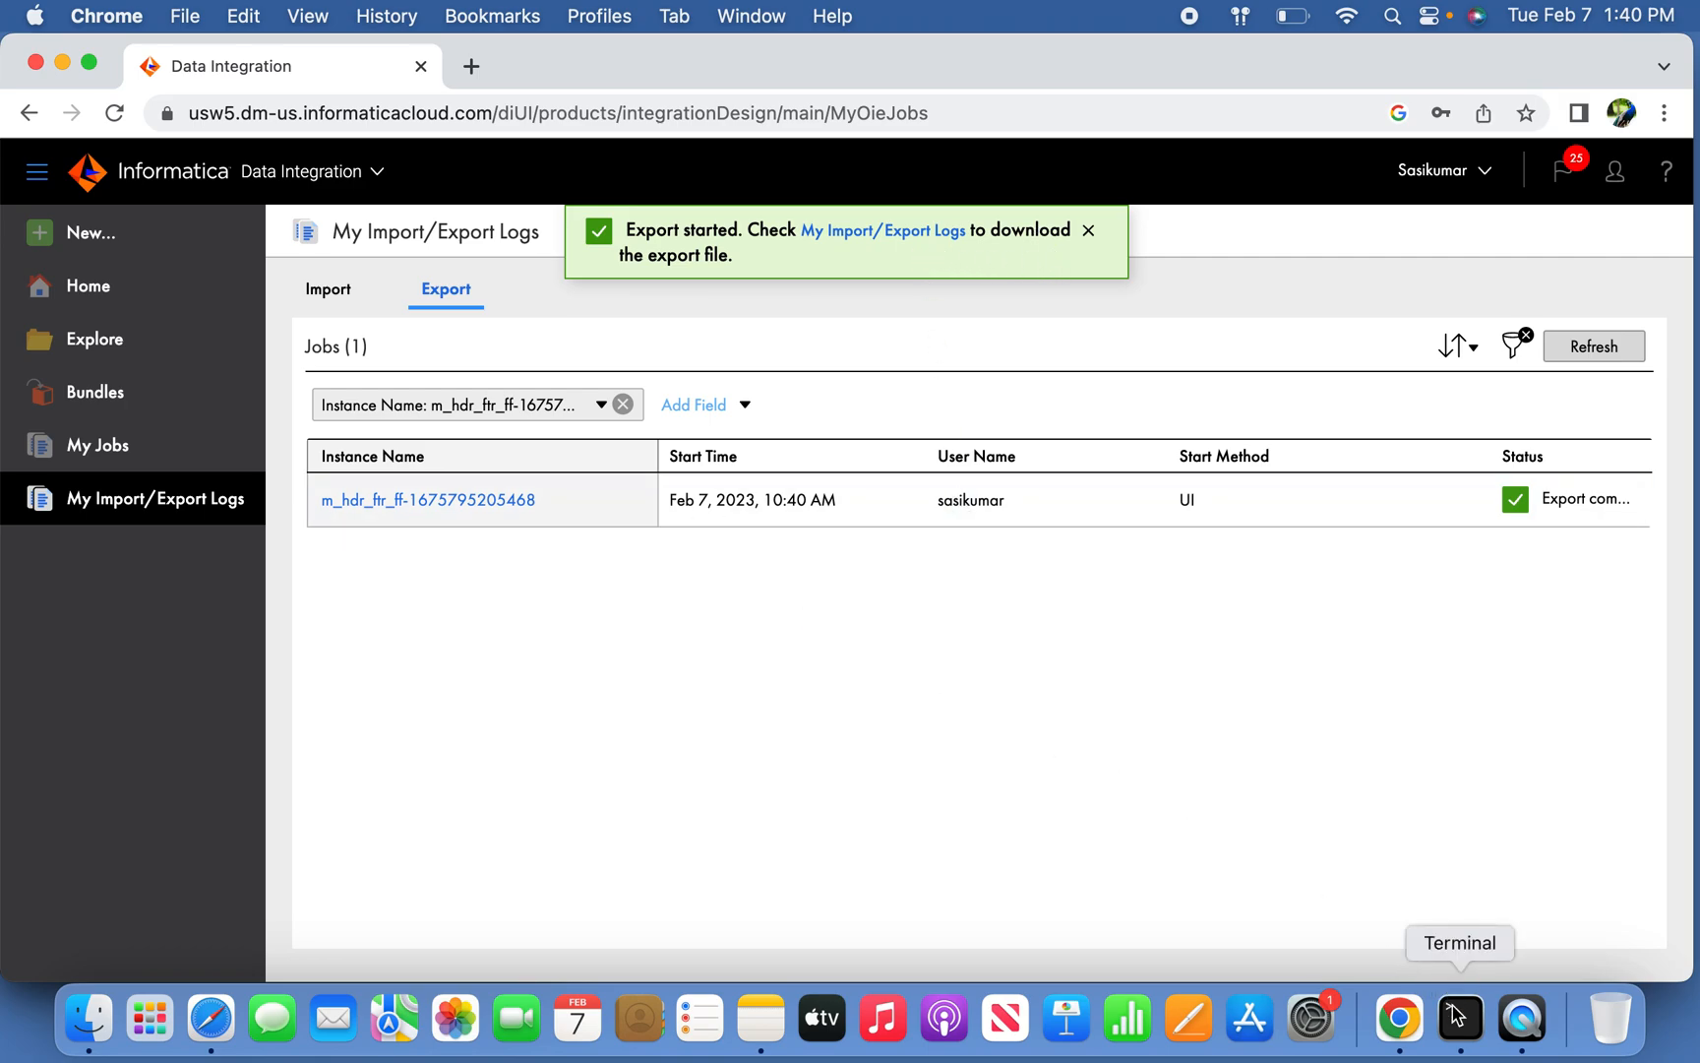
Download the export zip and list Downloads in Terminal with ls -lt and ls -l.
{"action": "left_click", "coordinate": [1458, 1017]}
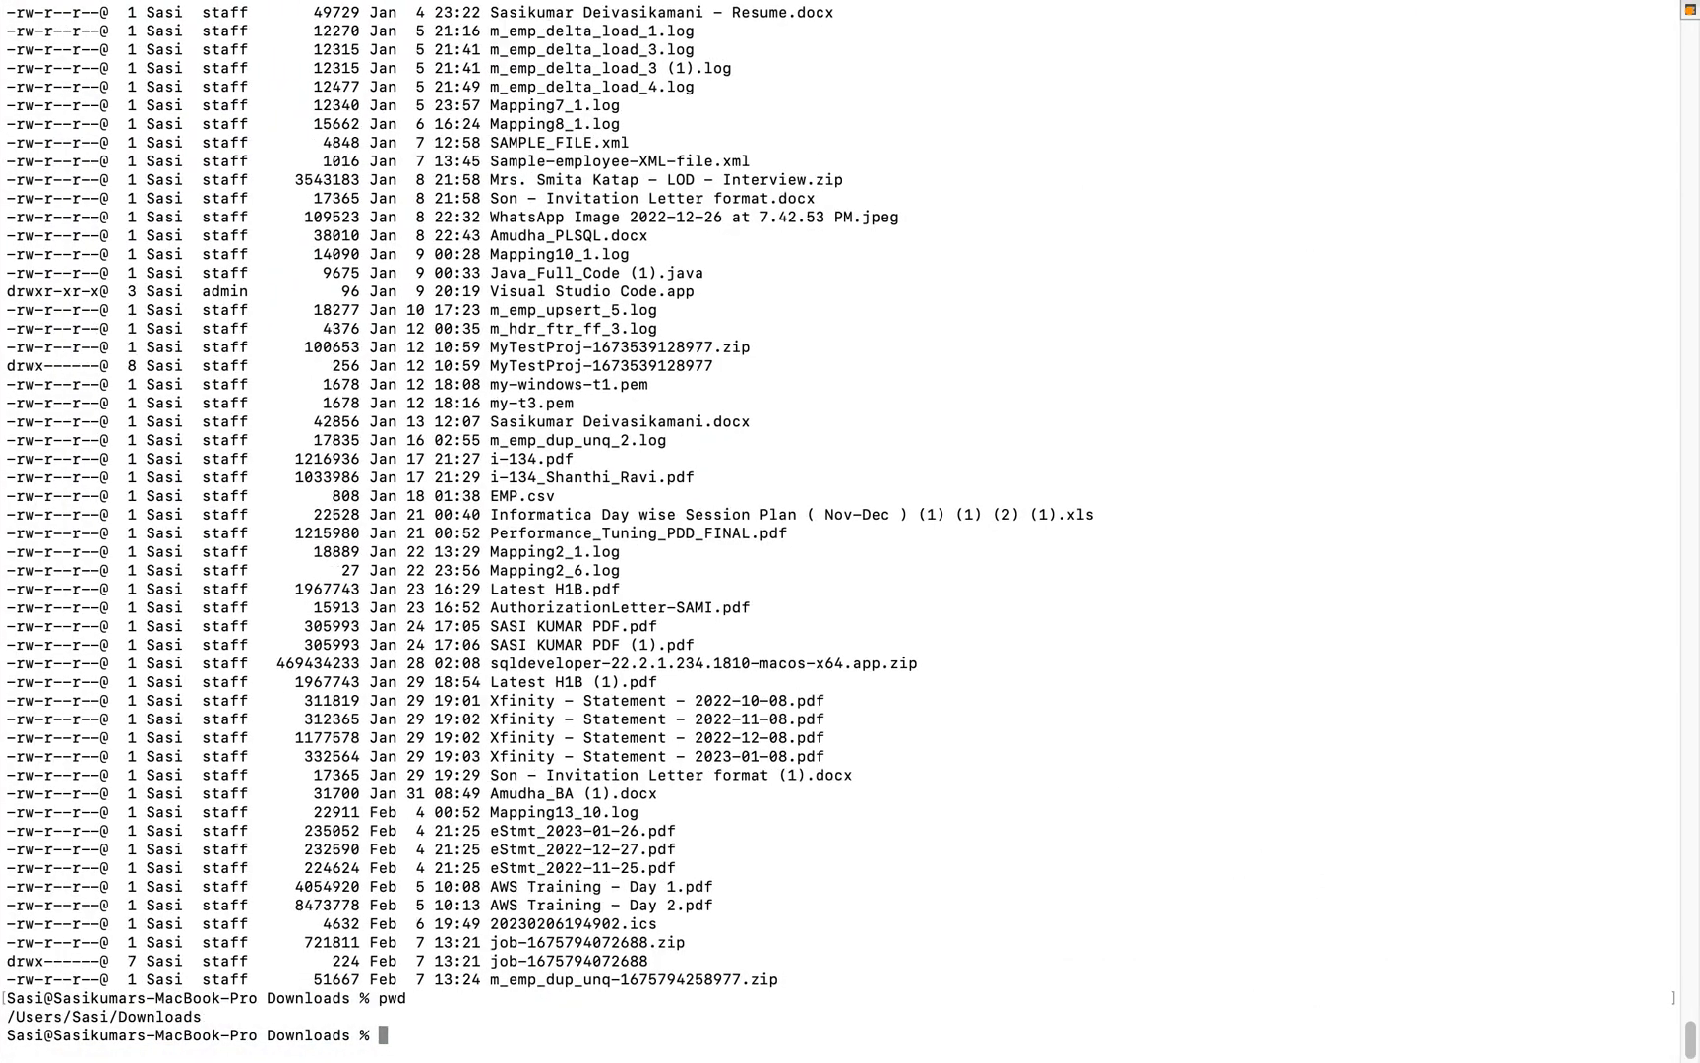
{"action": "type", "text": "ls -lt"}
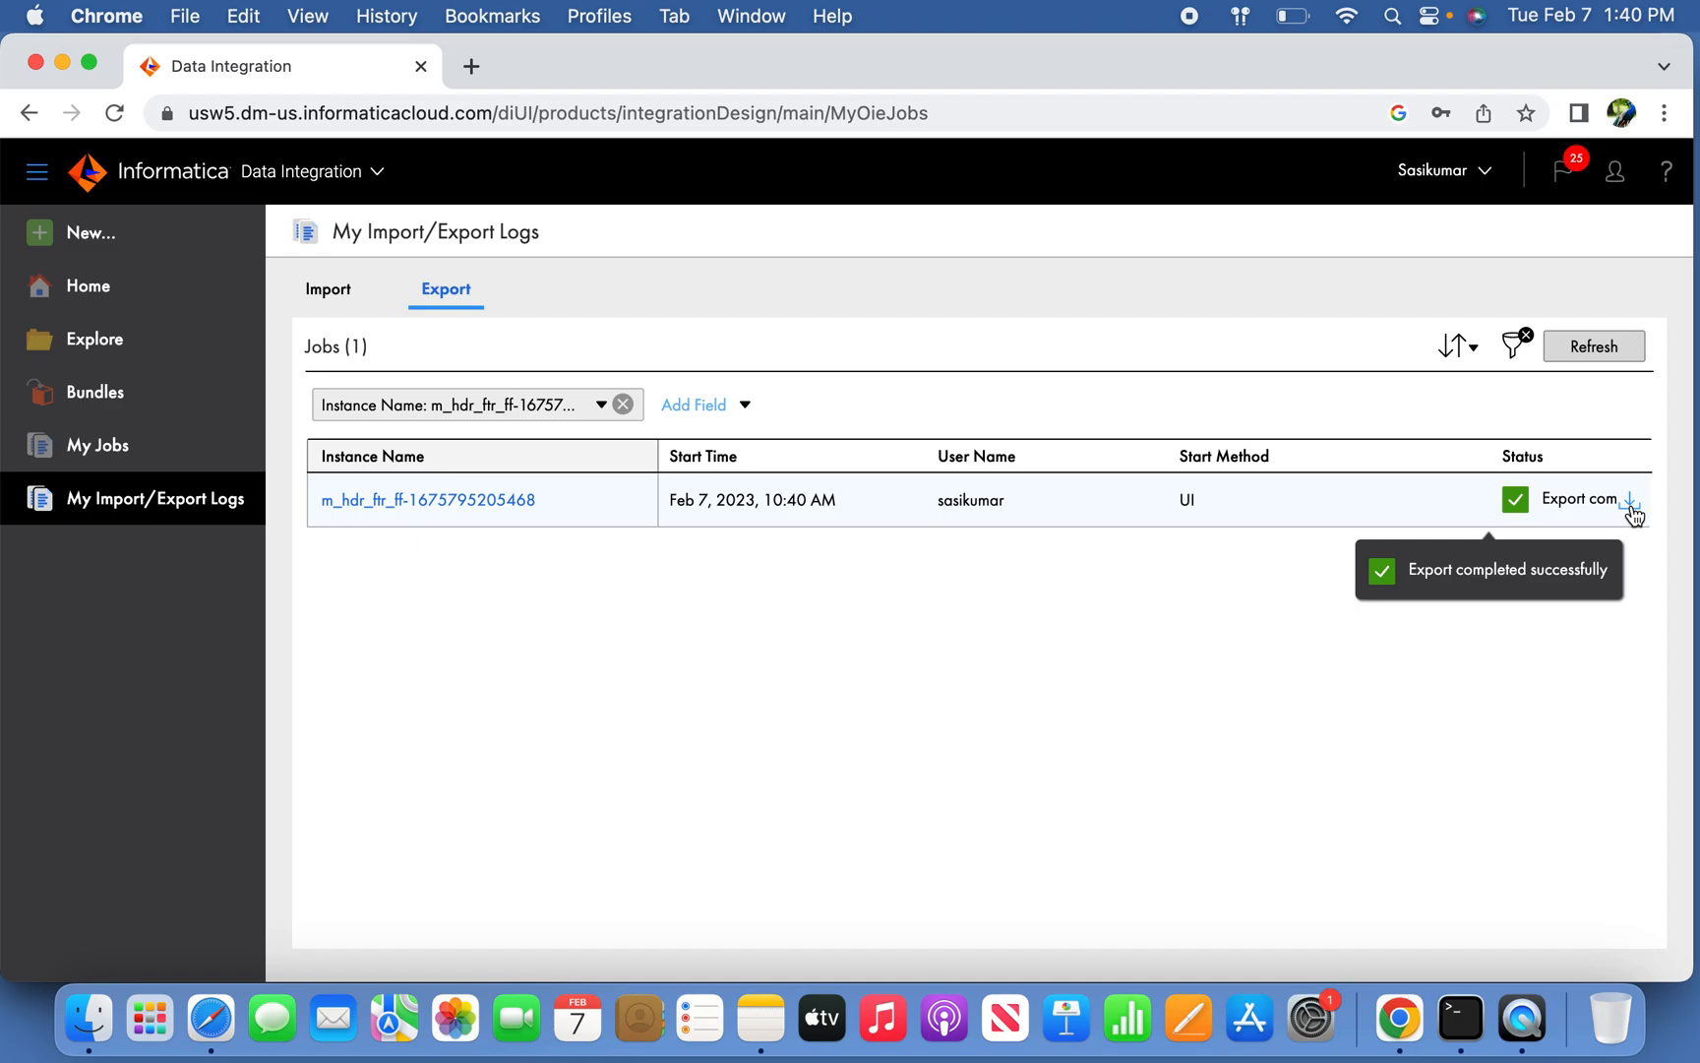
{"action": "left_click", "coordinate": [1634, 500]}
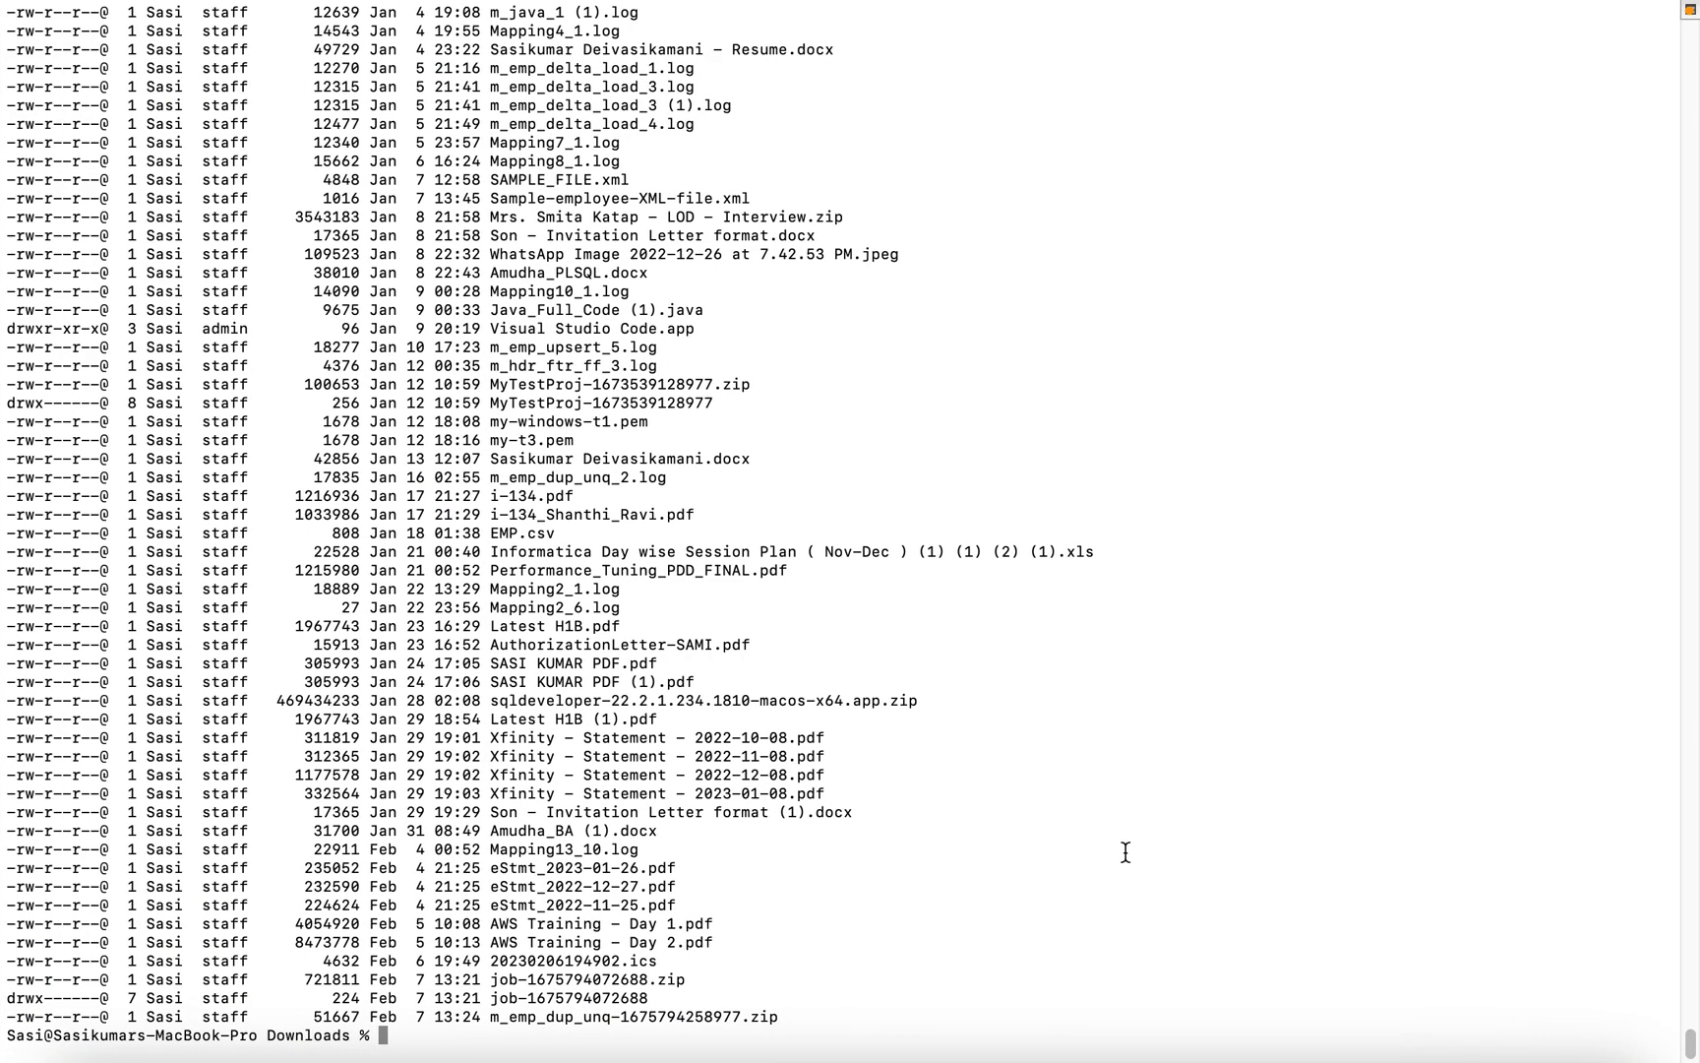
{"action": "type", "text": "ls -l"}
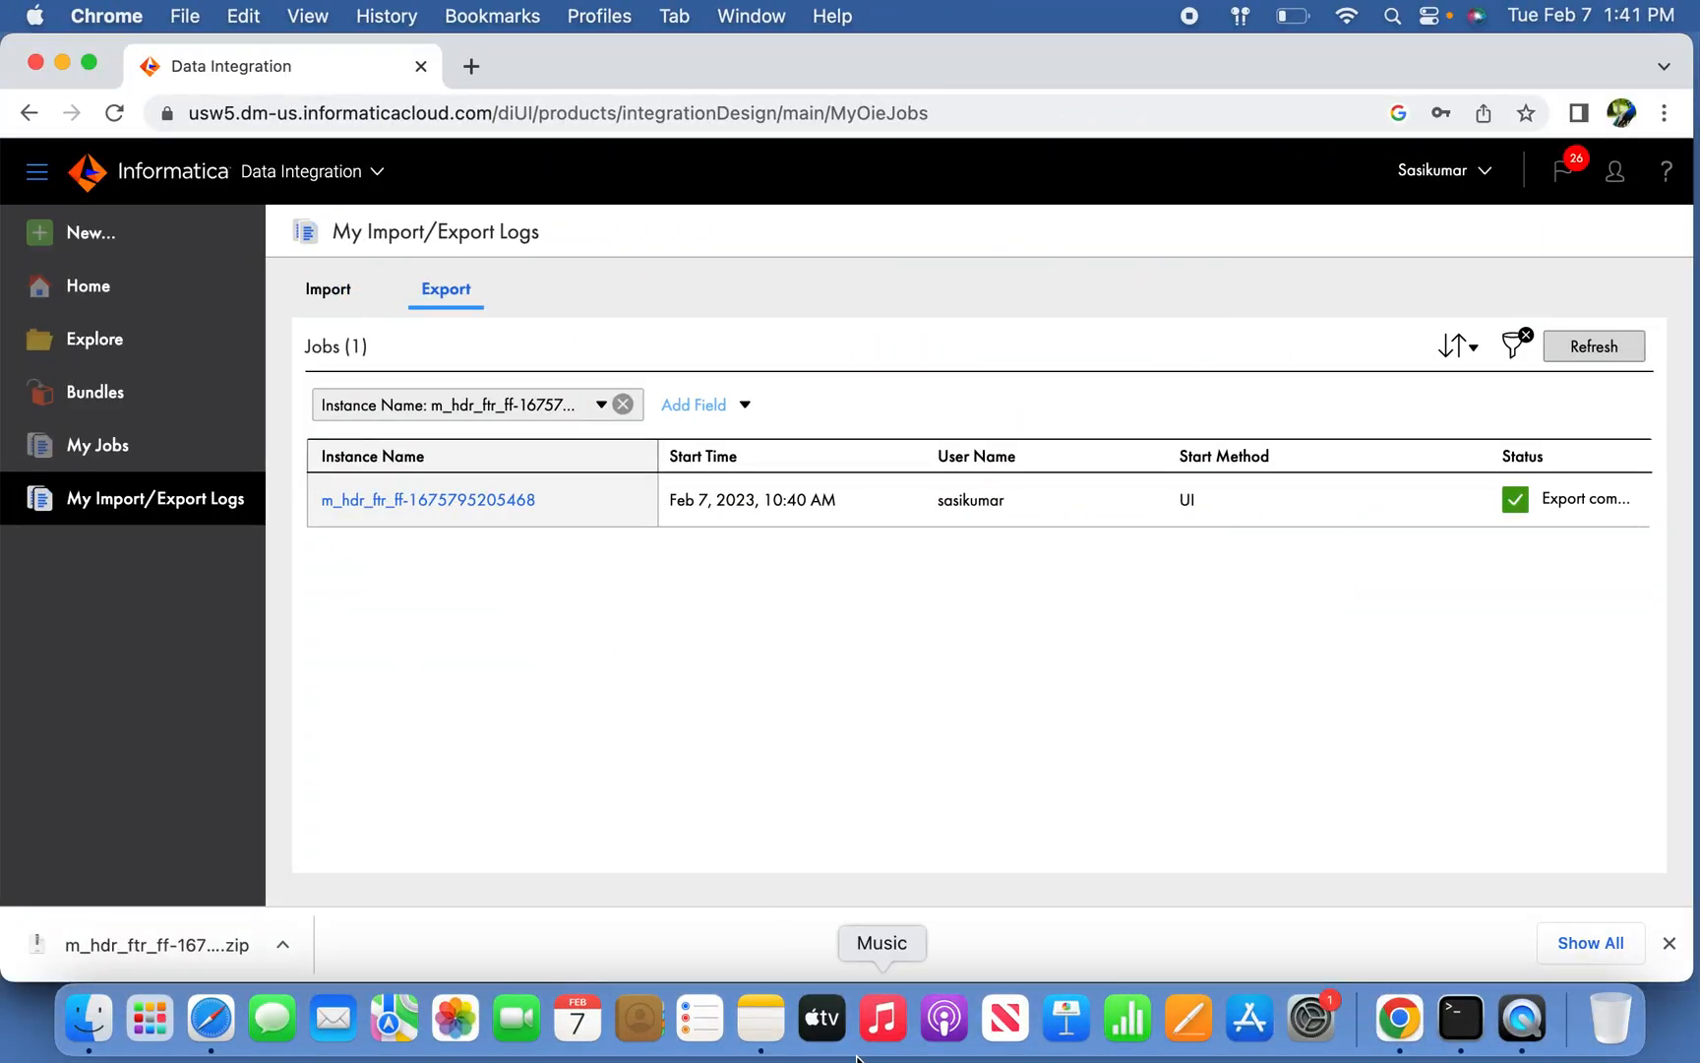
{"action": "mouse_move", "coordinate": [94, 391]}
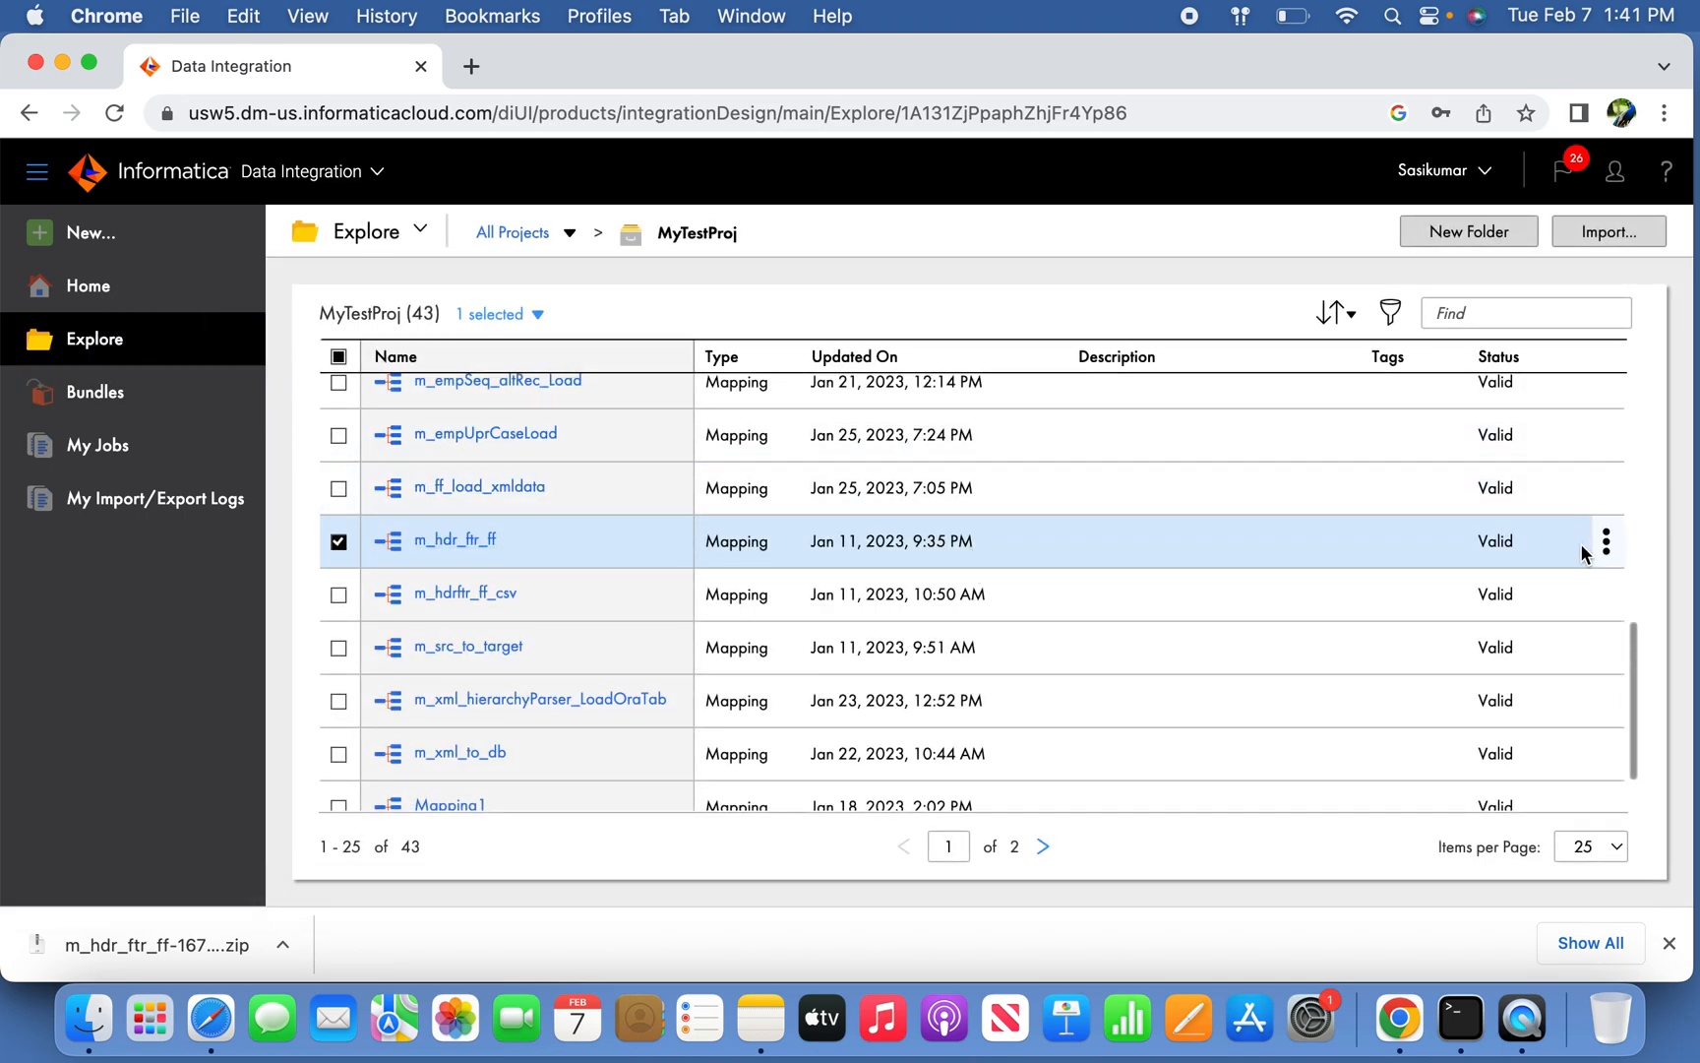
Delete m_hdr_ftr_ff from MyTestProj via its row actions and confirm the permanent delete.
{"action": "left_click", "coordinate": [1606, 541]}
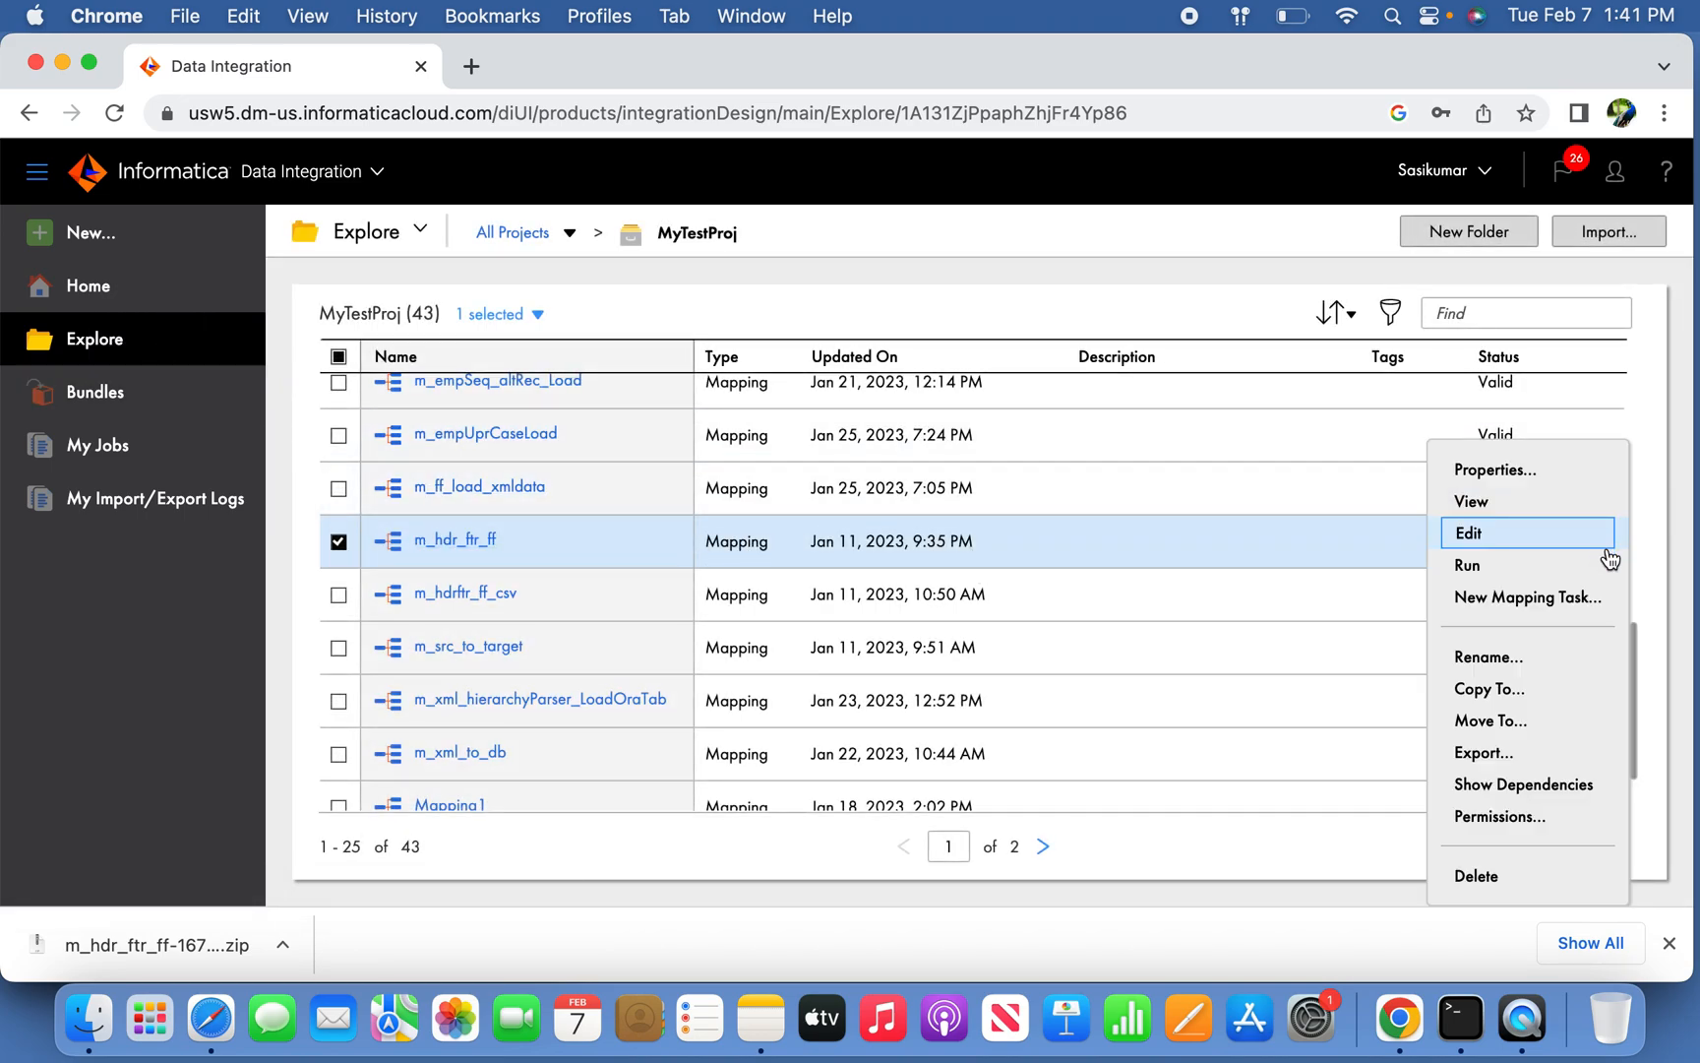
{"action": "mouse_move", "coordinate": [1489, 689]}
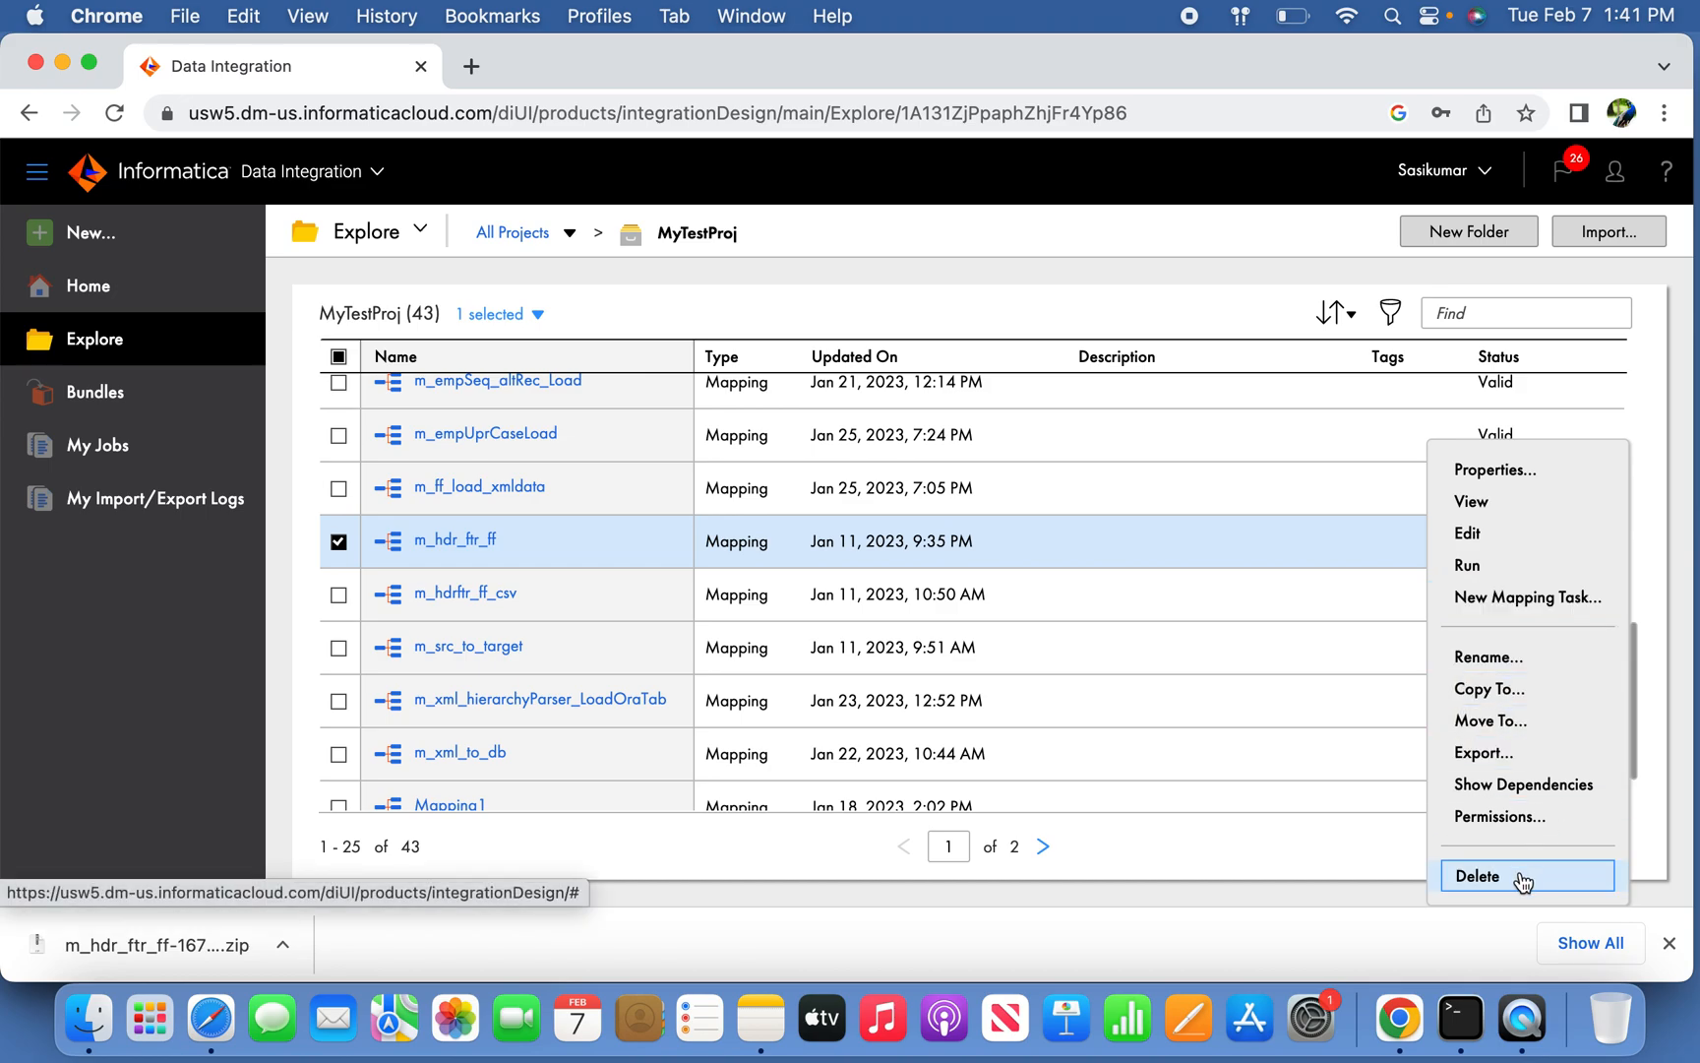
{"action": "left_click", "coordinate": [1475, 875]}
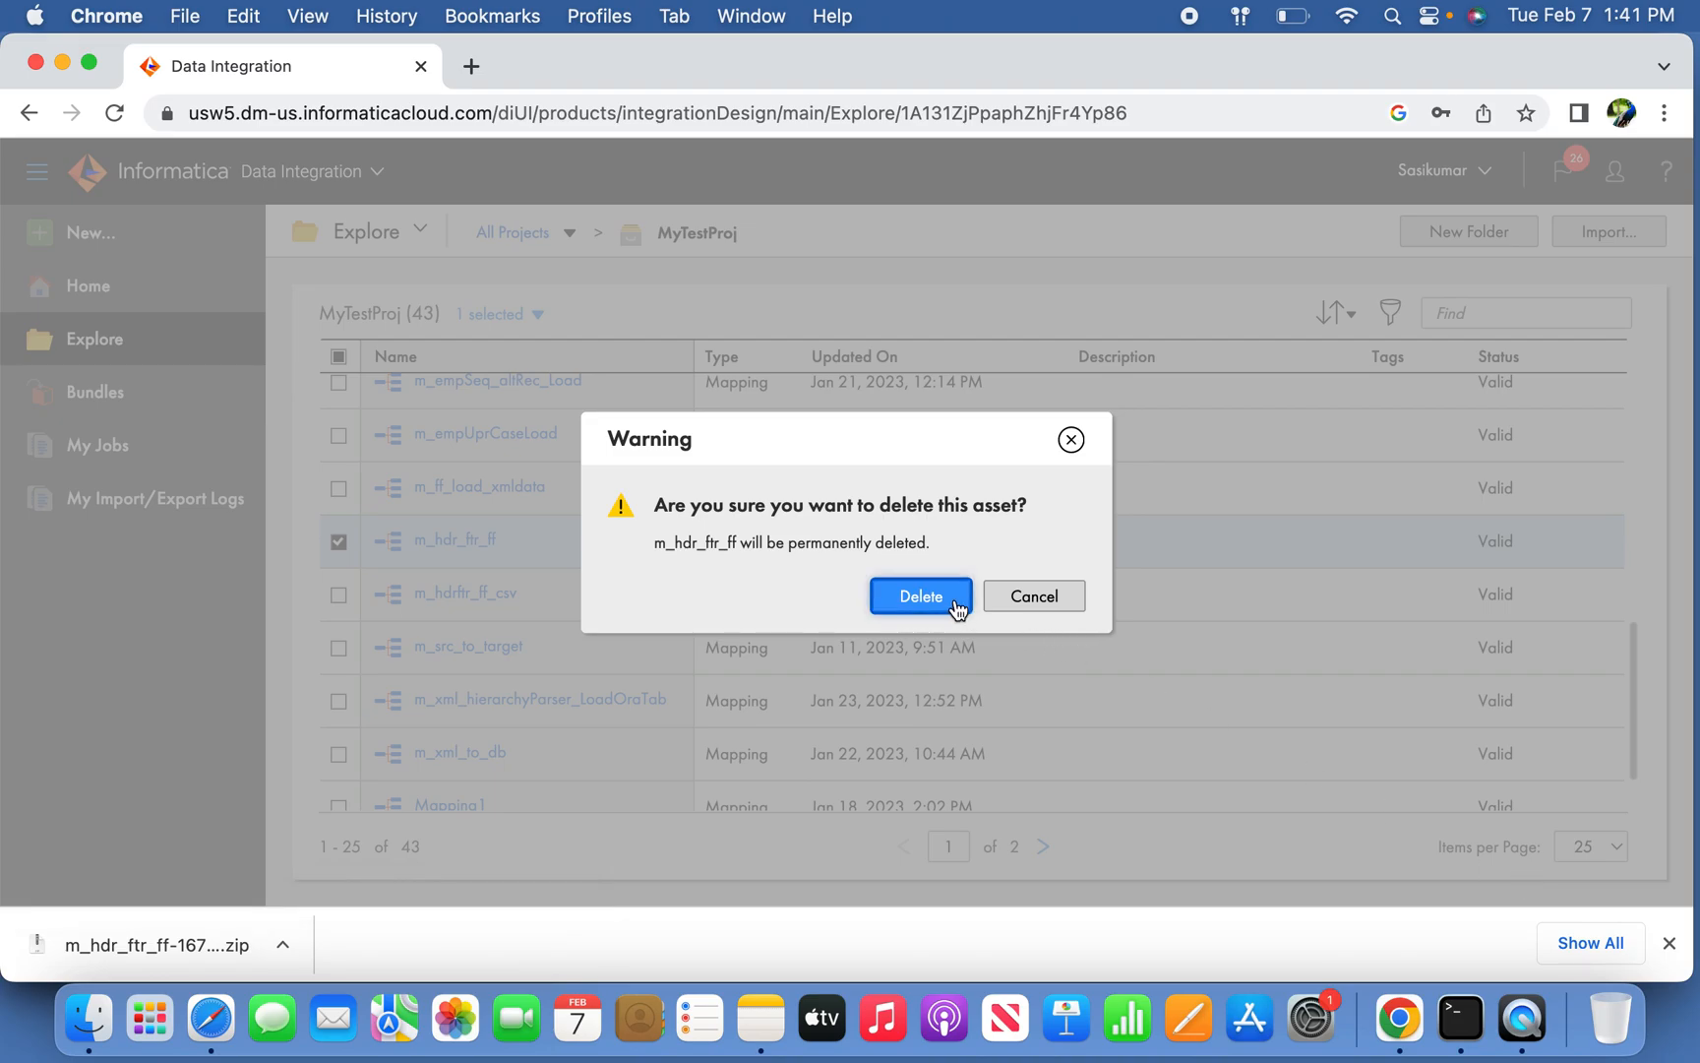
{"action": "left_click", "coordinate": [919, 596]}
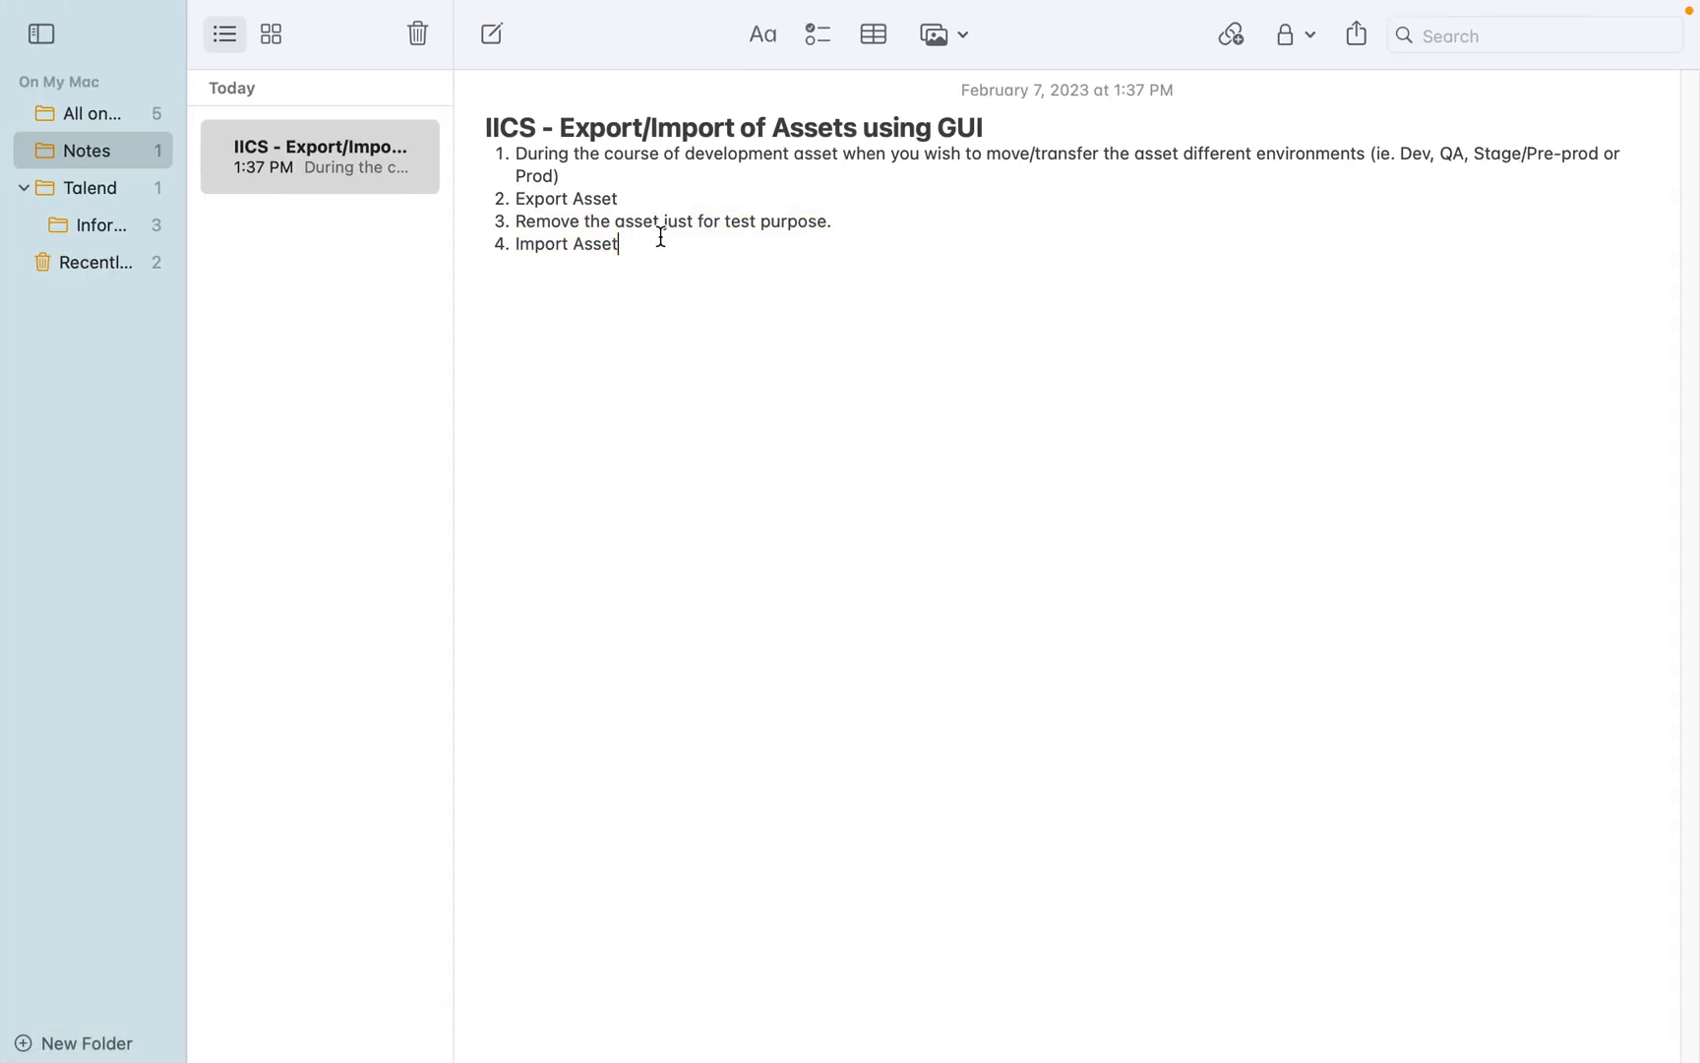
{"action": "mouse_move", "coordinate": [801, 238]}
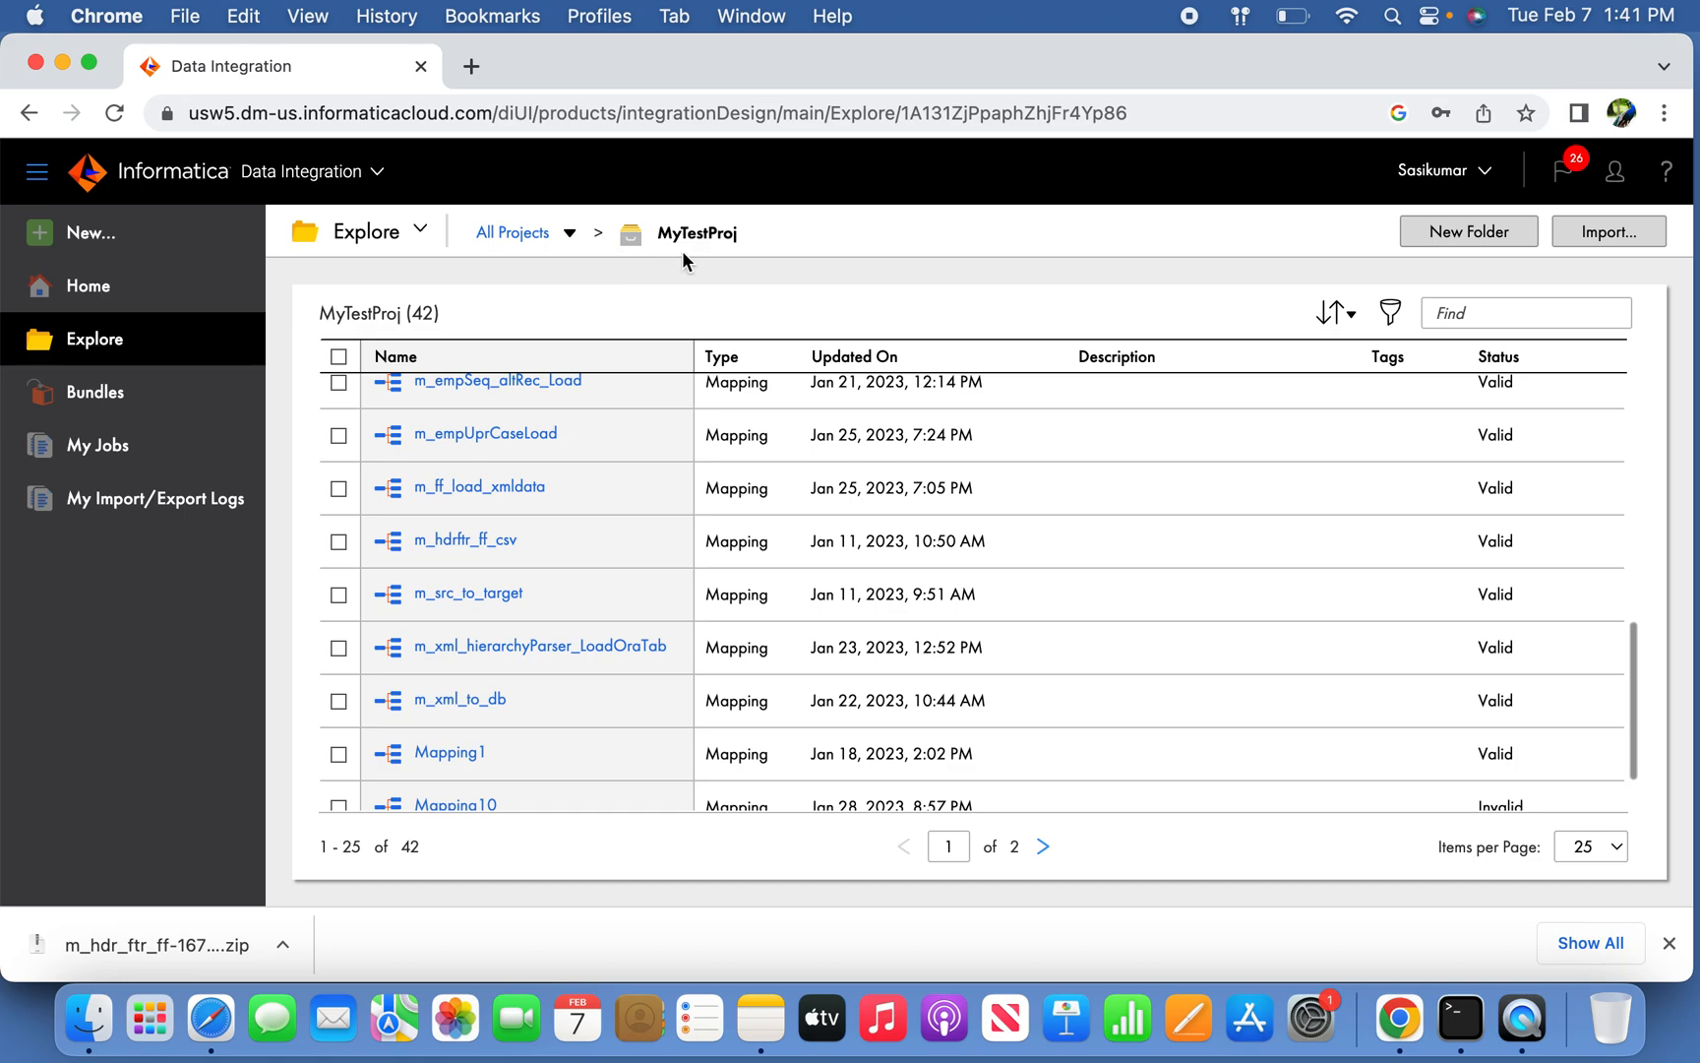
{"action": "mouse_move", "coordinate": [687, 258]}
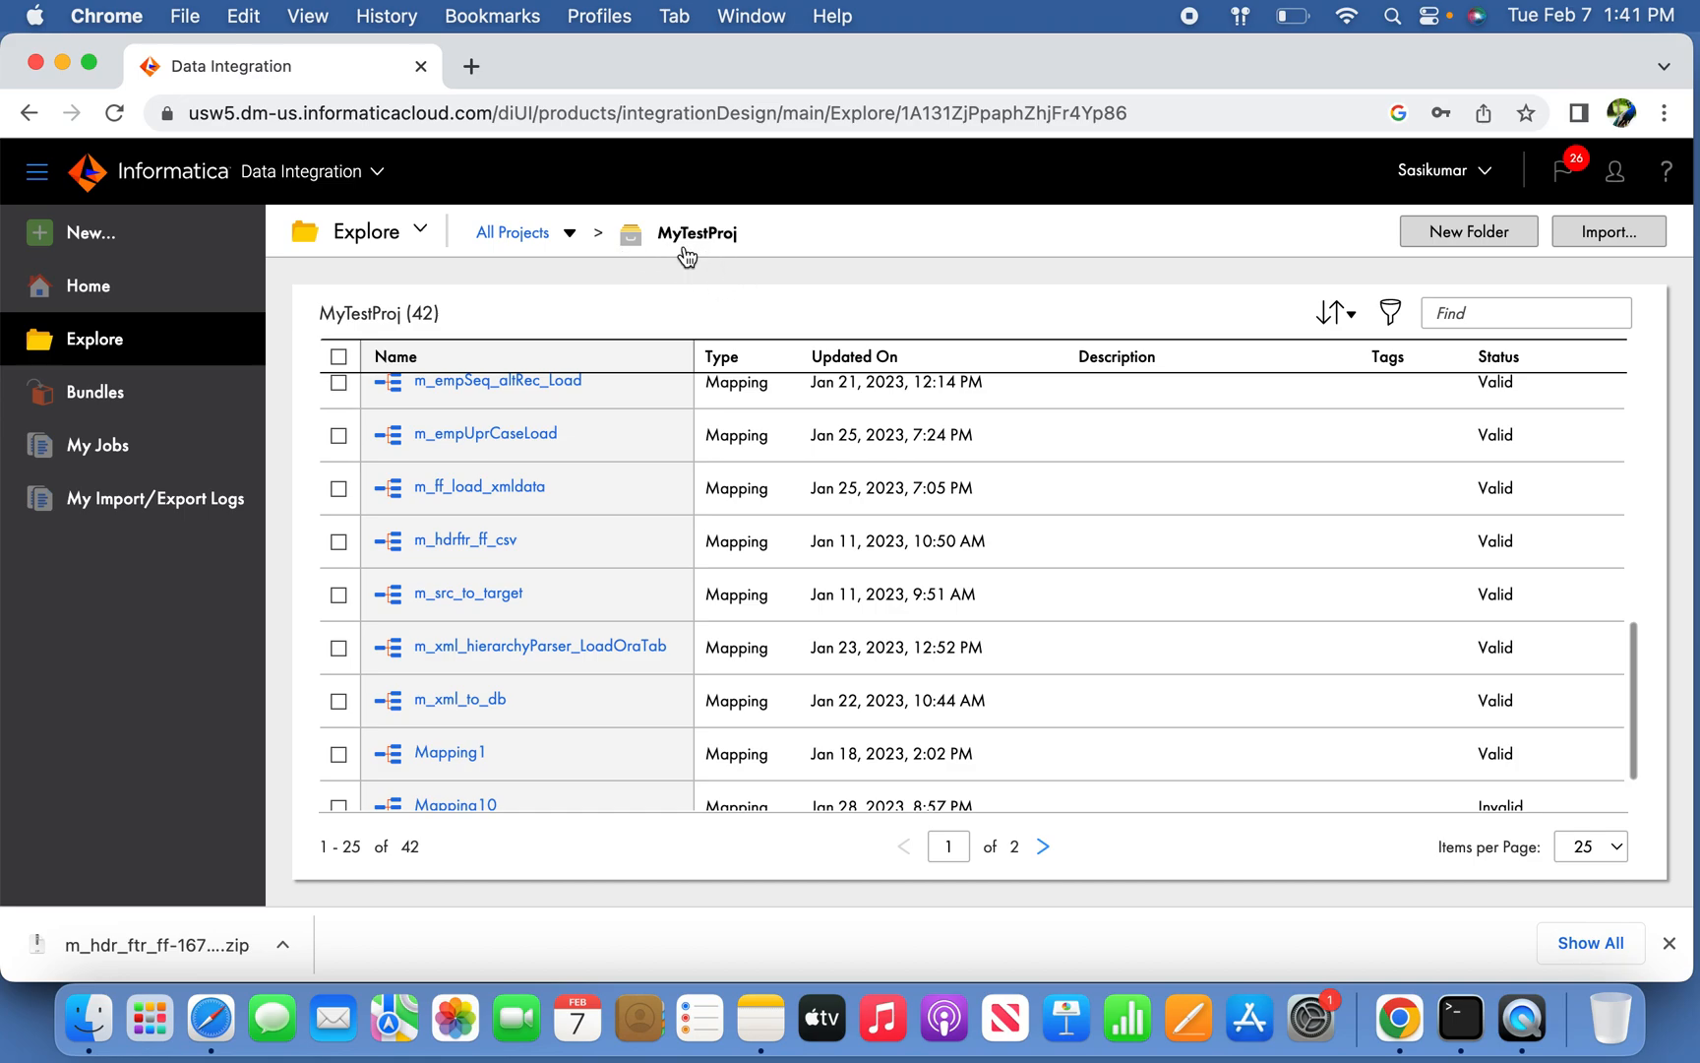
{"action": "mouse_move", "coordinate": [1079, 267]}
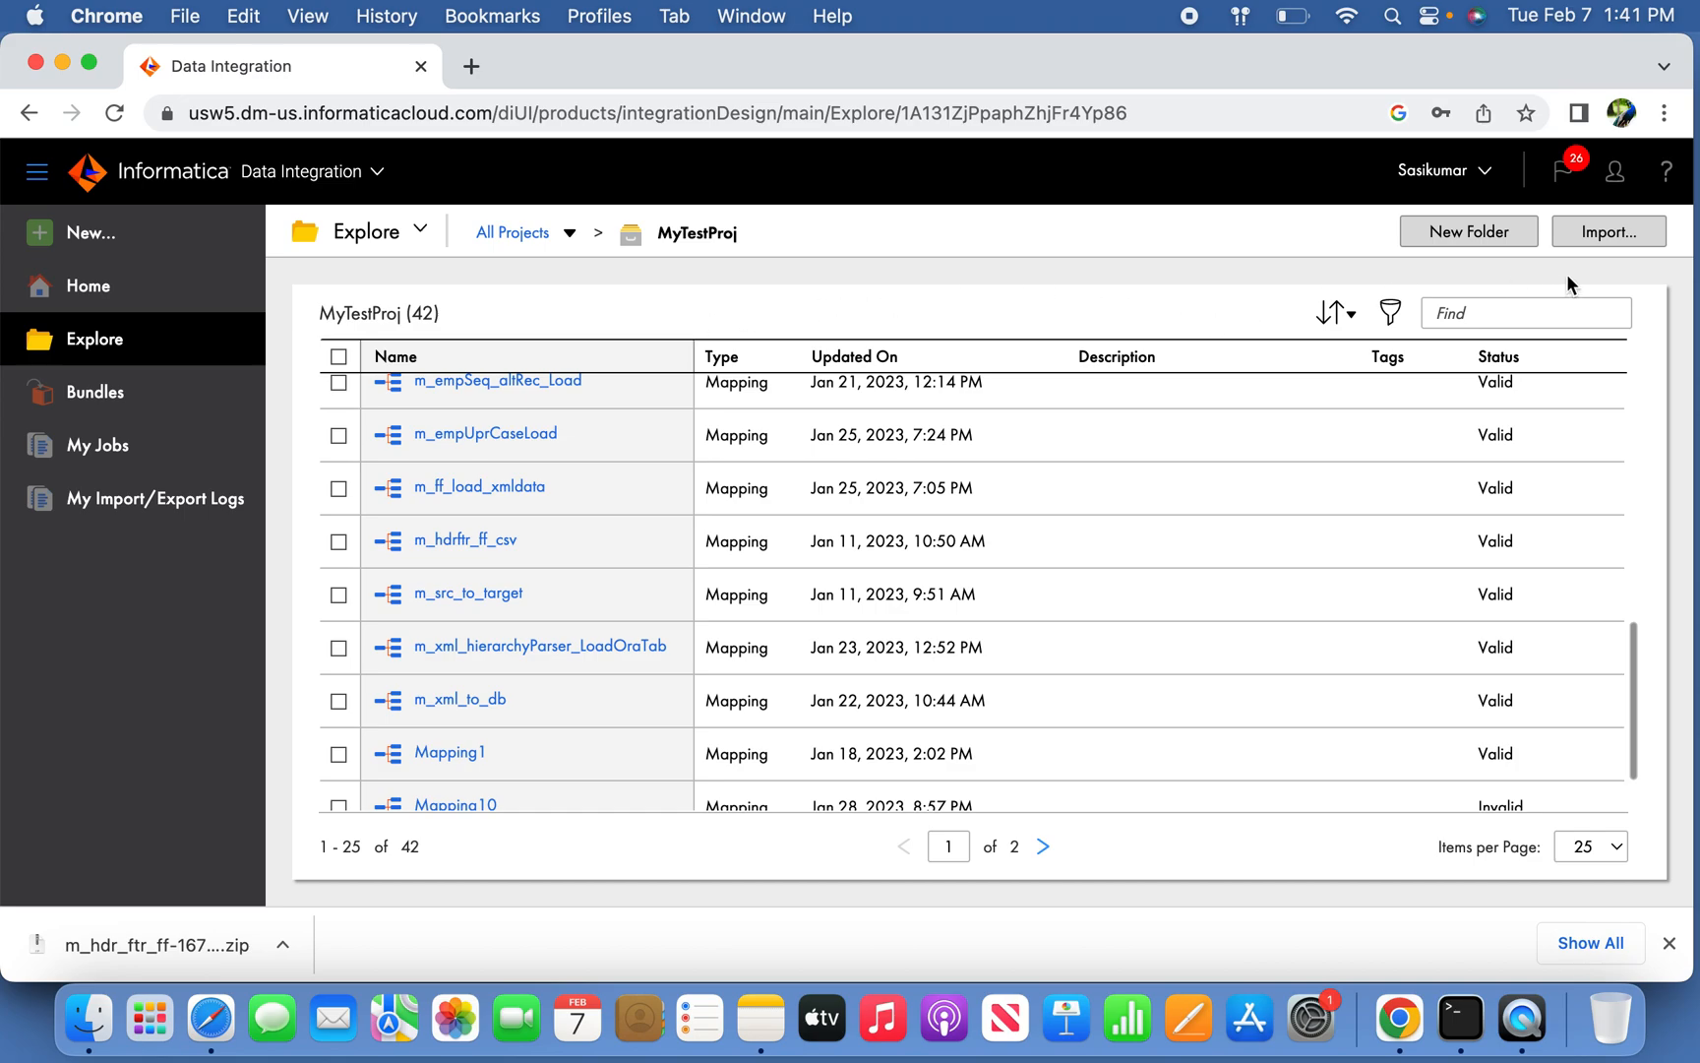
{"action": "mouse_move", "coordinate": [153, 352]}
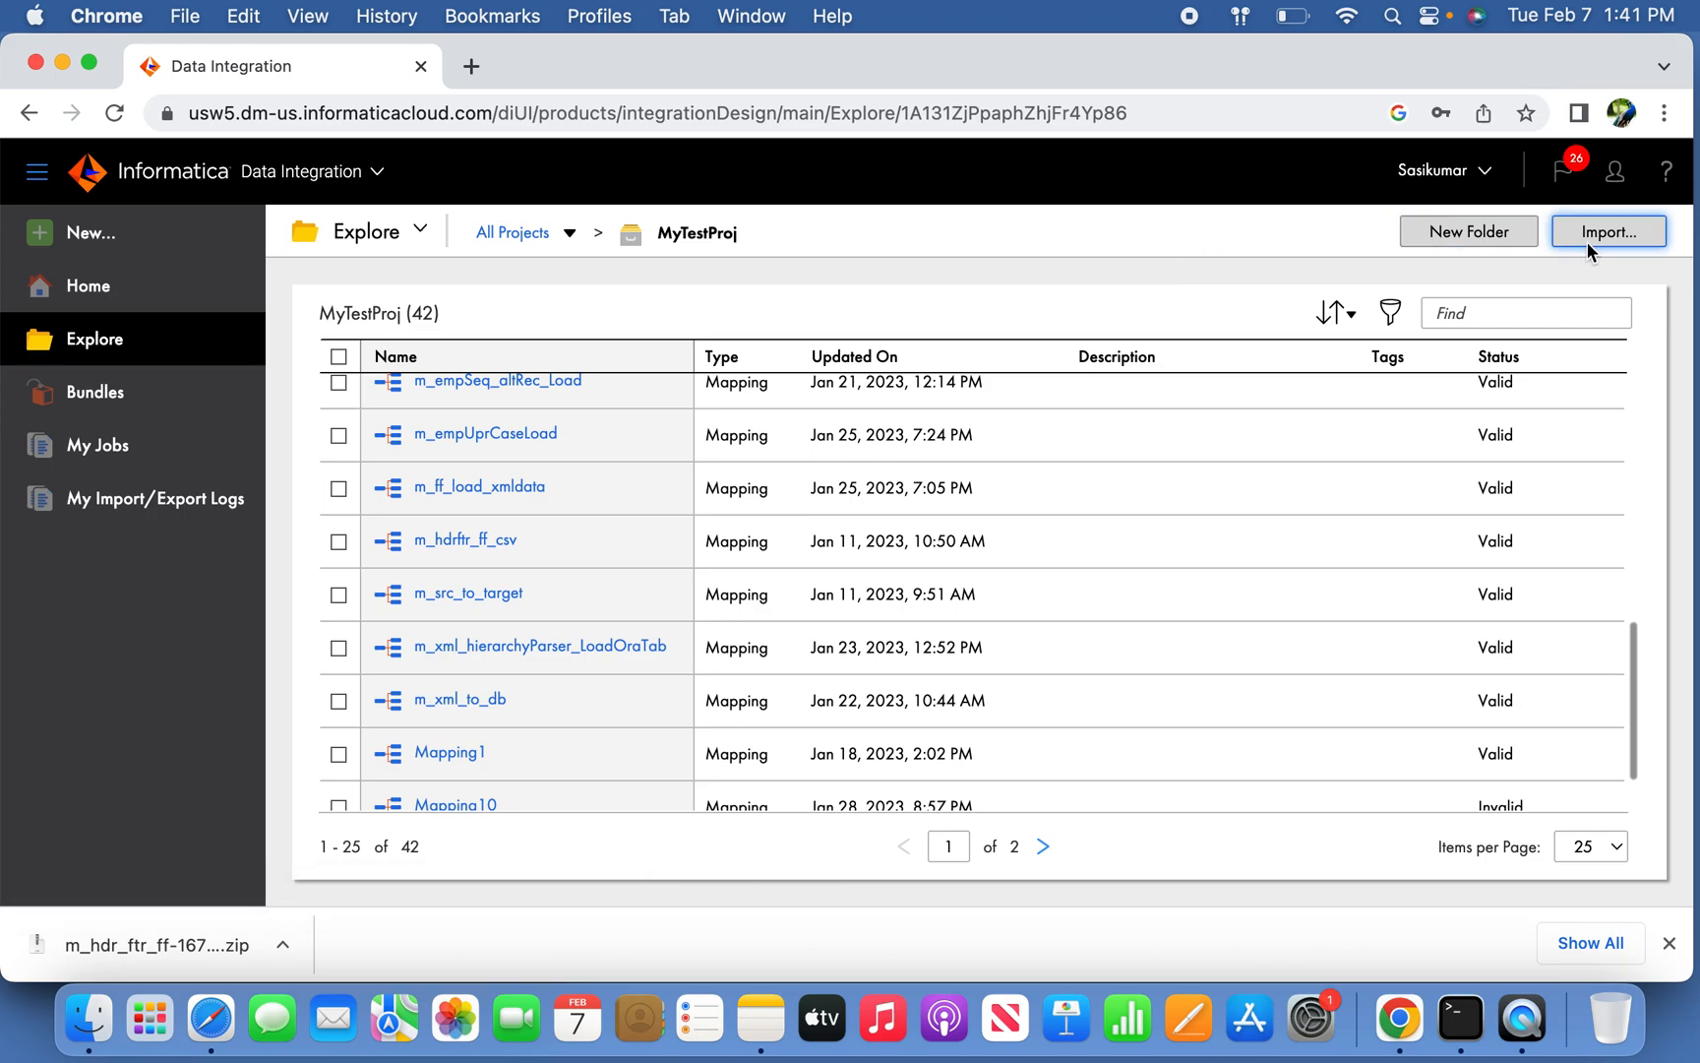
Start Import Assets from the MyTestProj Explore view, now at 42 assets.
{"action": "left_click", "coordinate": [1607, 231]}
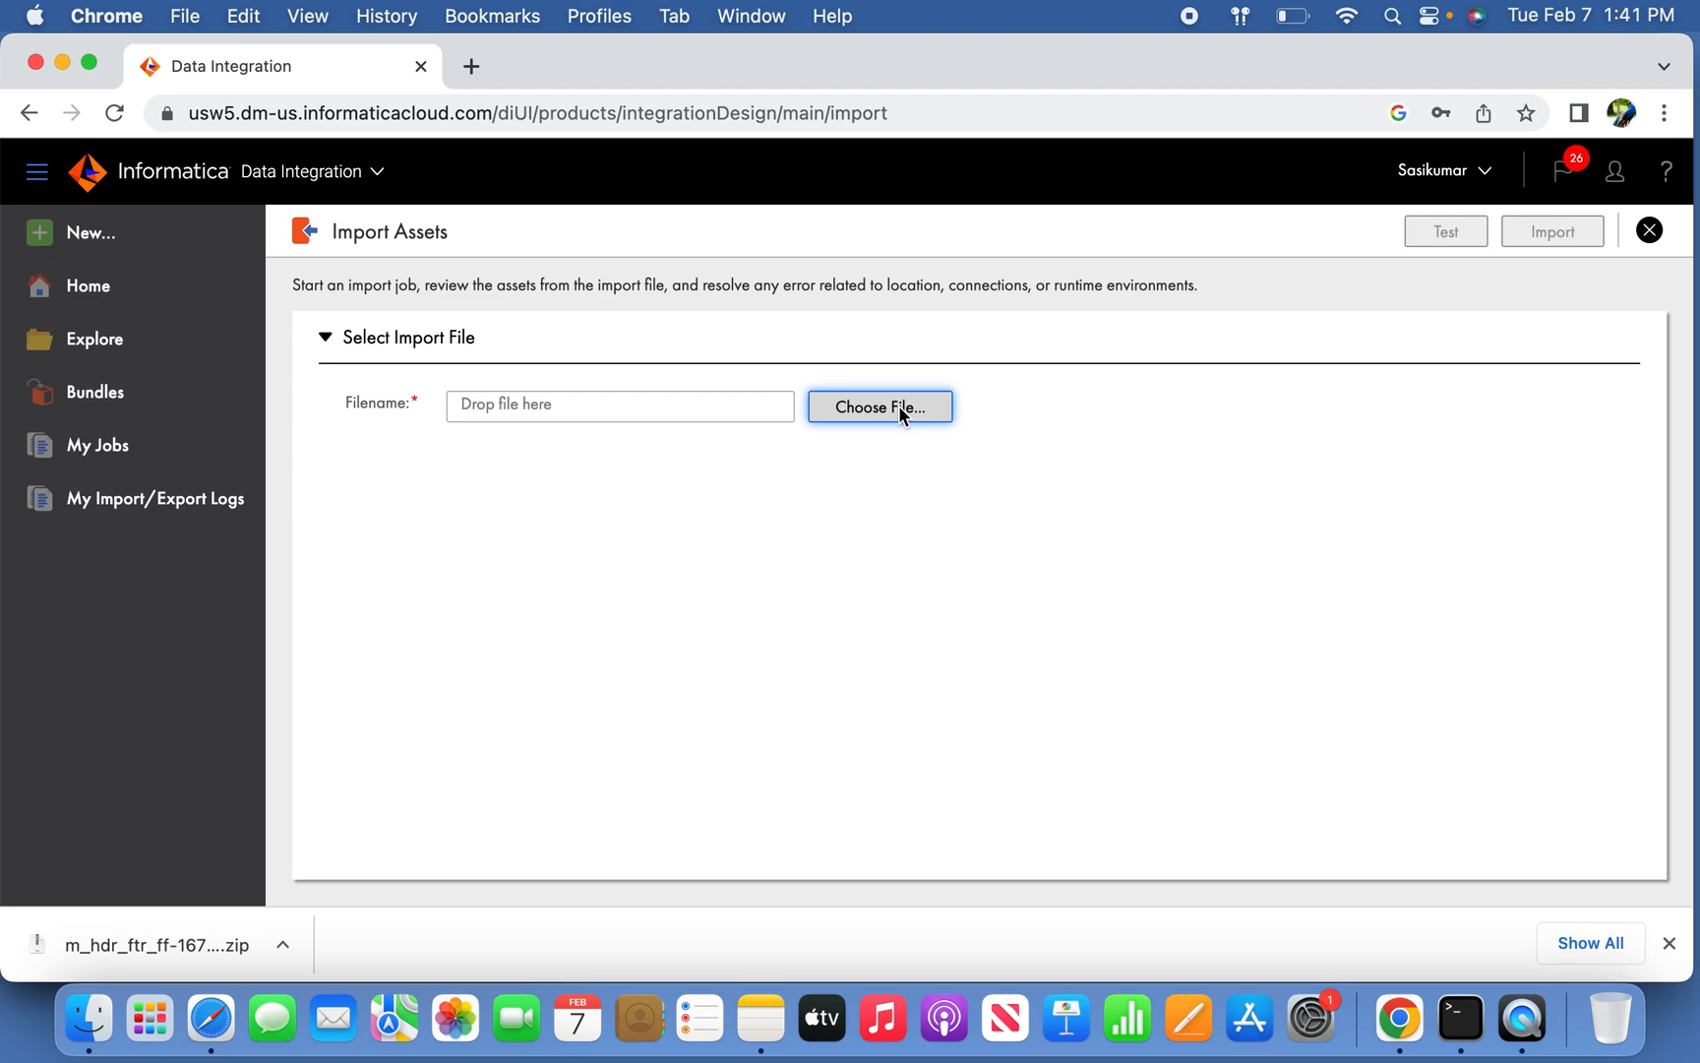
Load m_hdr_ftr_ff-1675795205468.zip from Downloads into the Import Assets page.
{"action": "left_click", "coordinate": [880, 407]}
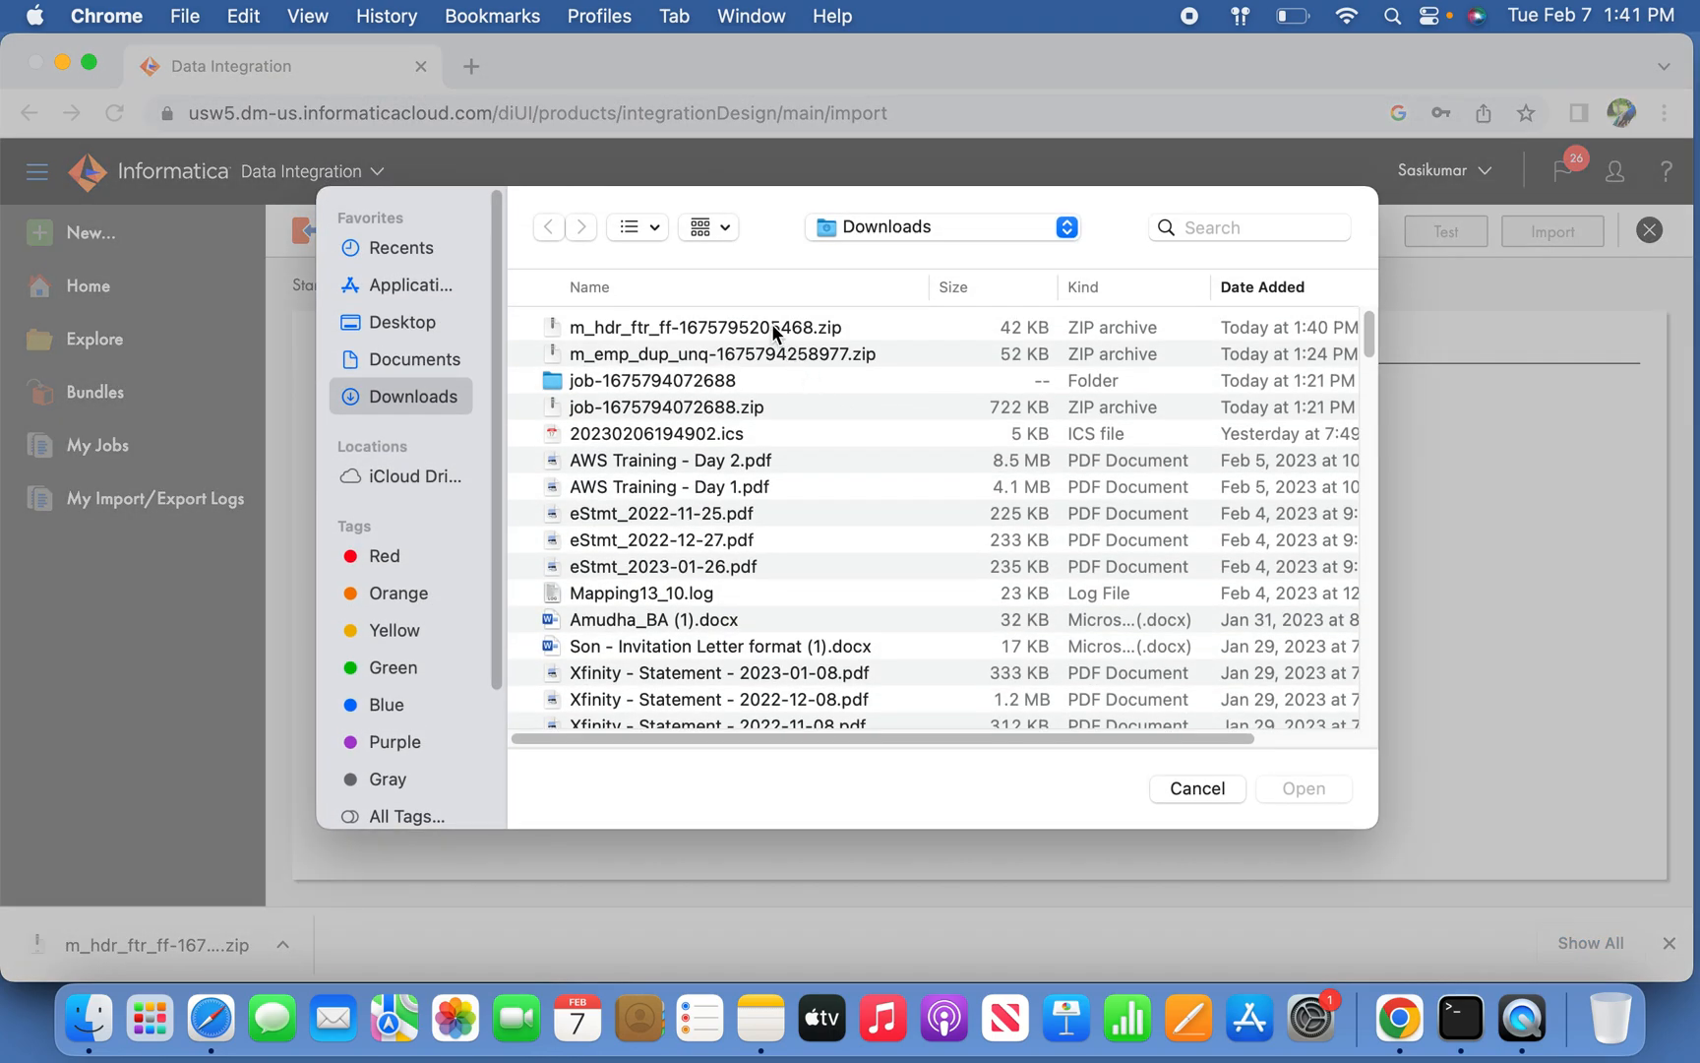
{"action": "left_click", "coordinate": [704, 326]}
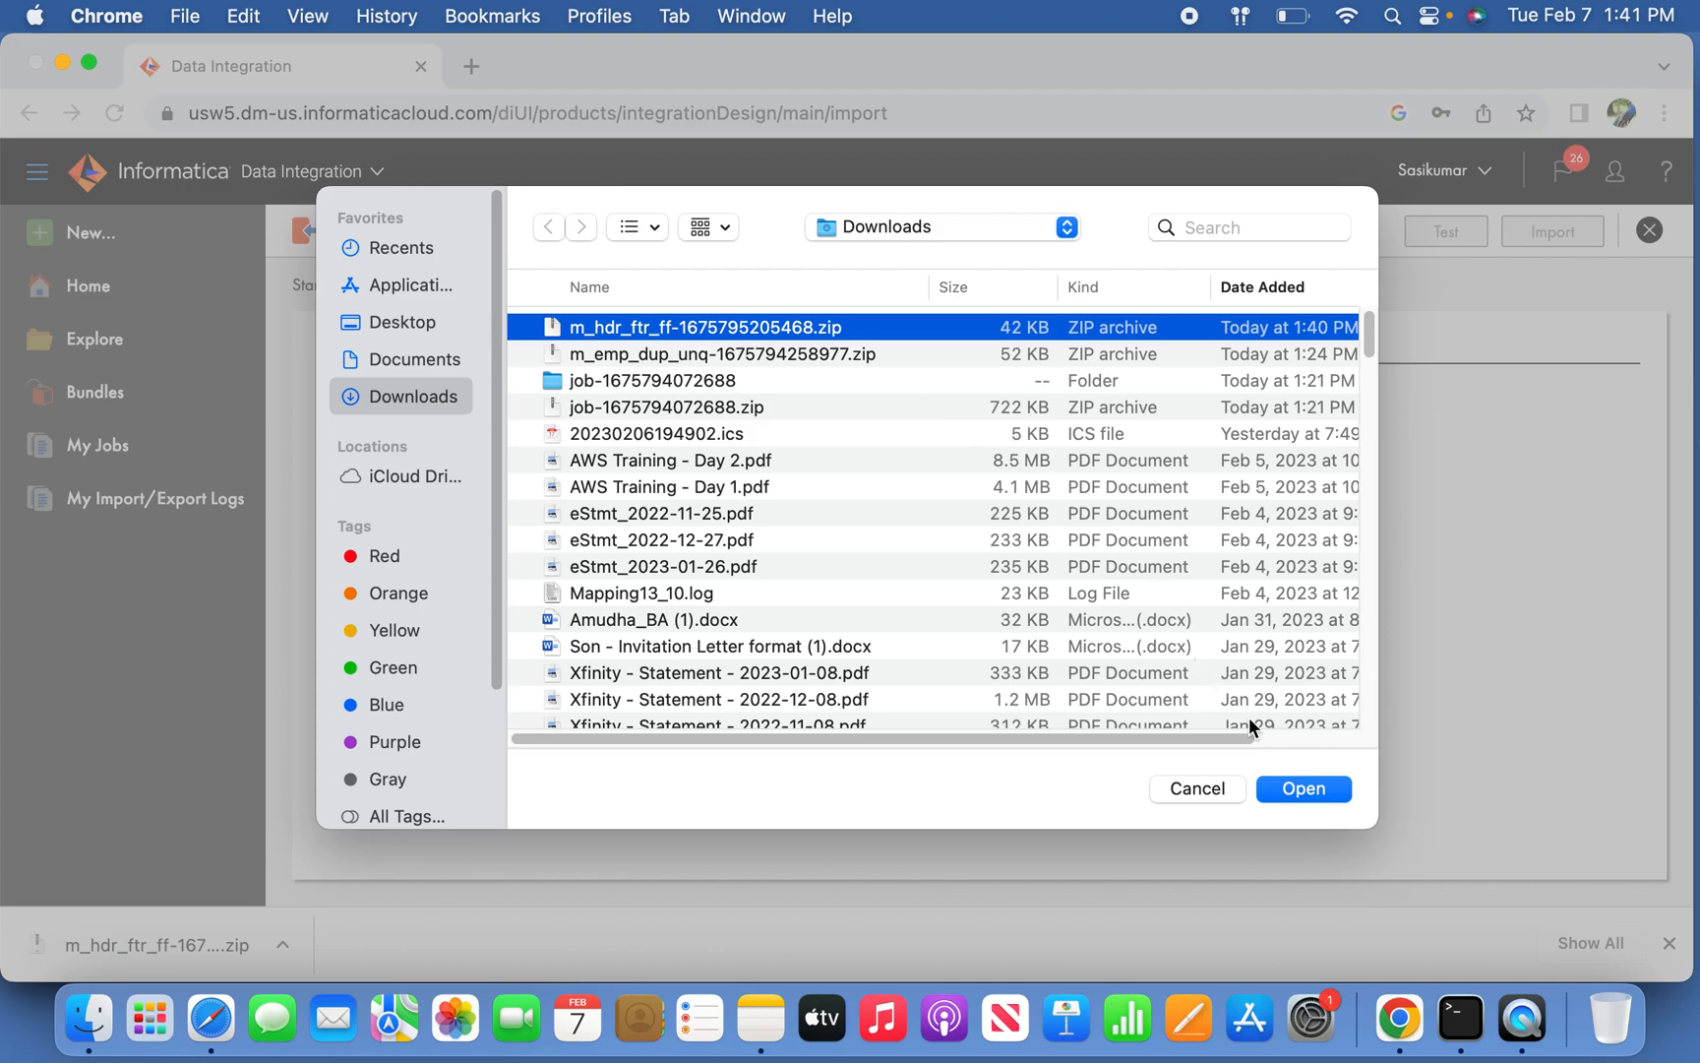
{"action": "left_click", "coordinate": [1301, 789]}
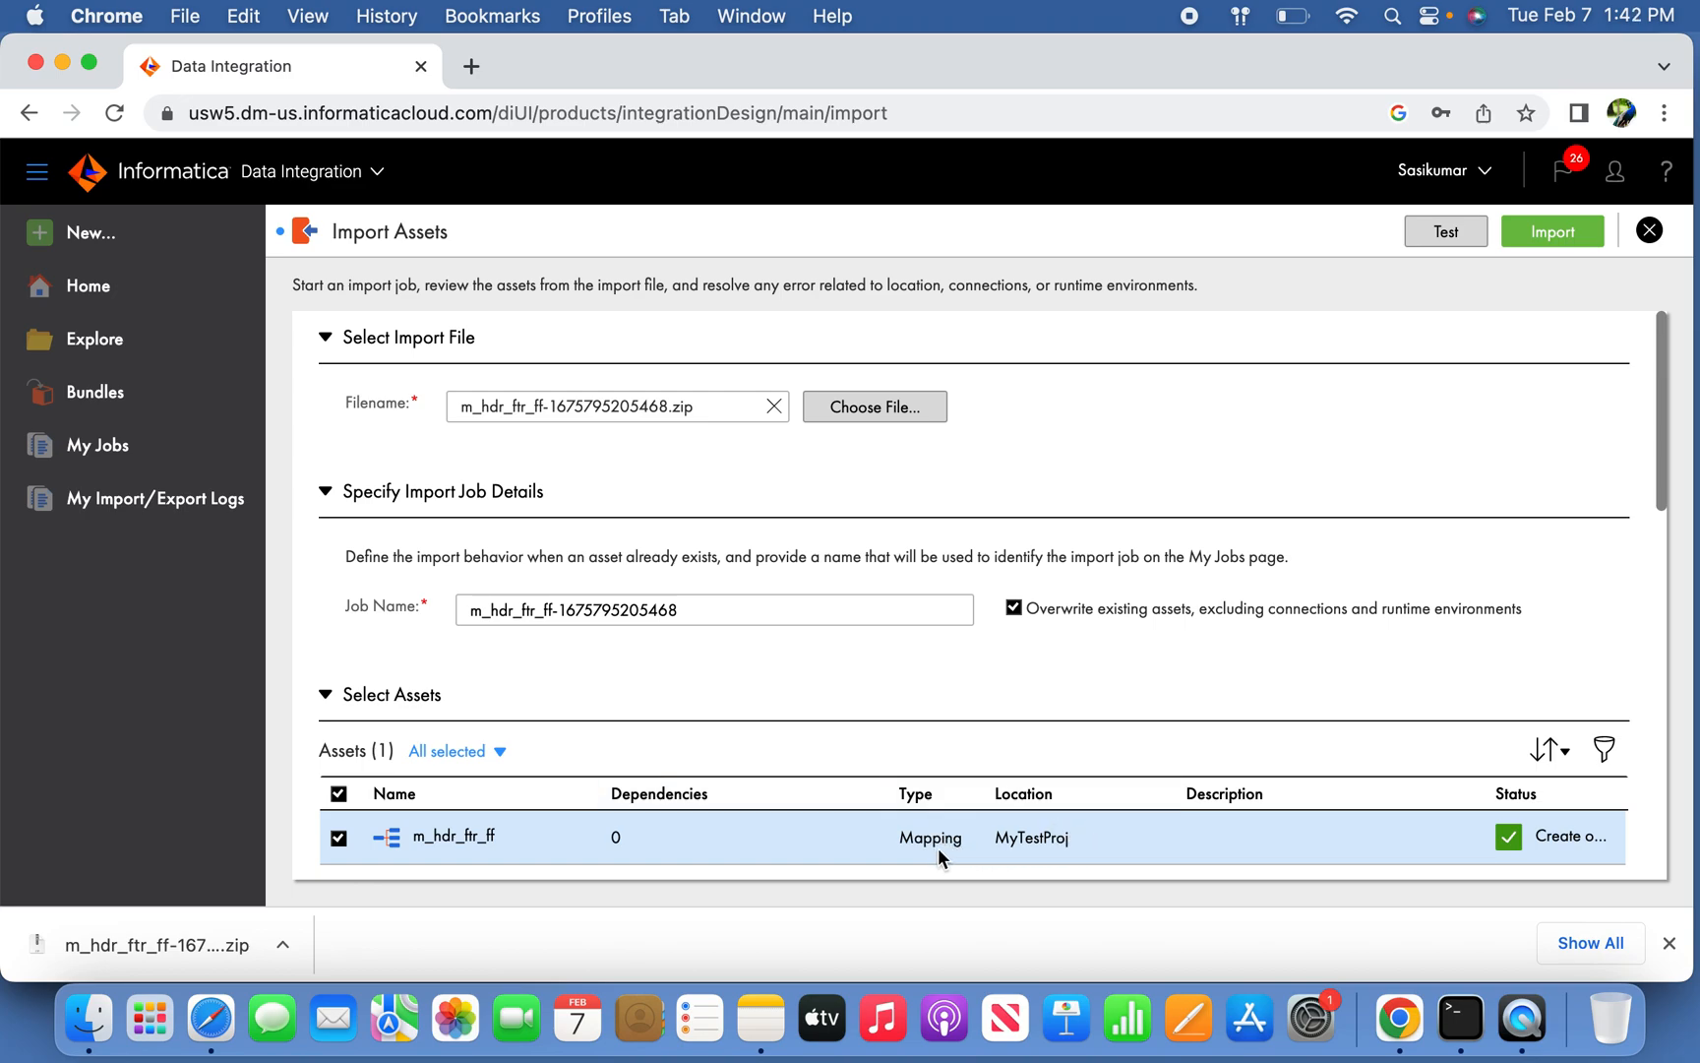
{"action": "mouse_move", "coordinate": [1056, 848]}
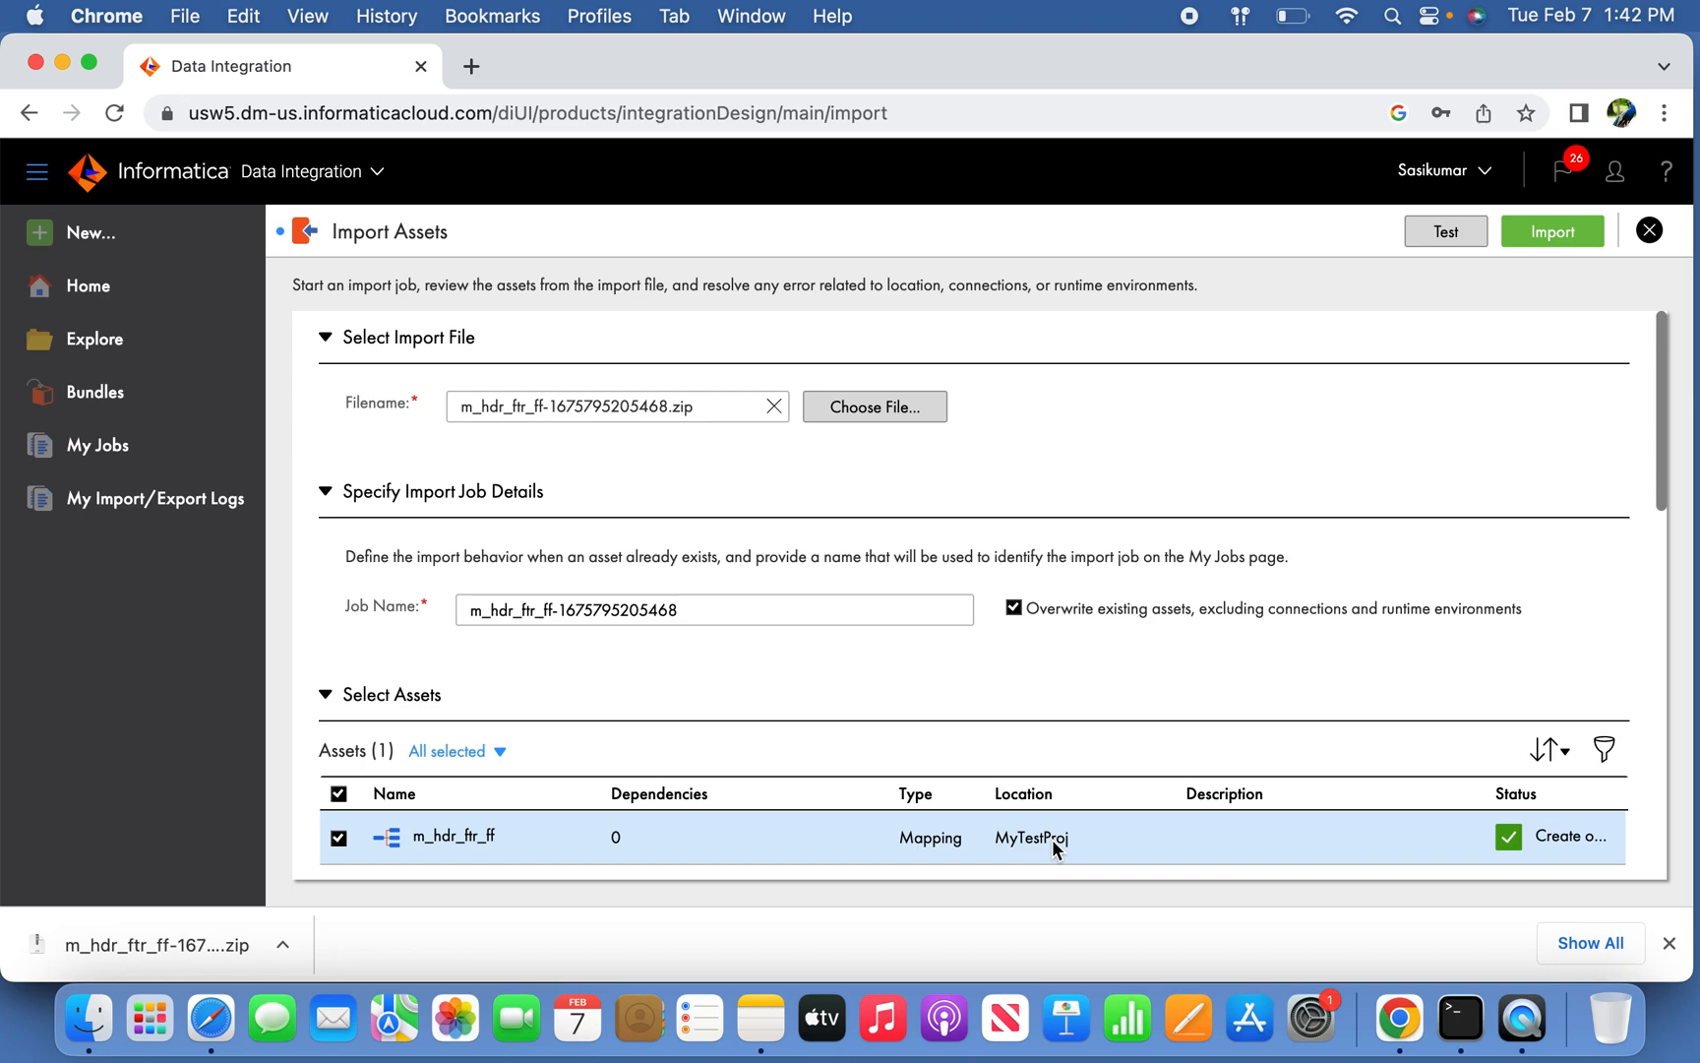
{"action": "mouse_move", "coordinate": [910, 755]}
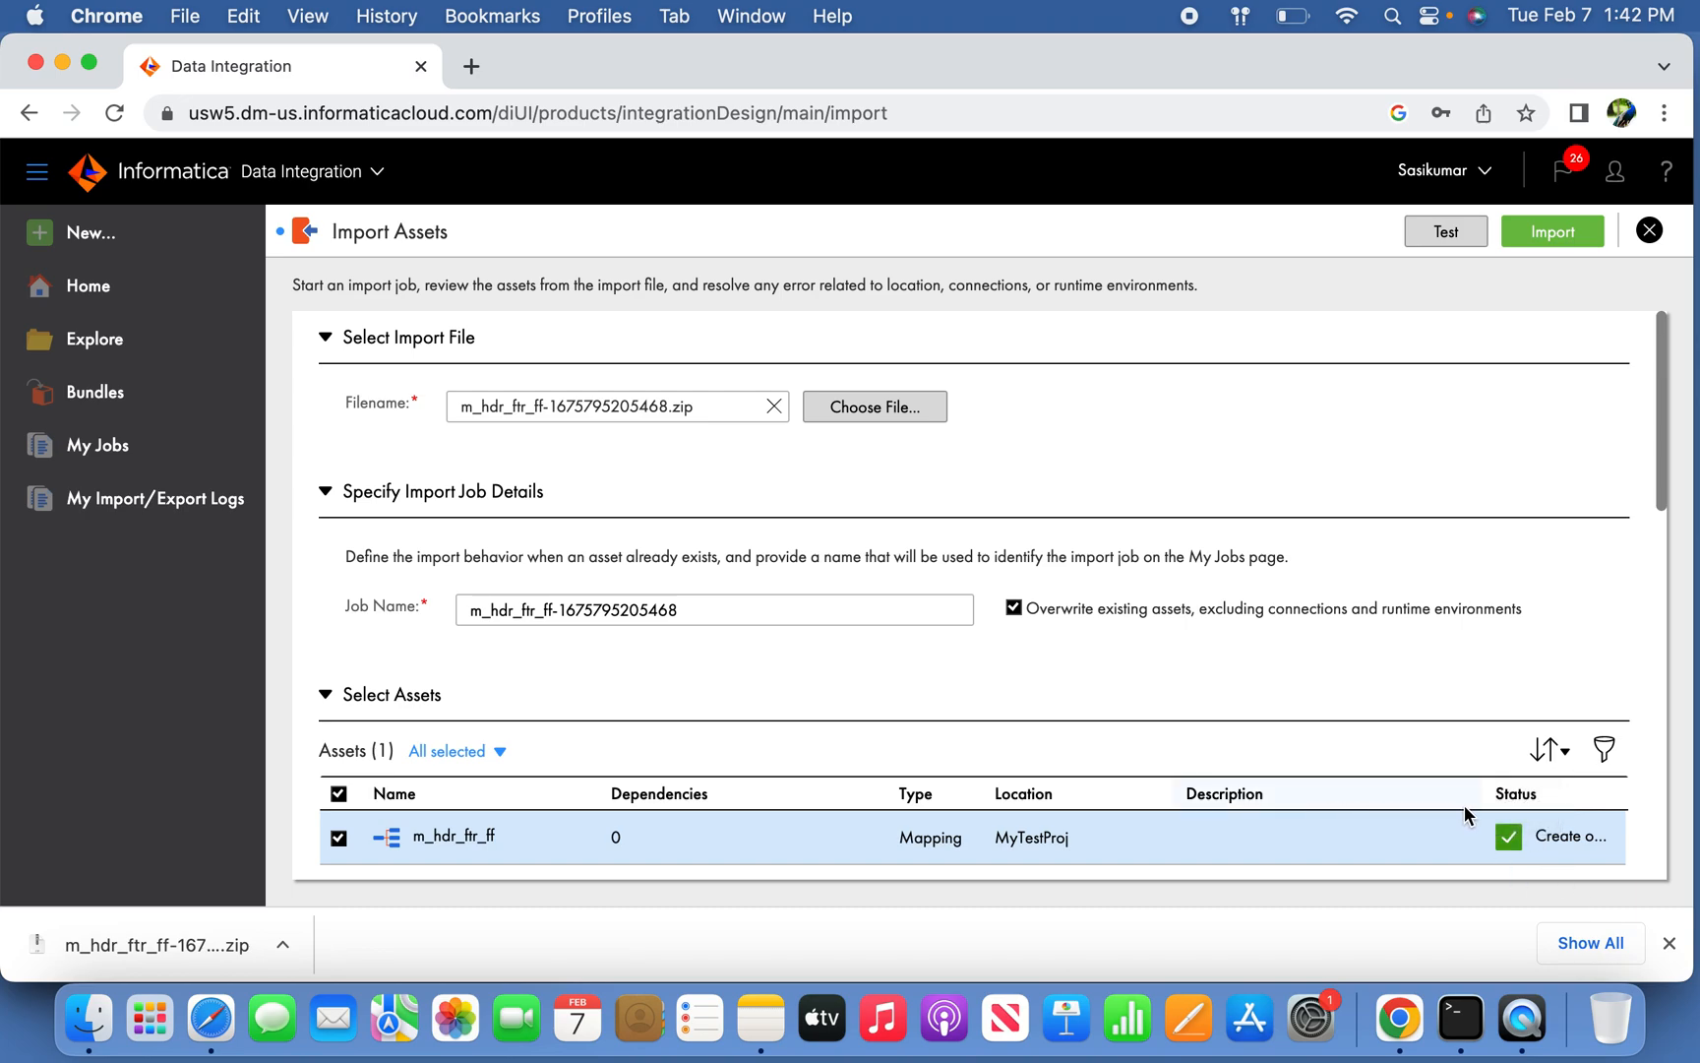
{"action": "mouse_move", "coordinate": [1169, 799]}
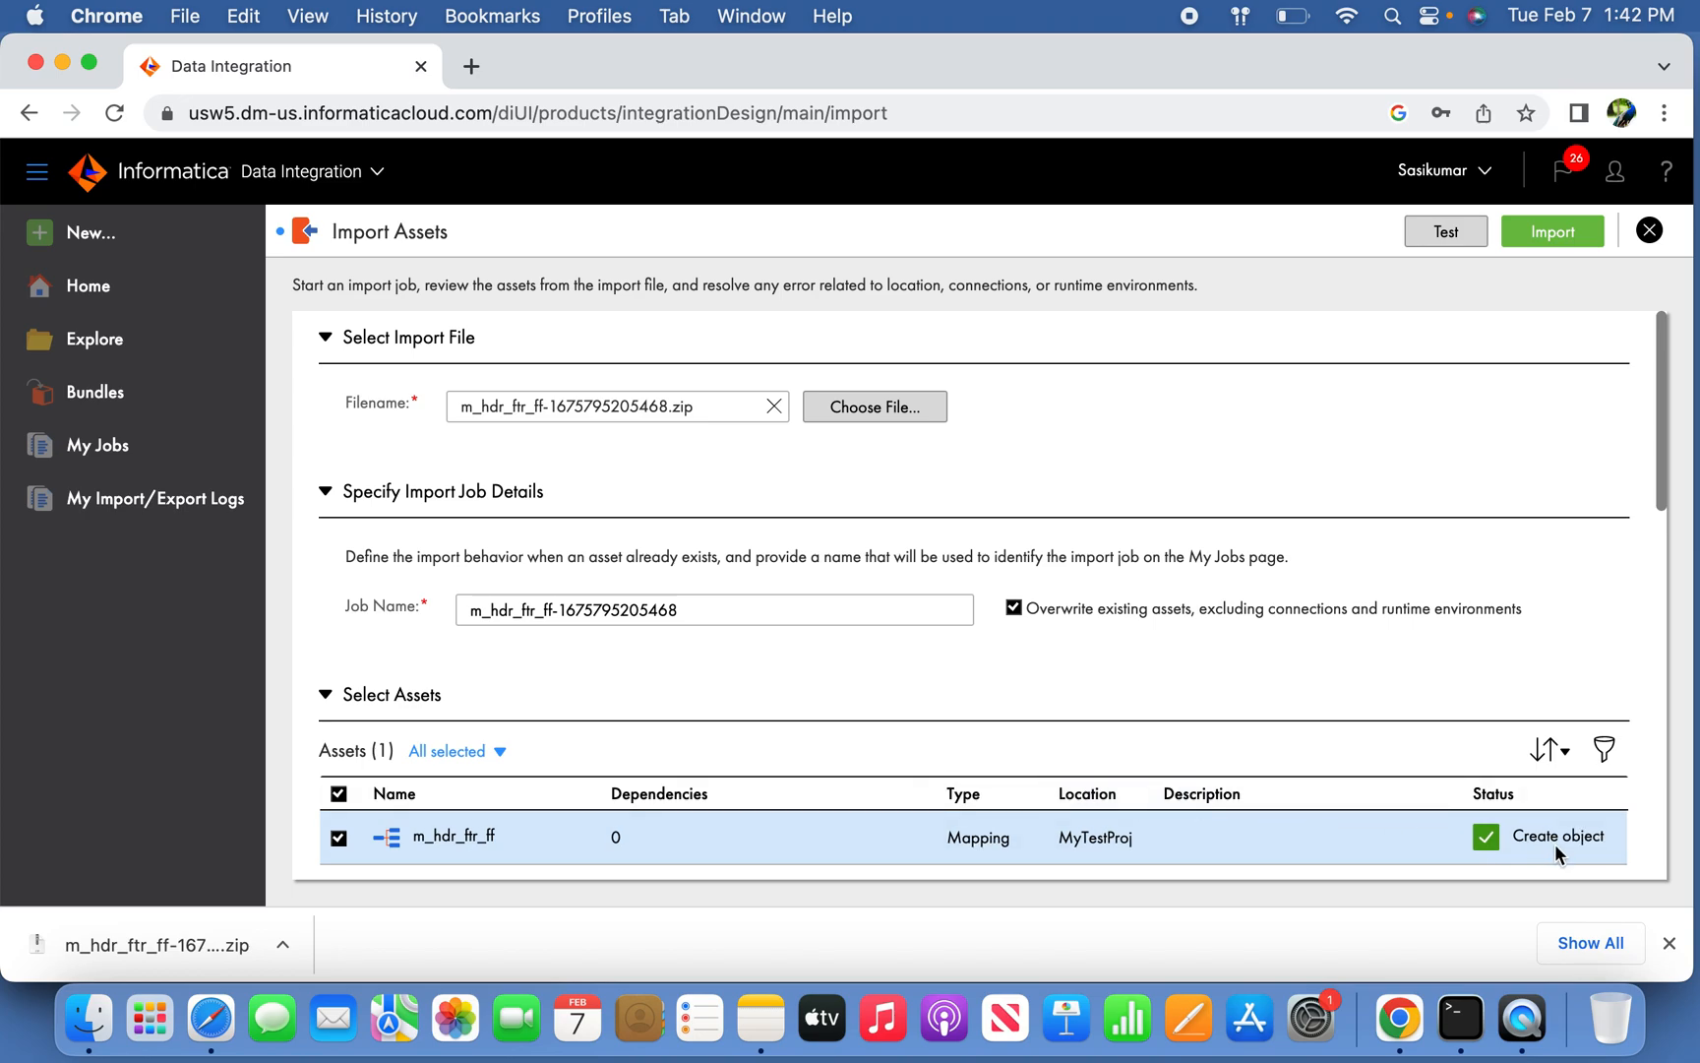
{"action": "mouse_move", "coordinate": [1472, 600]}
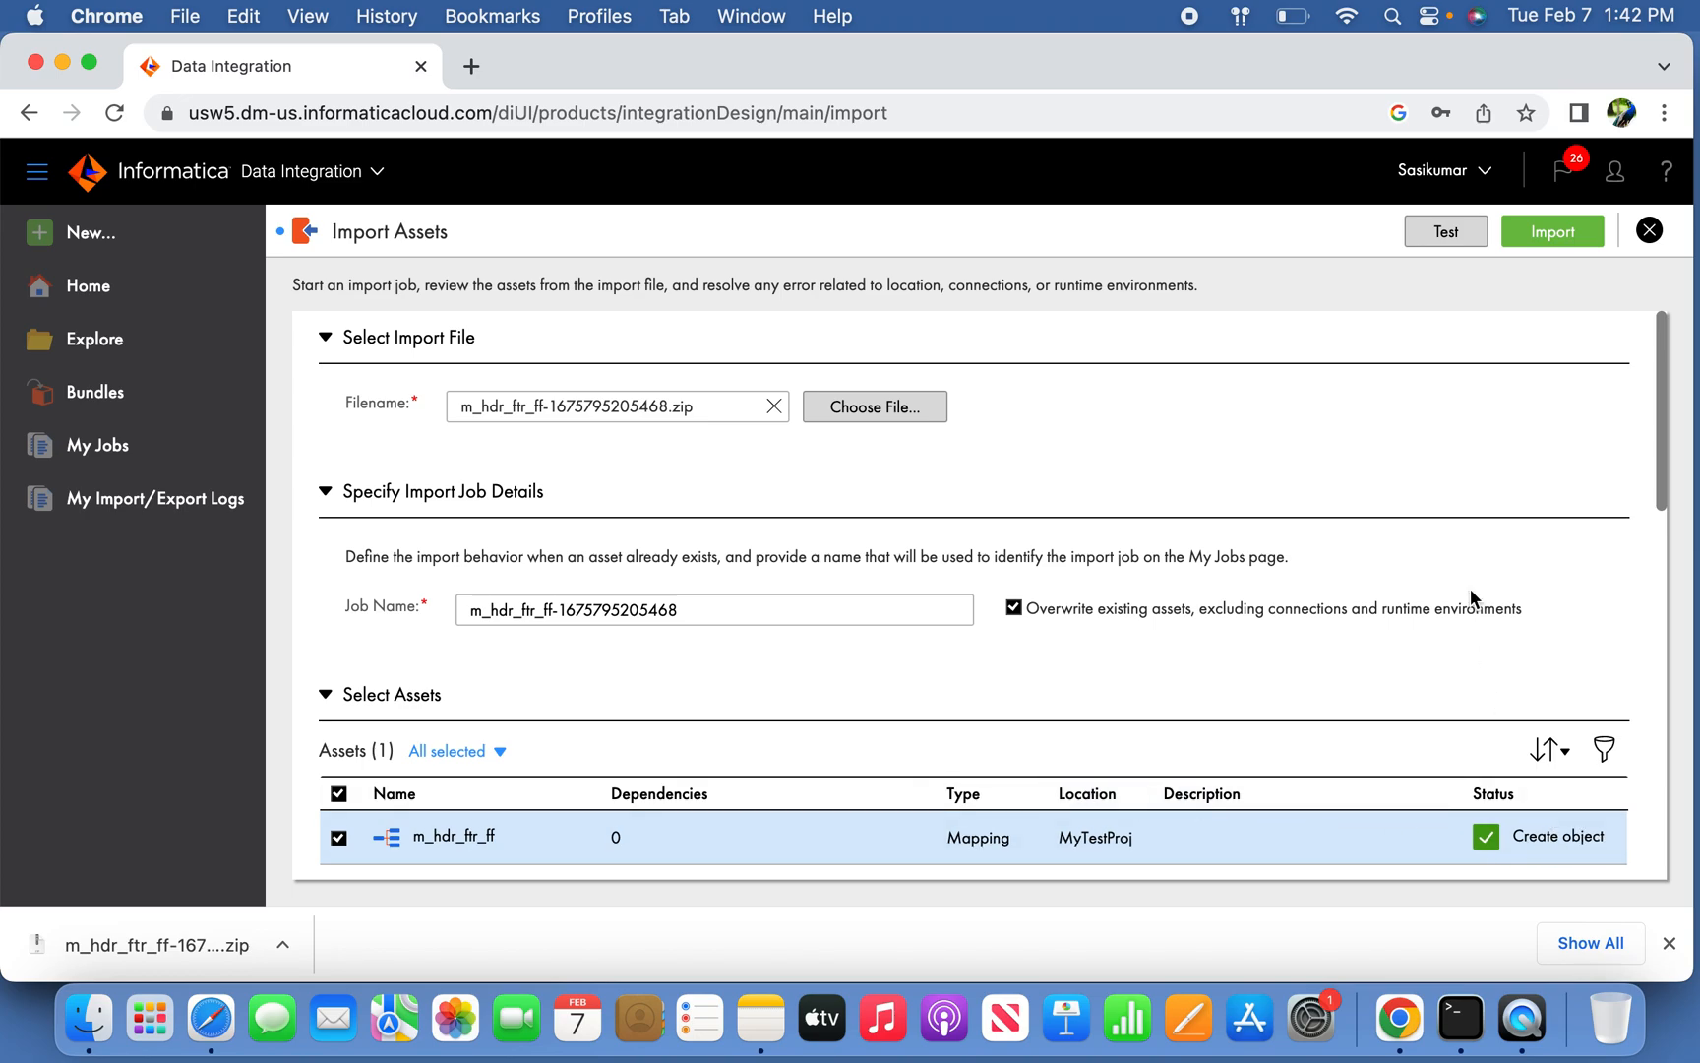
Run the import and check the logs show the m_hdr_ftr_ff import completed.
{"action": "left_click", "coordinate": [1553, 231]}
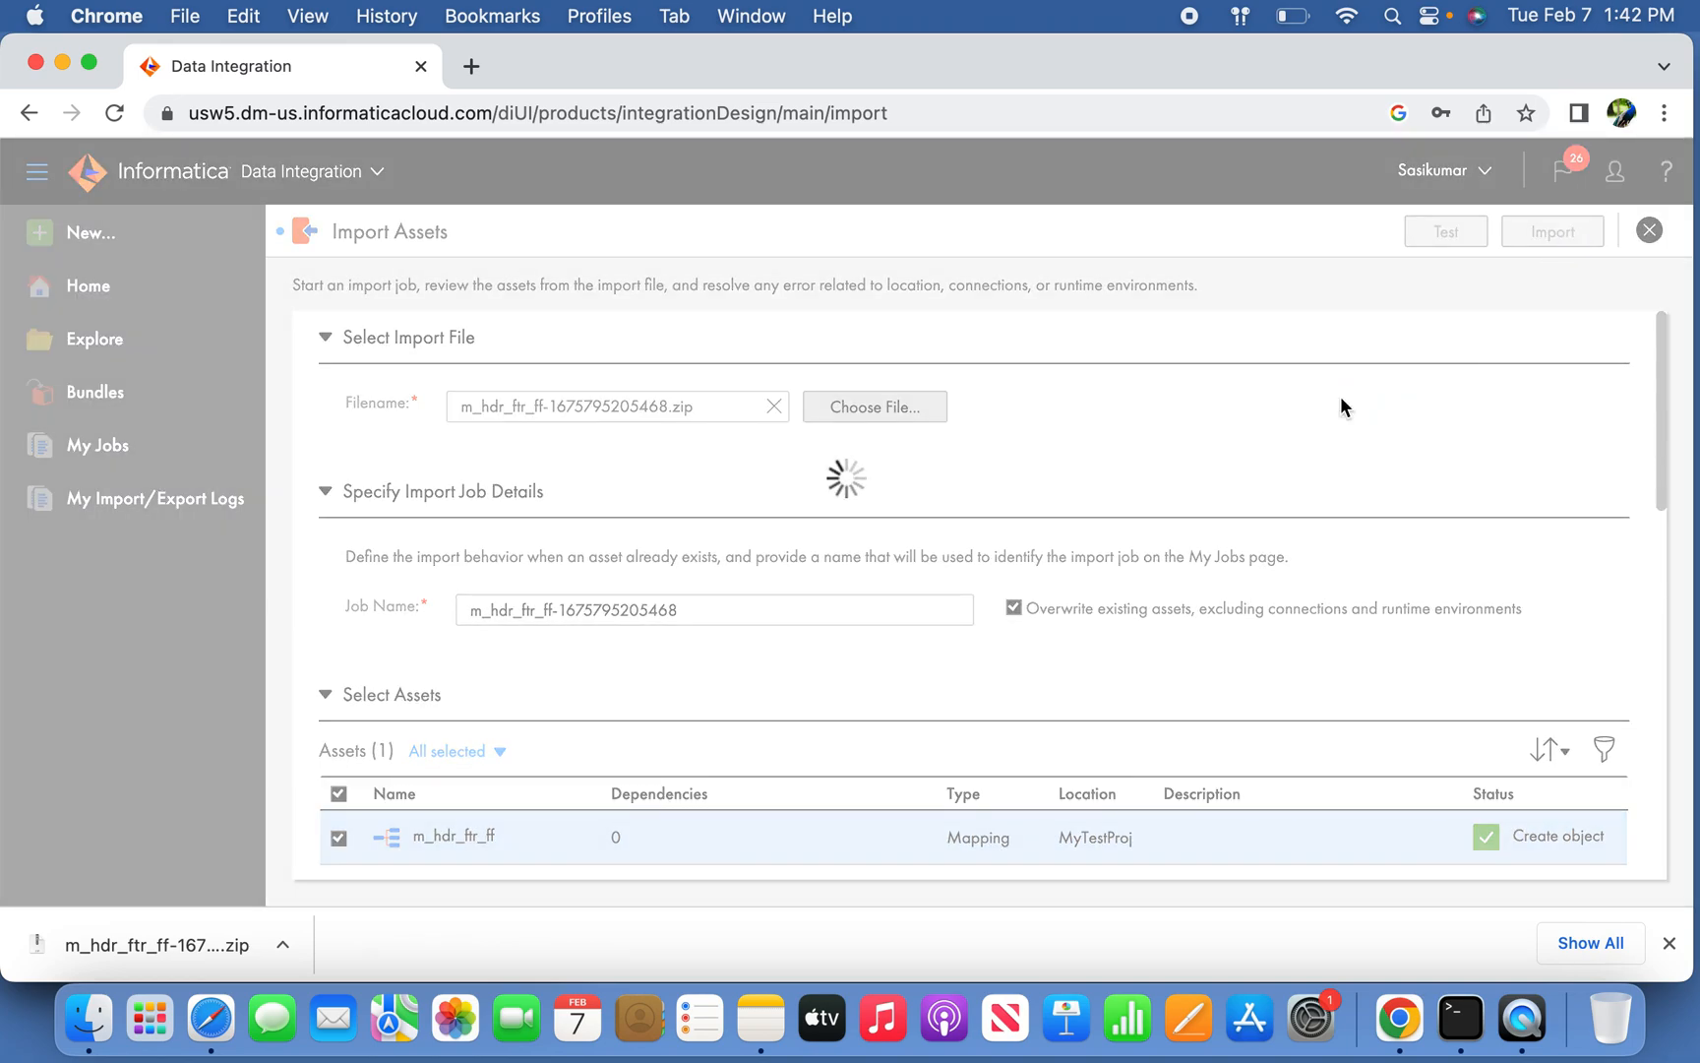
{"action": "left_click", "coordinate": [1551, 230]}
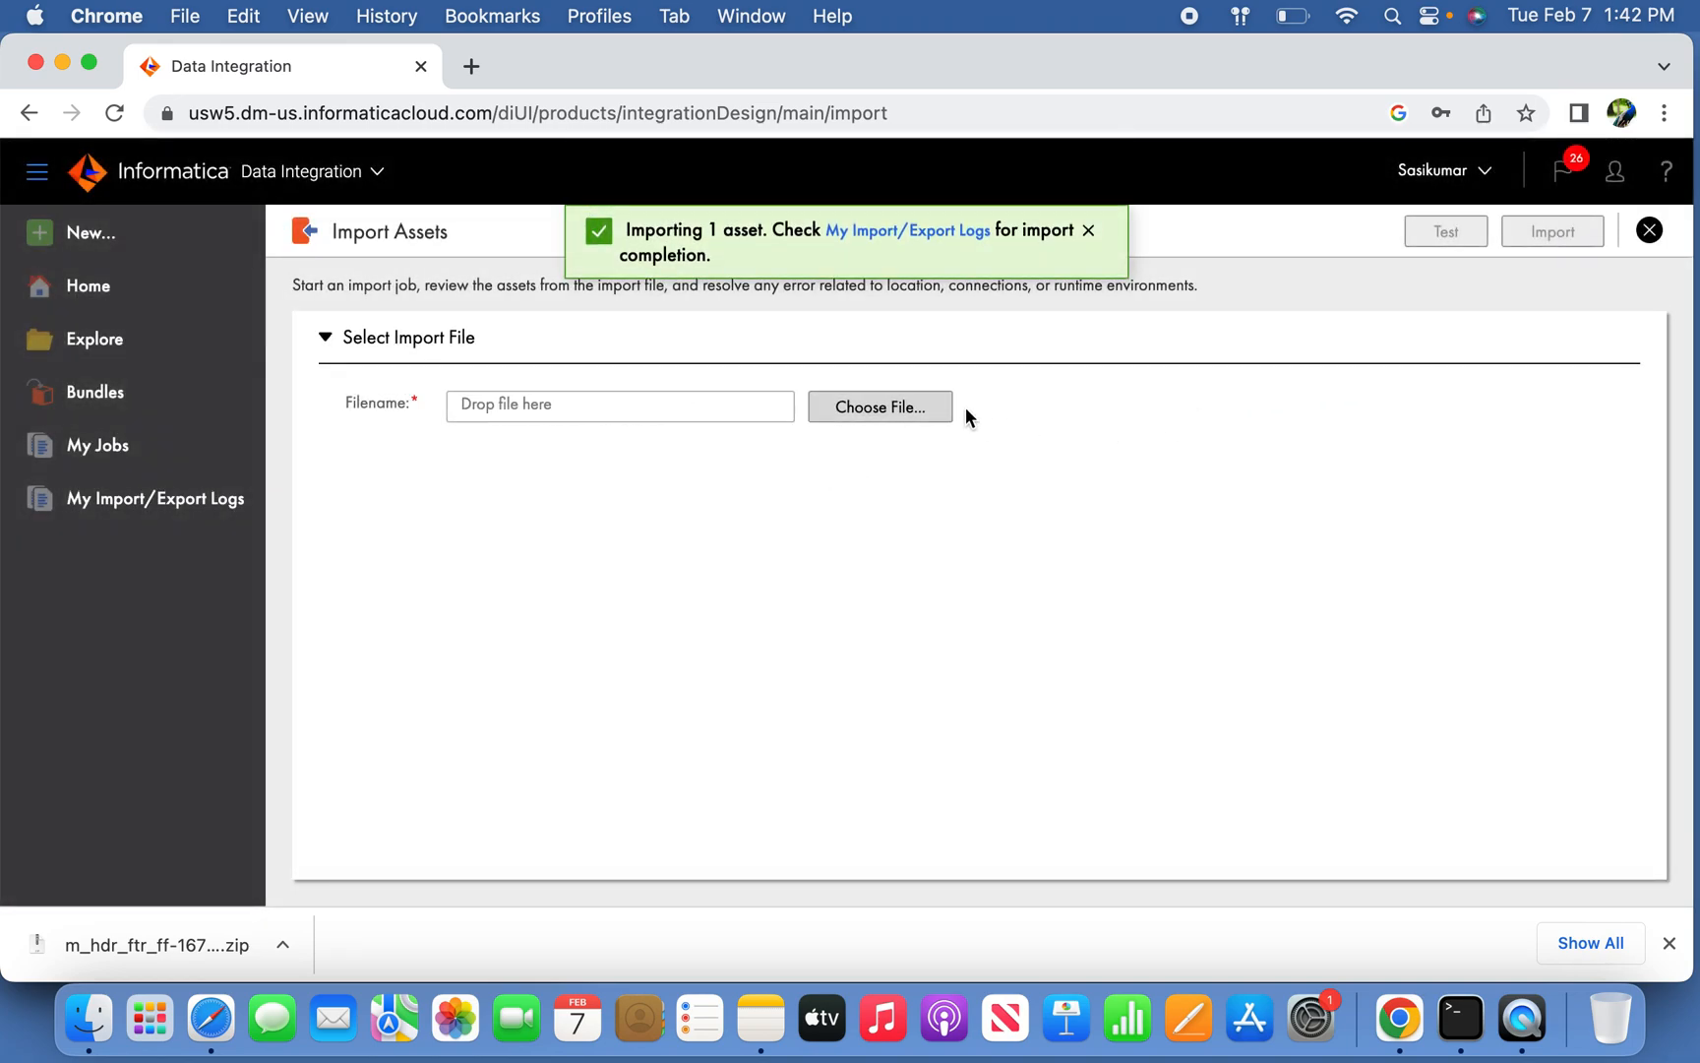
{"action": "mouse_move", "coordinate": [907, 230]}
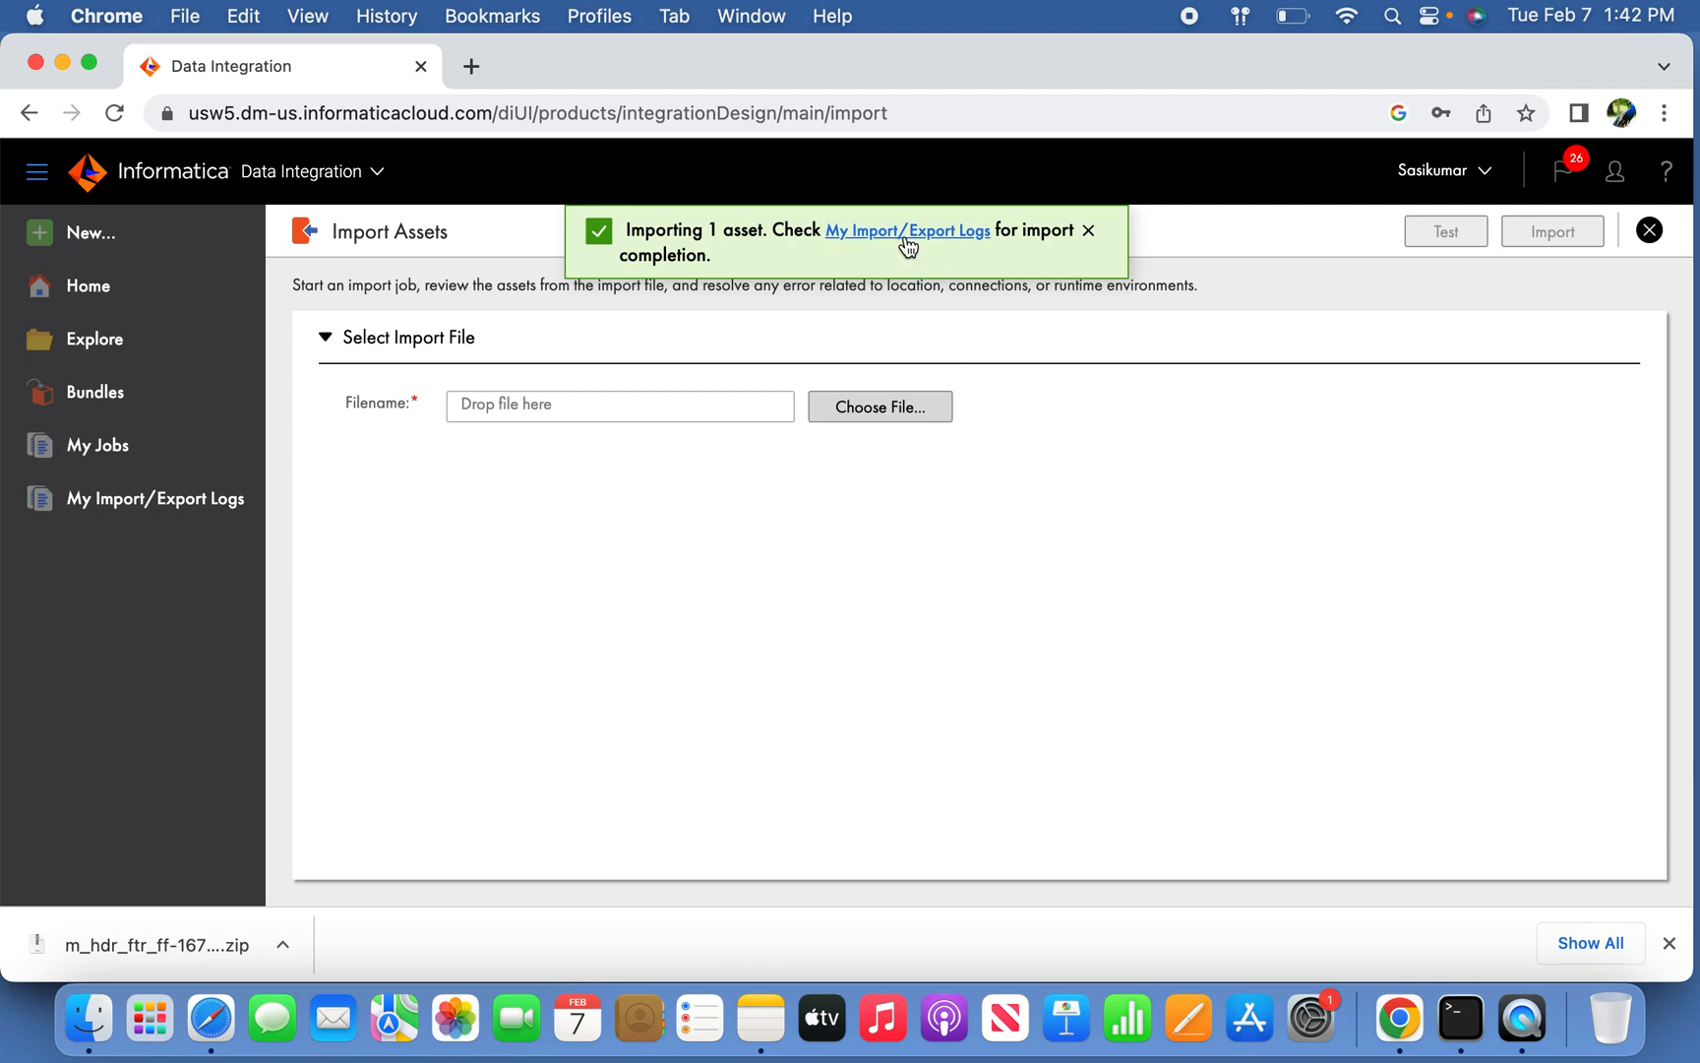
{"action": "left_click", "coordinate": [907, 230]}
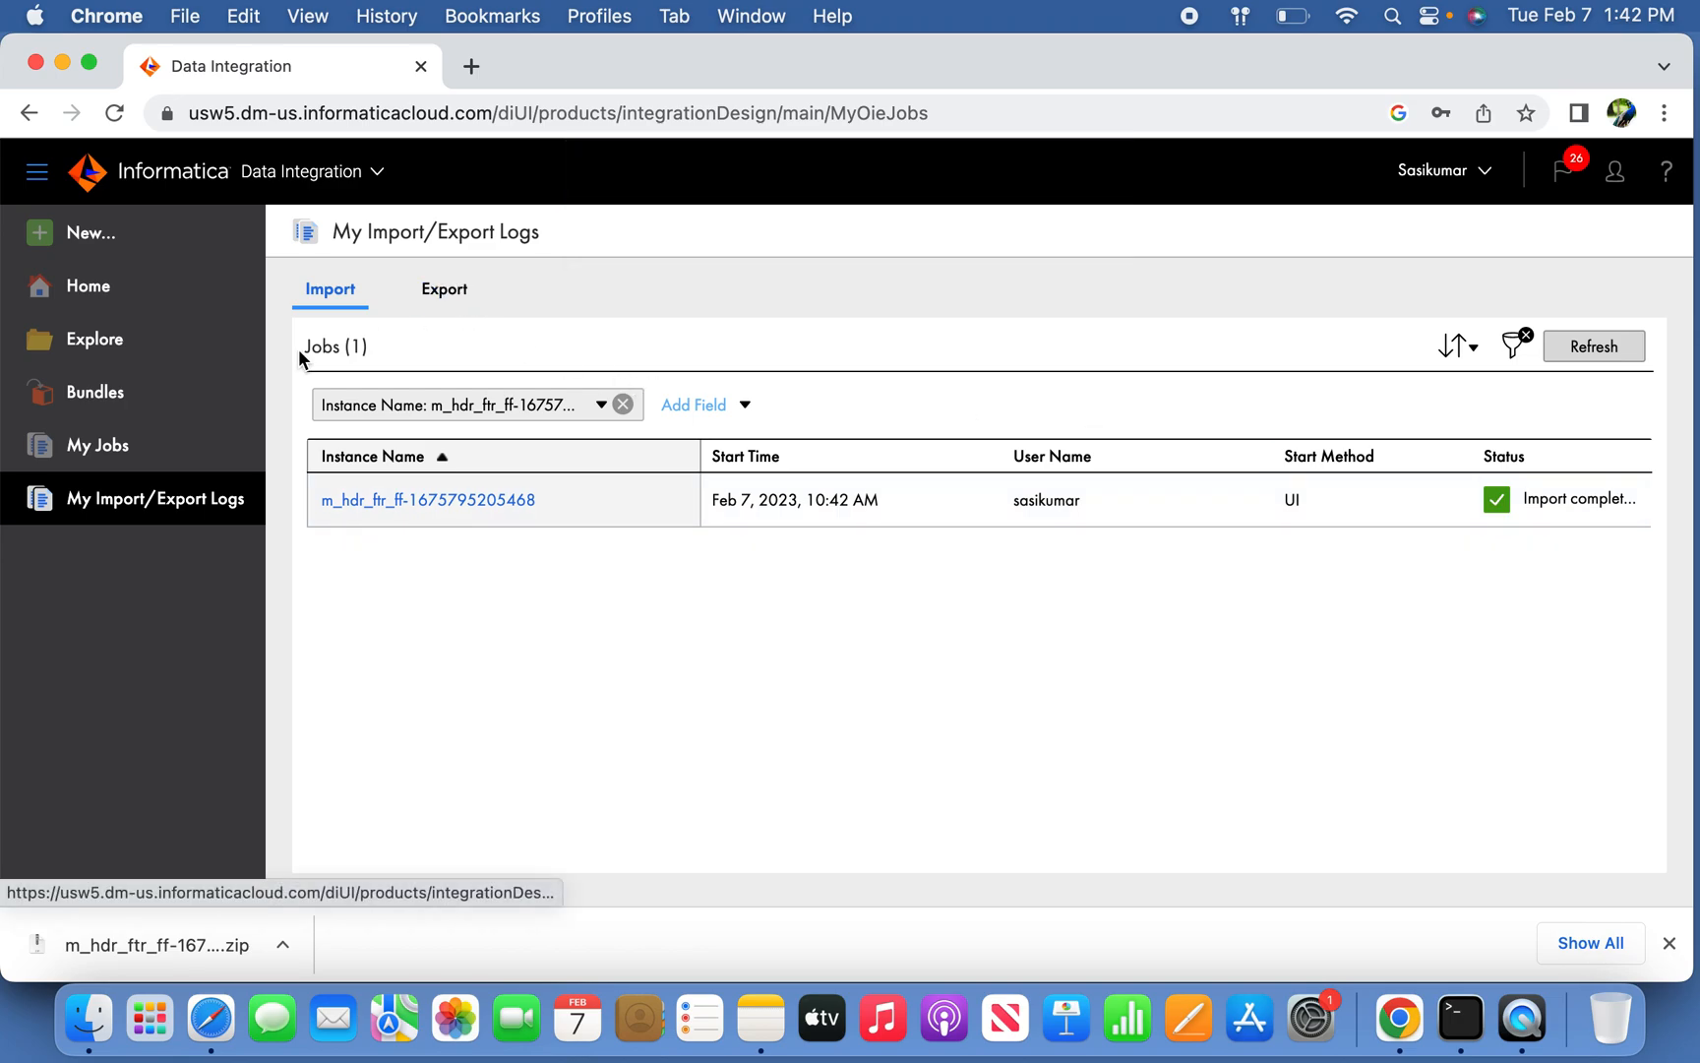
{"action": "mouse_move", "coordinate": [117, 354]}
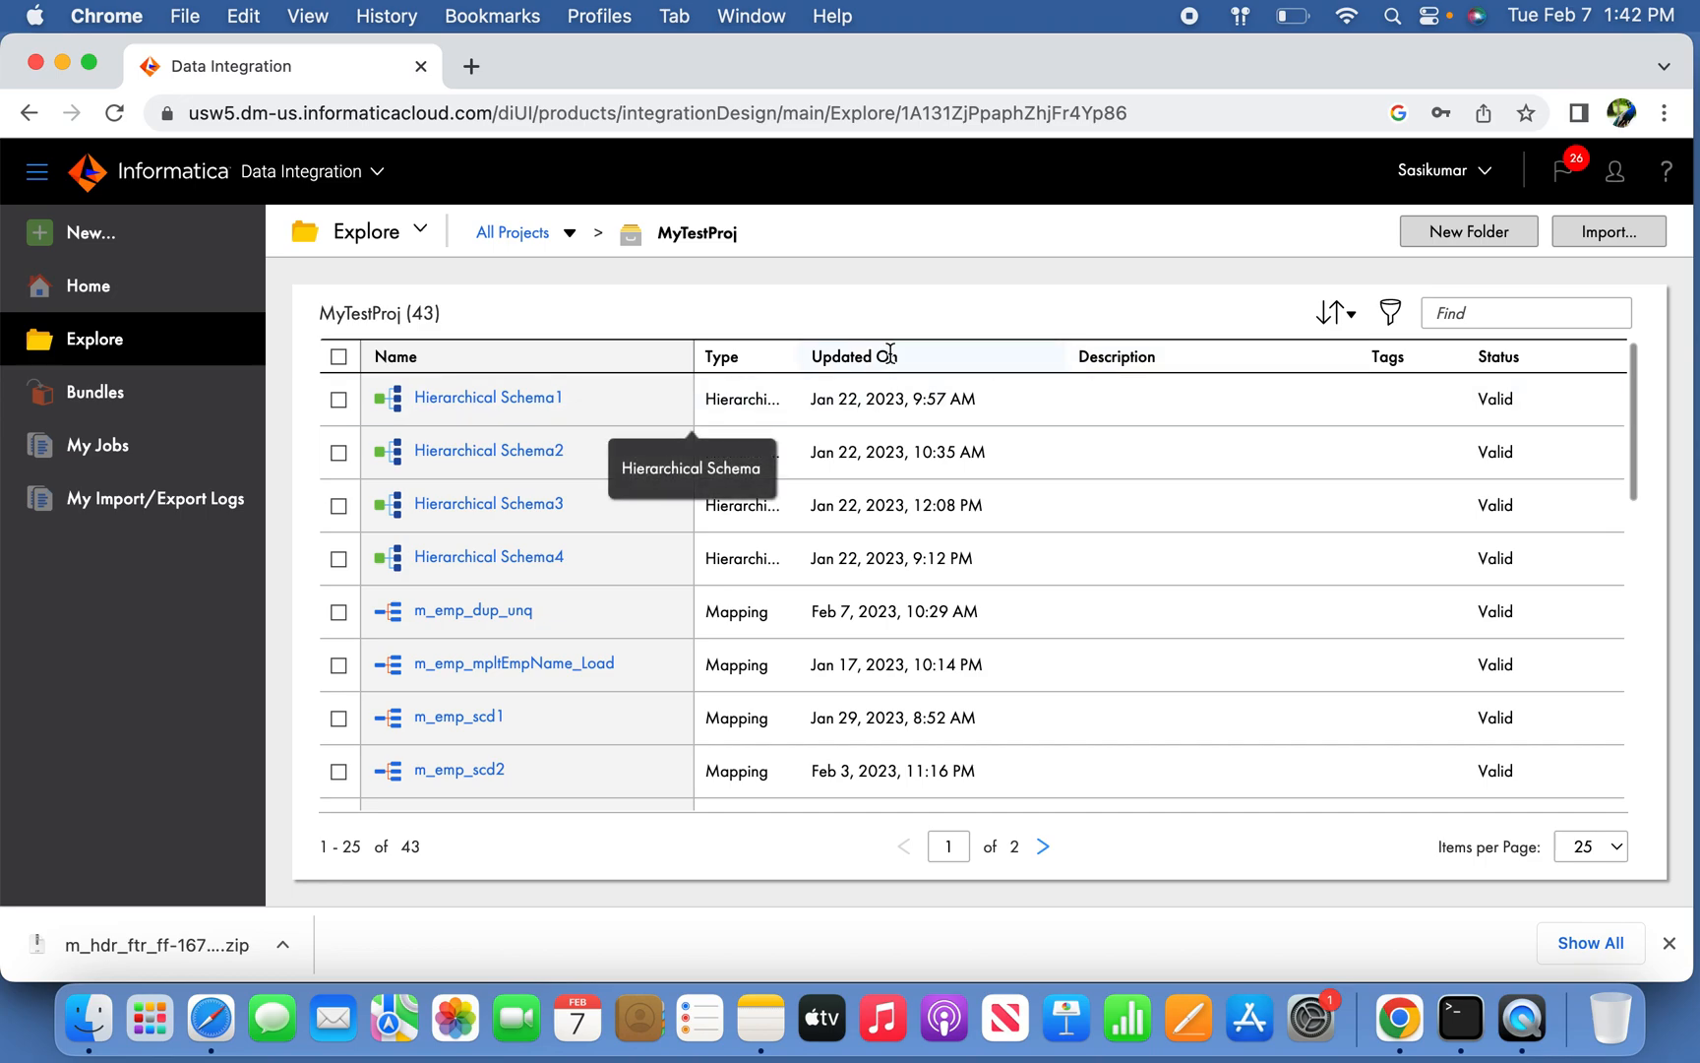
Sort MyTestProj by Updated On newest first and select the re-imported m_hdr_ftr_ff.
{"action": "left_click", "coordinate": [854, 356]}
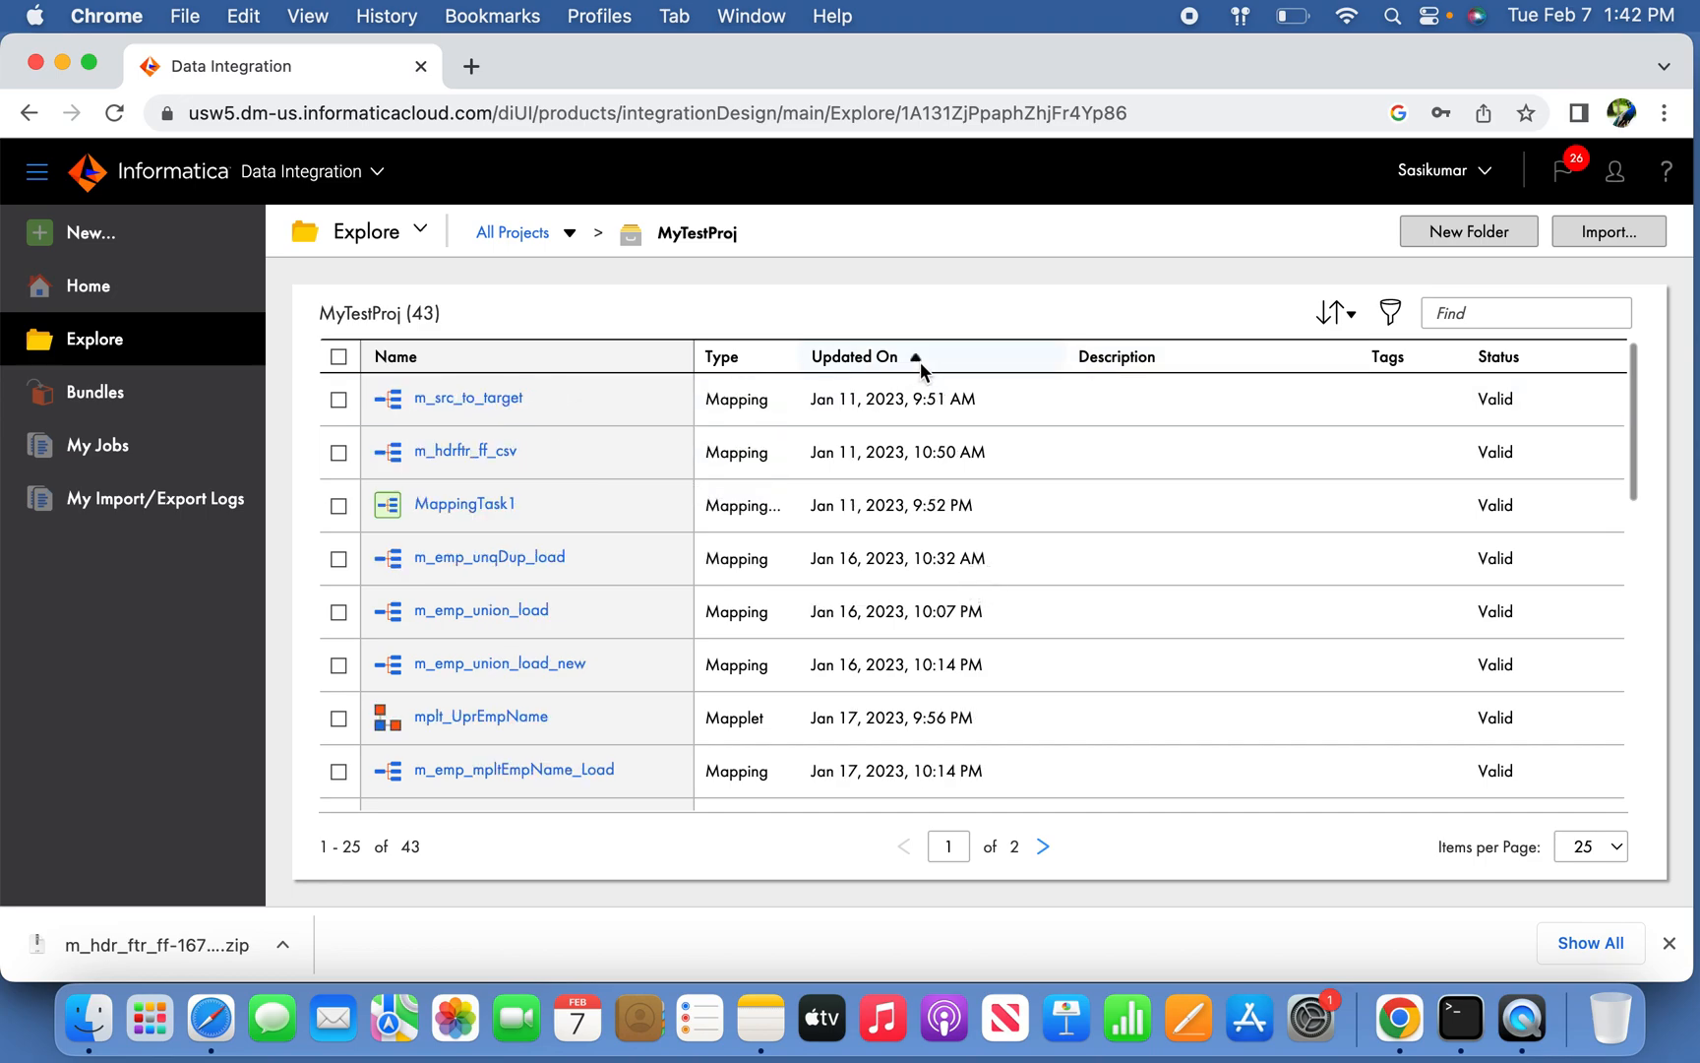
{"action": "left_click", "coordinate": [856, 356]}
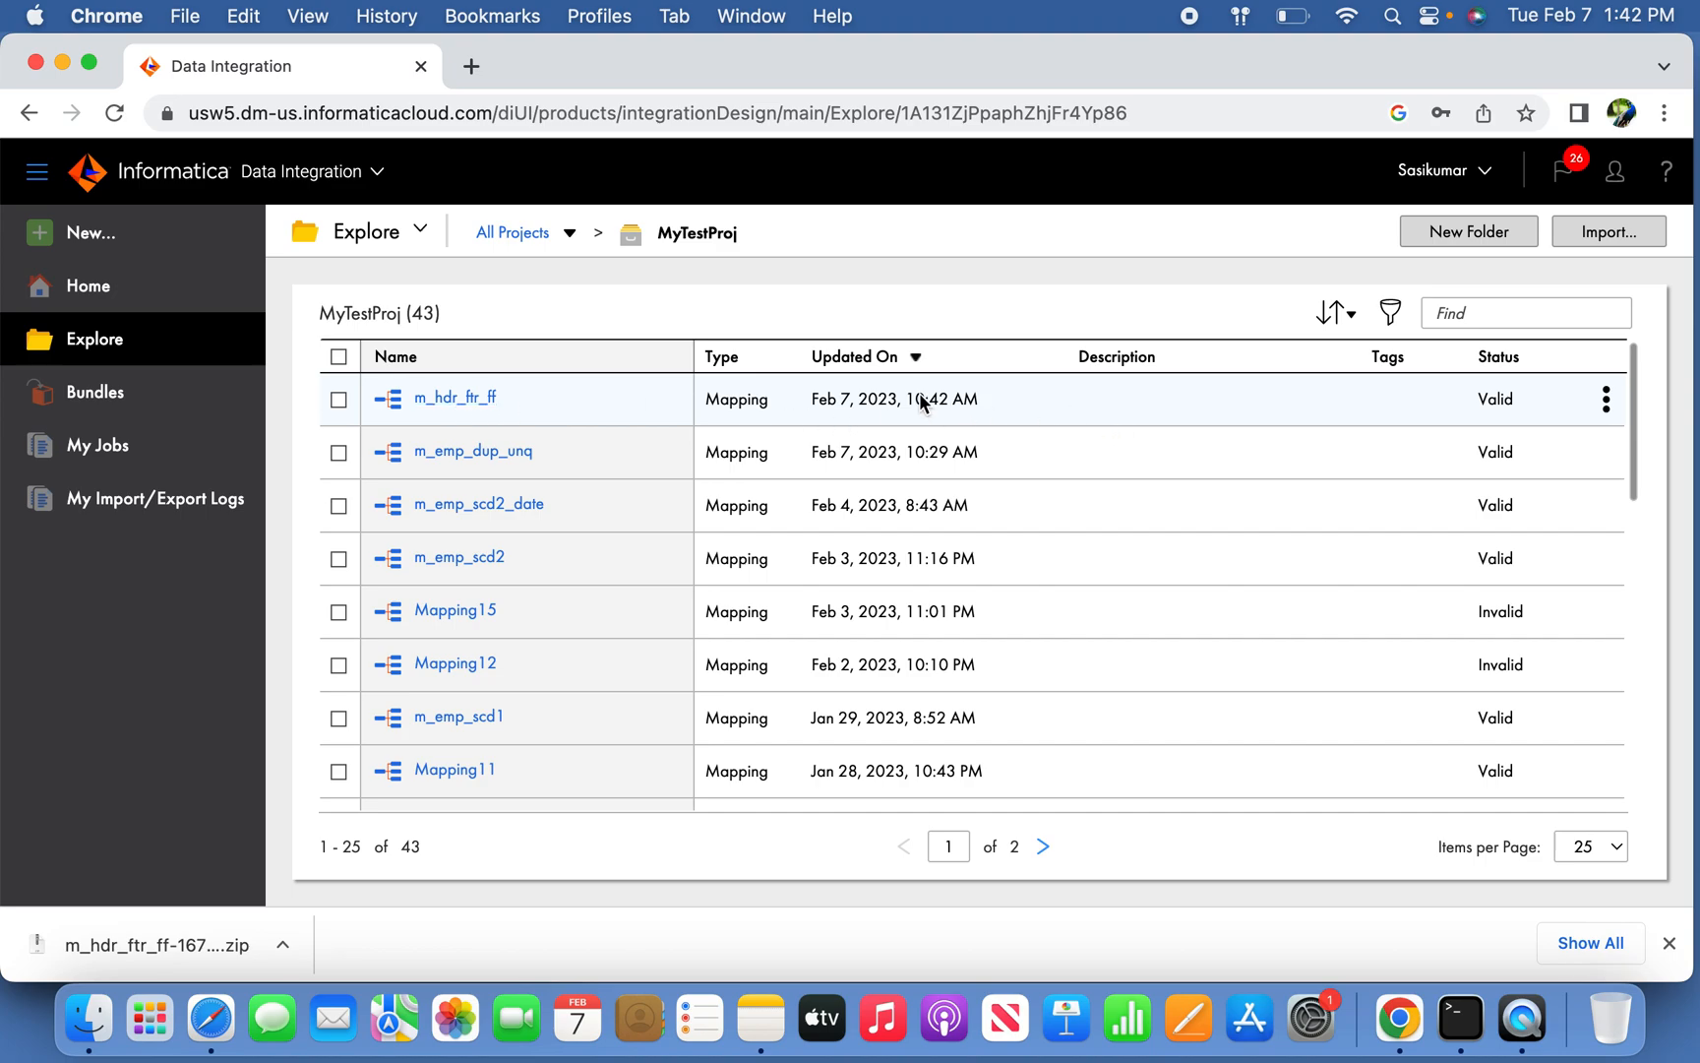
{"action": "left_click", "coordinate": [338, 399]}
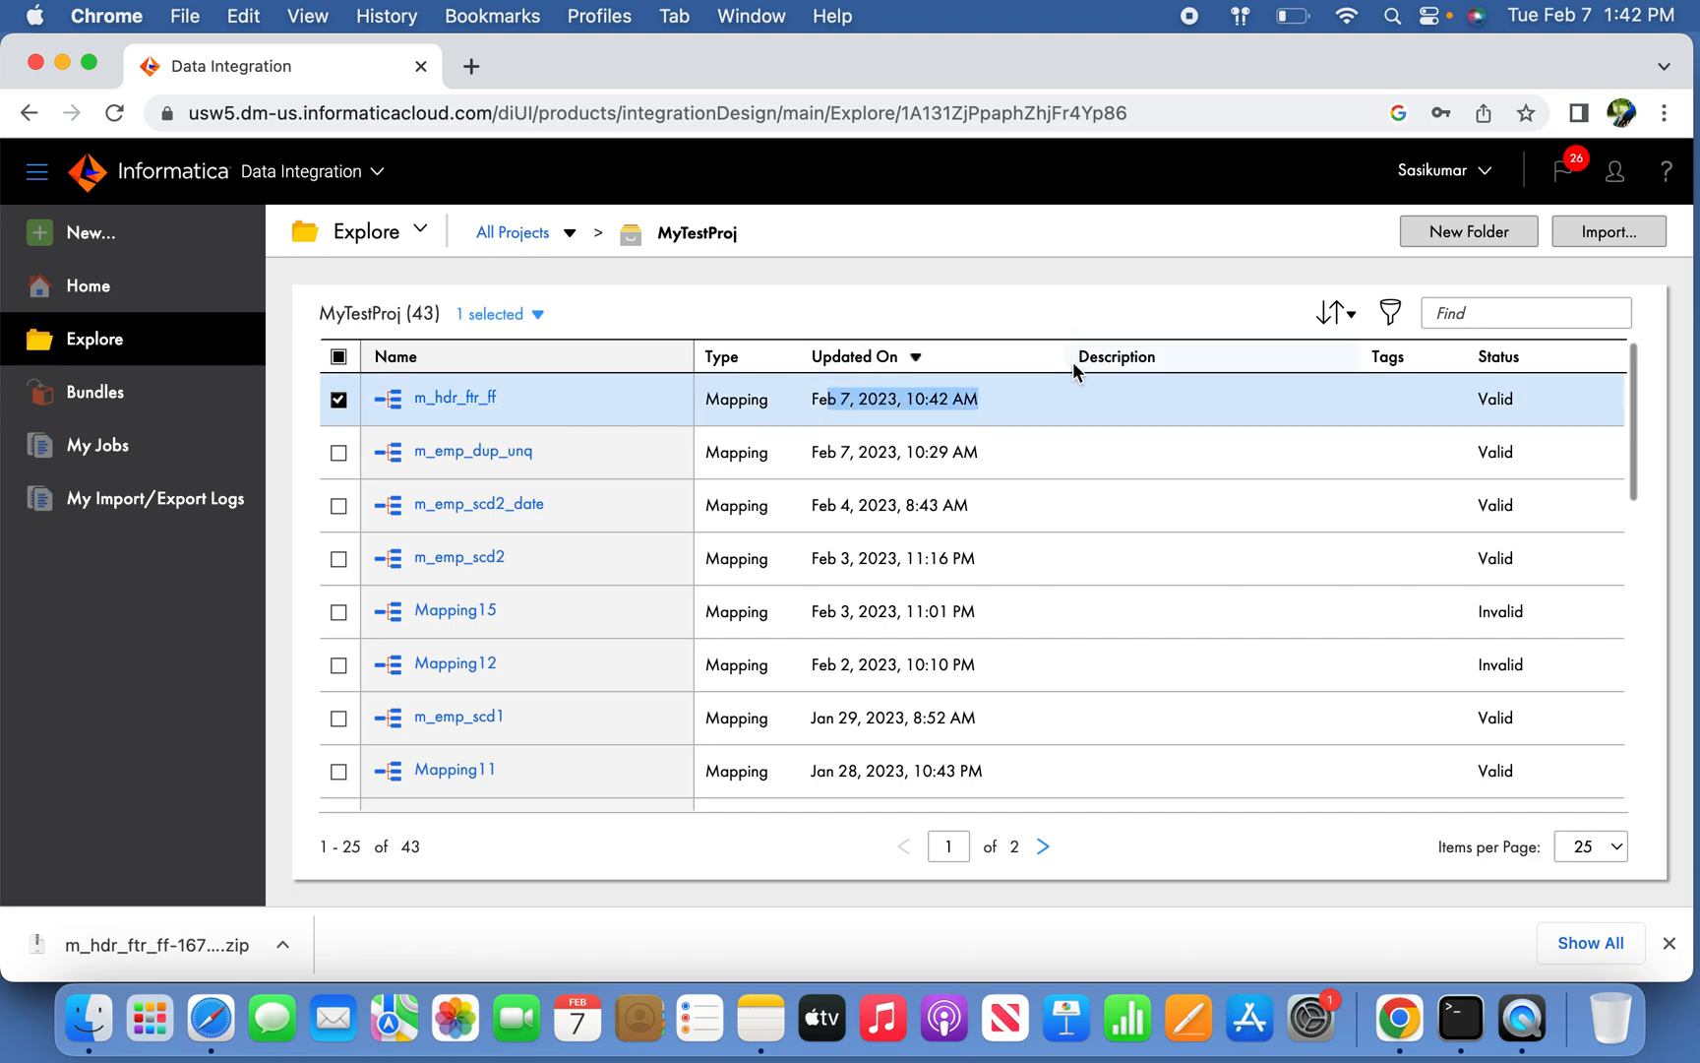